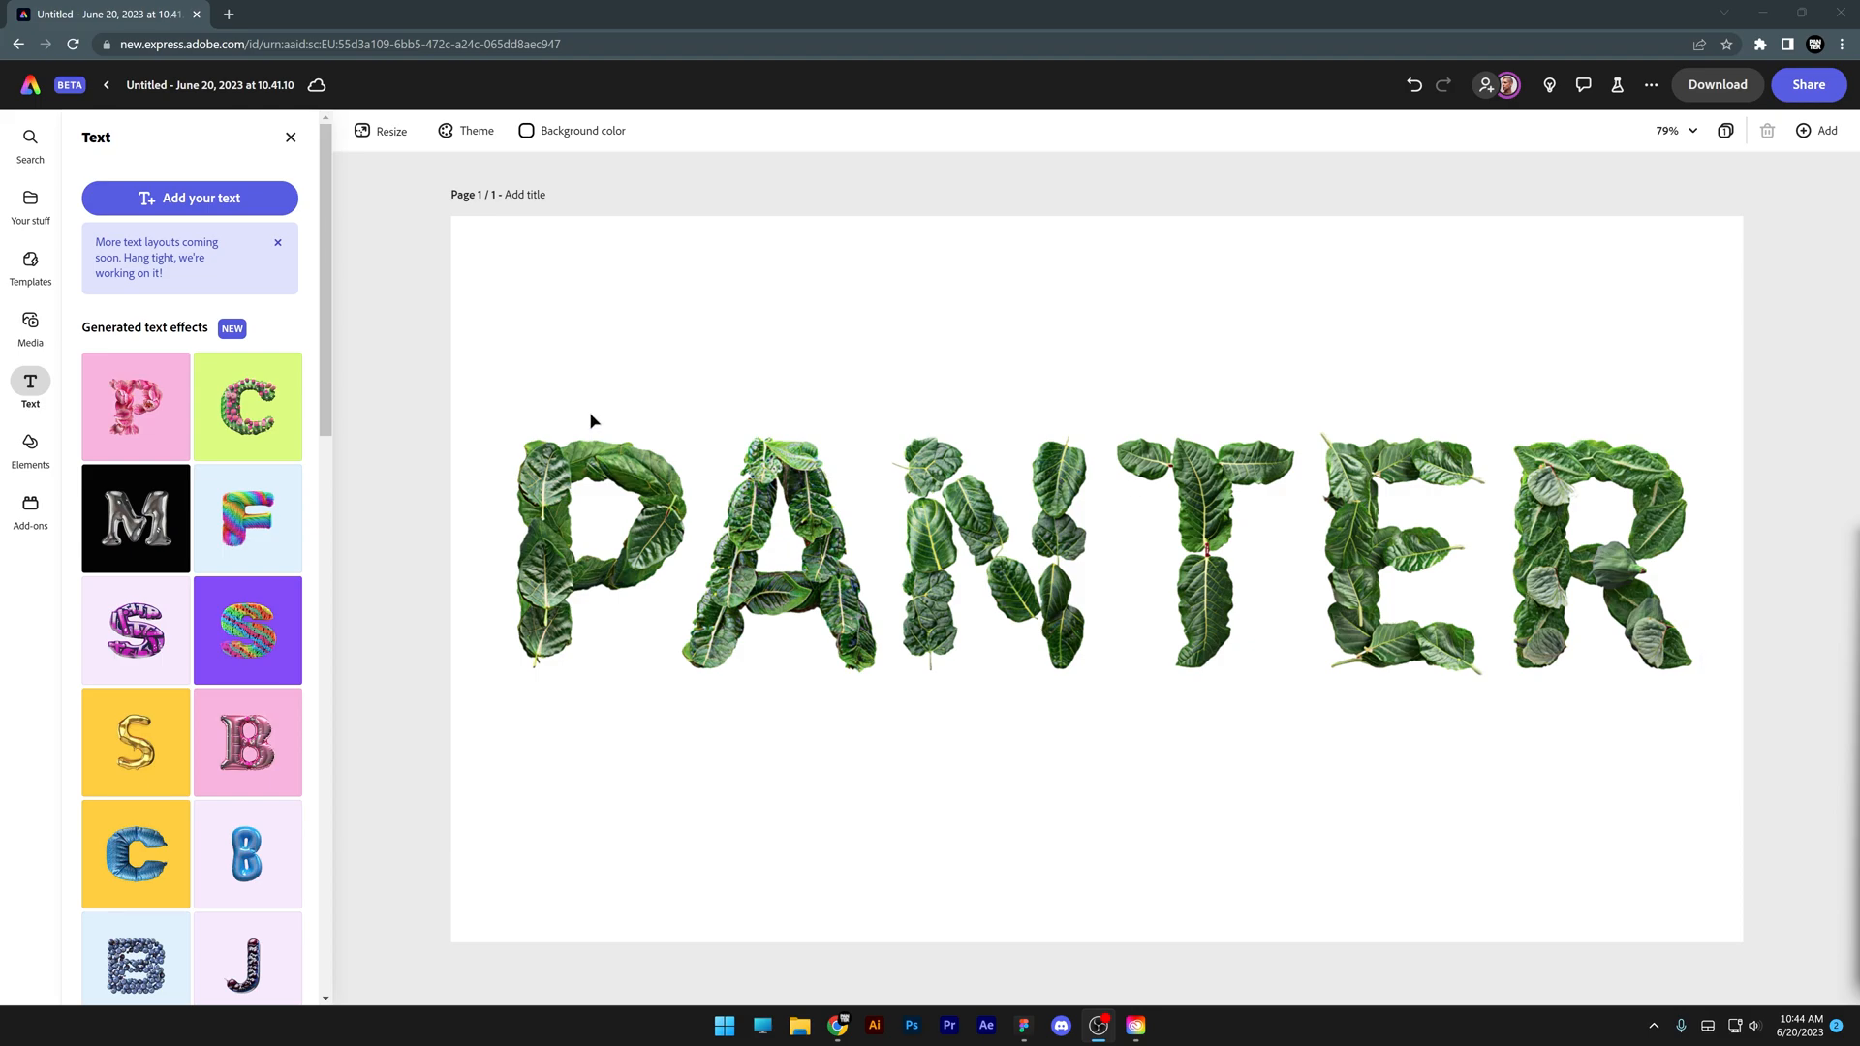
# Step: Return to the Adobe Express home page and enter 'glitch' as the text effect prompt
pyautogui.scroll(-3)
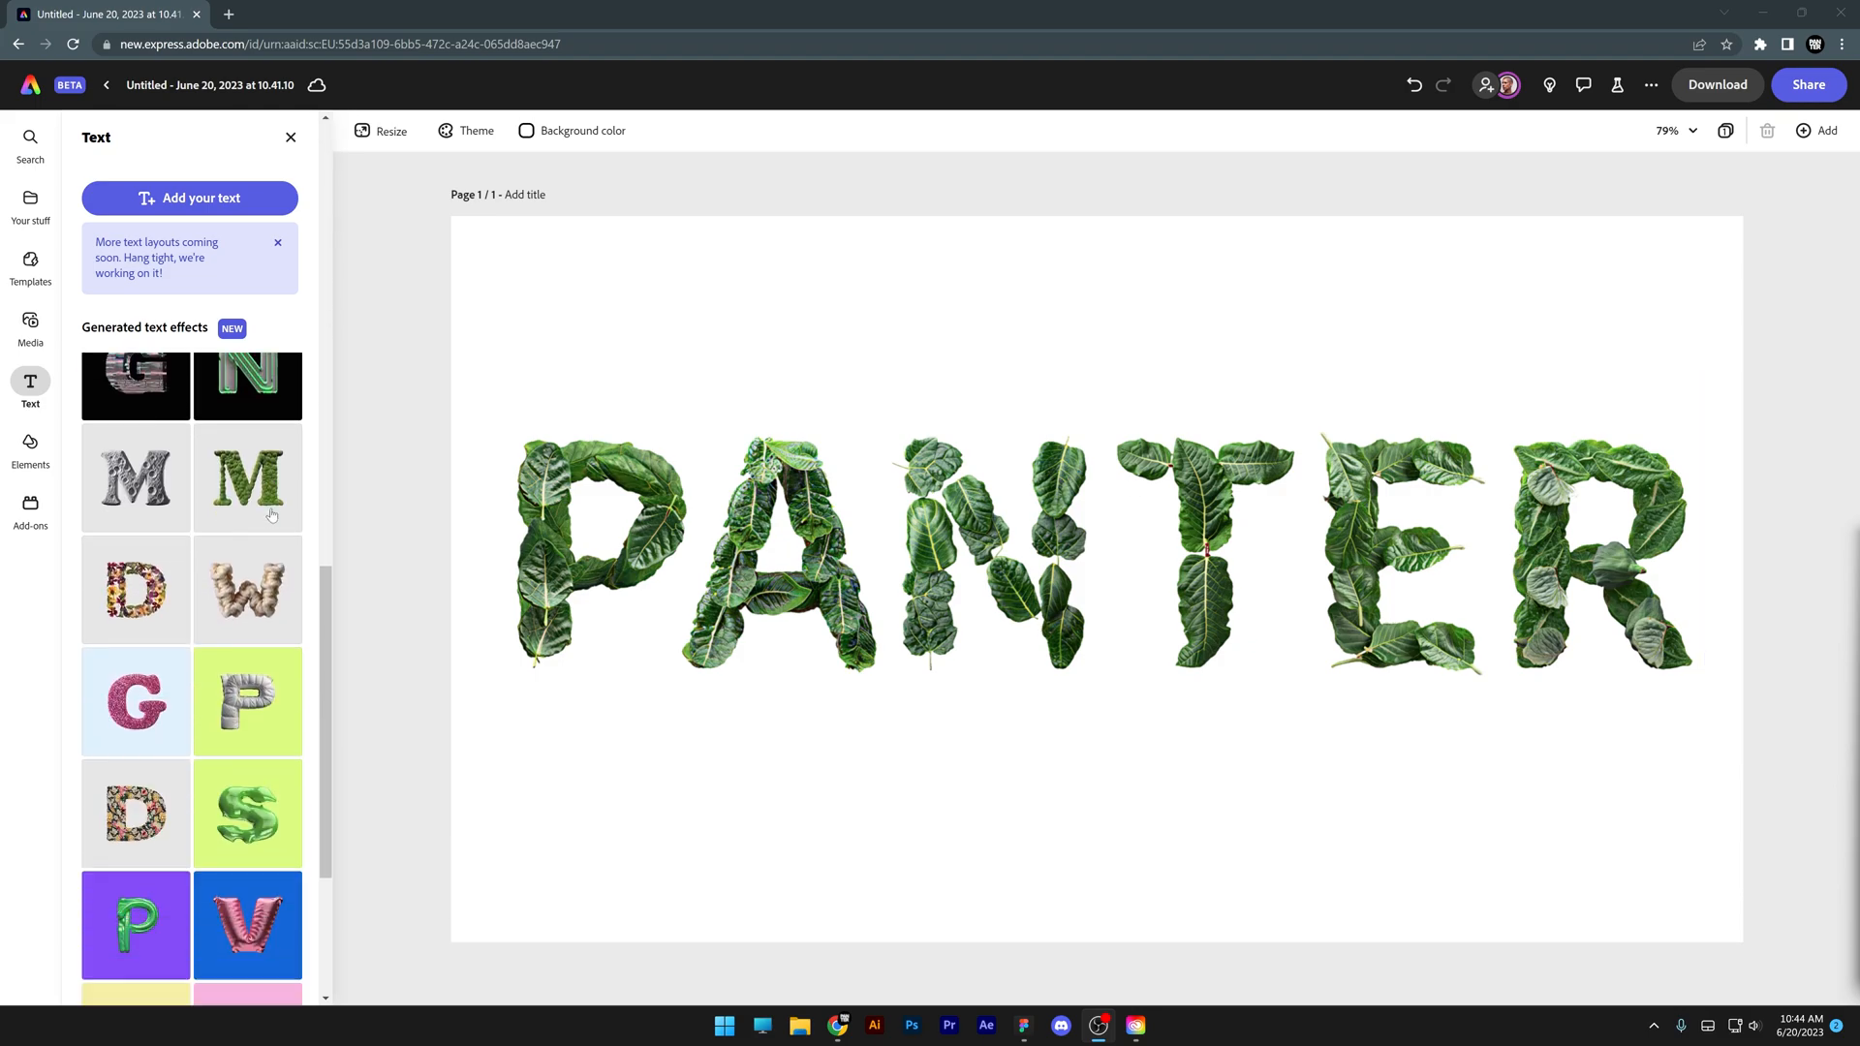
pyautogui.scroll(-3)
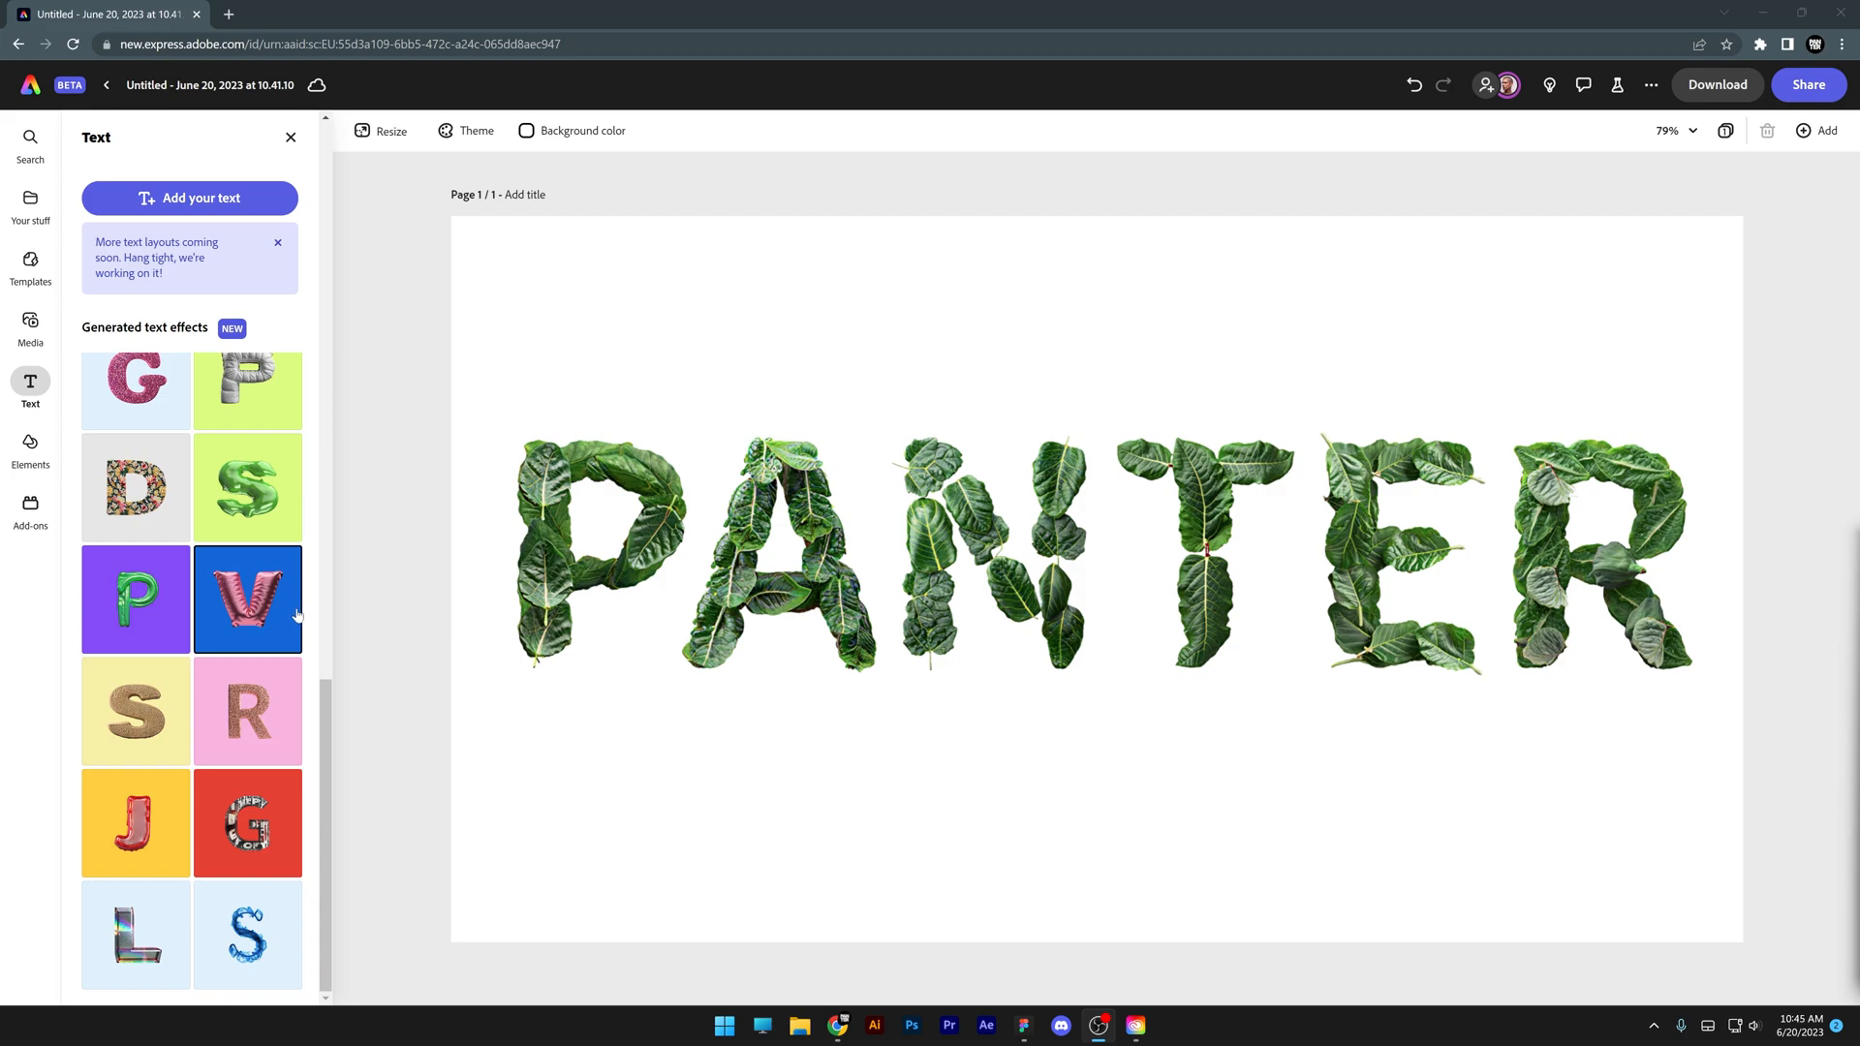
pyautogui.click(20, 44)
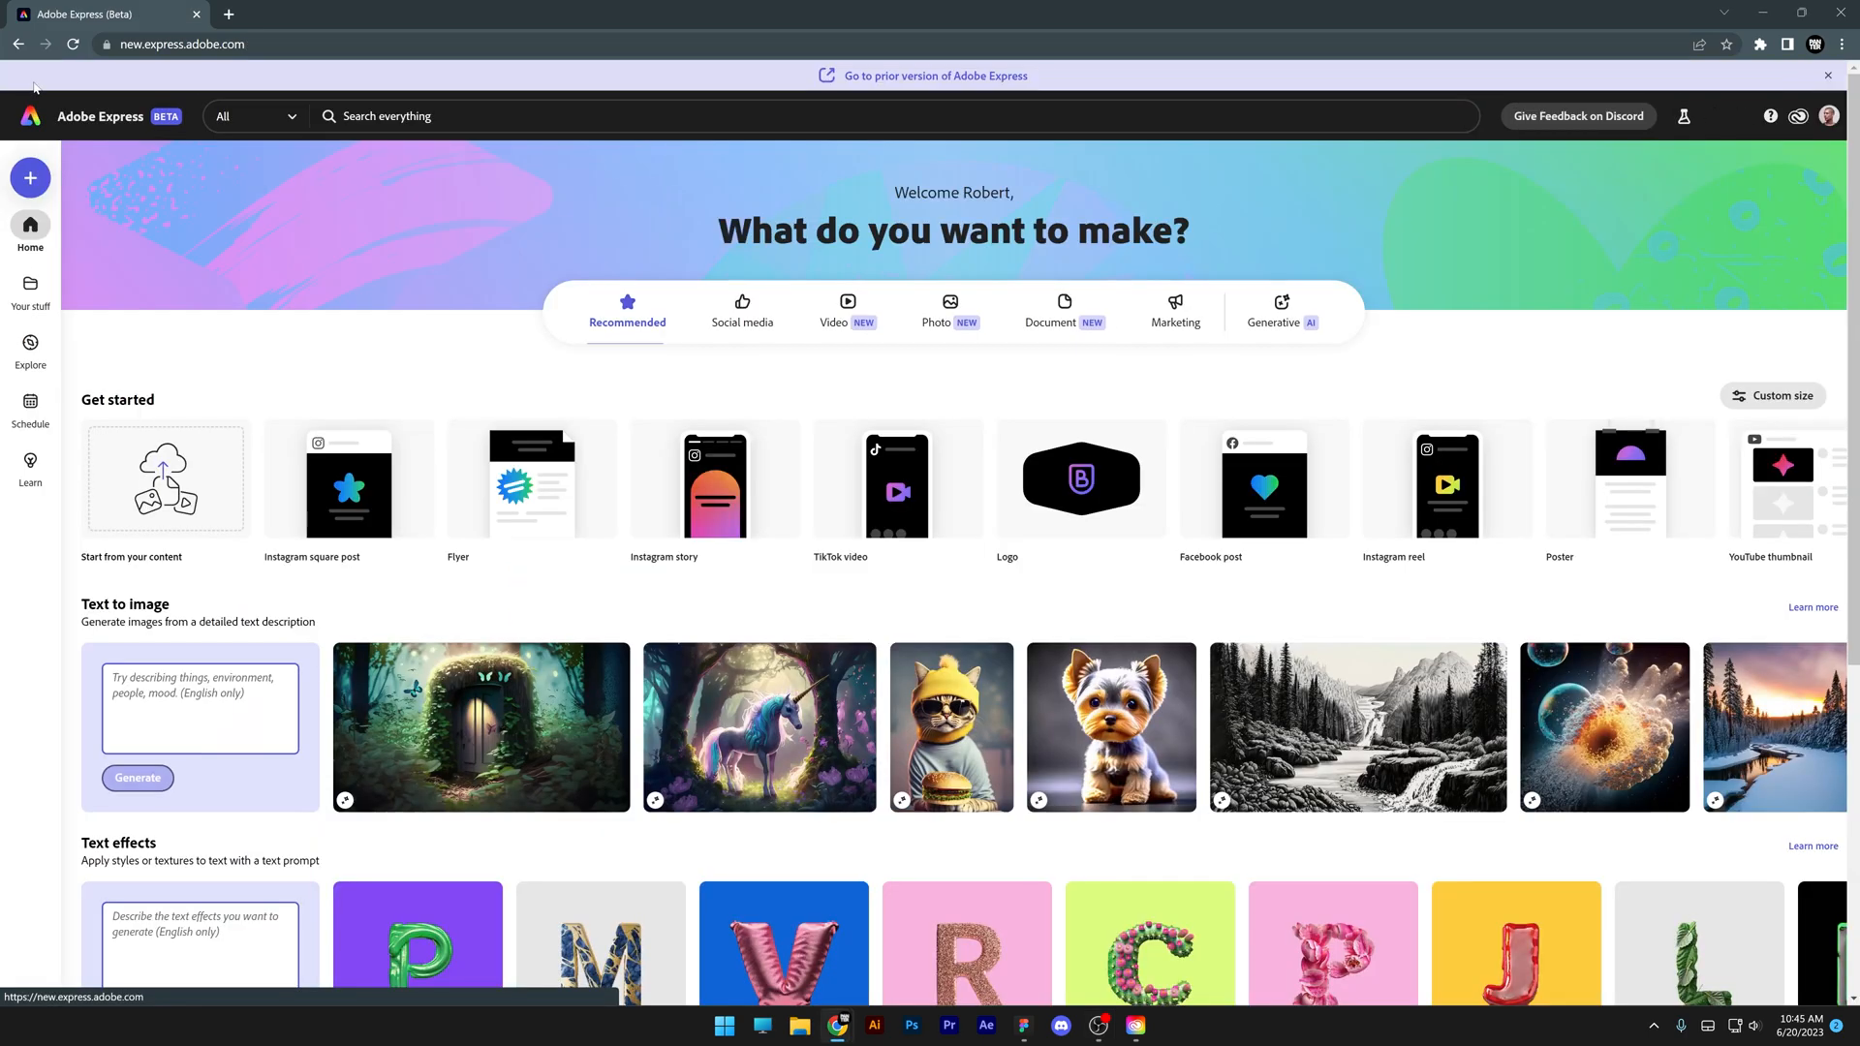
pyautogui.scroll(-3)
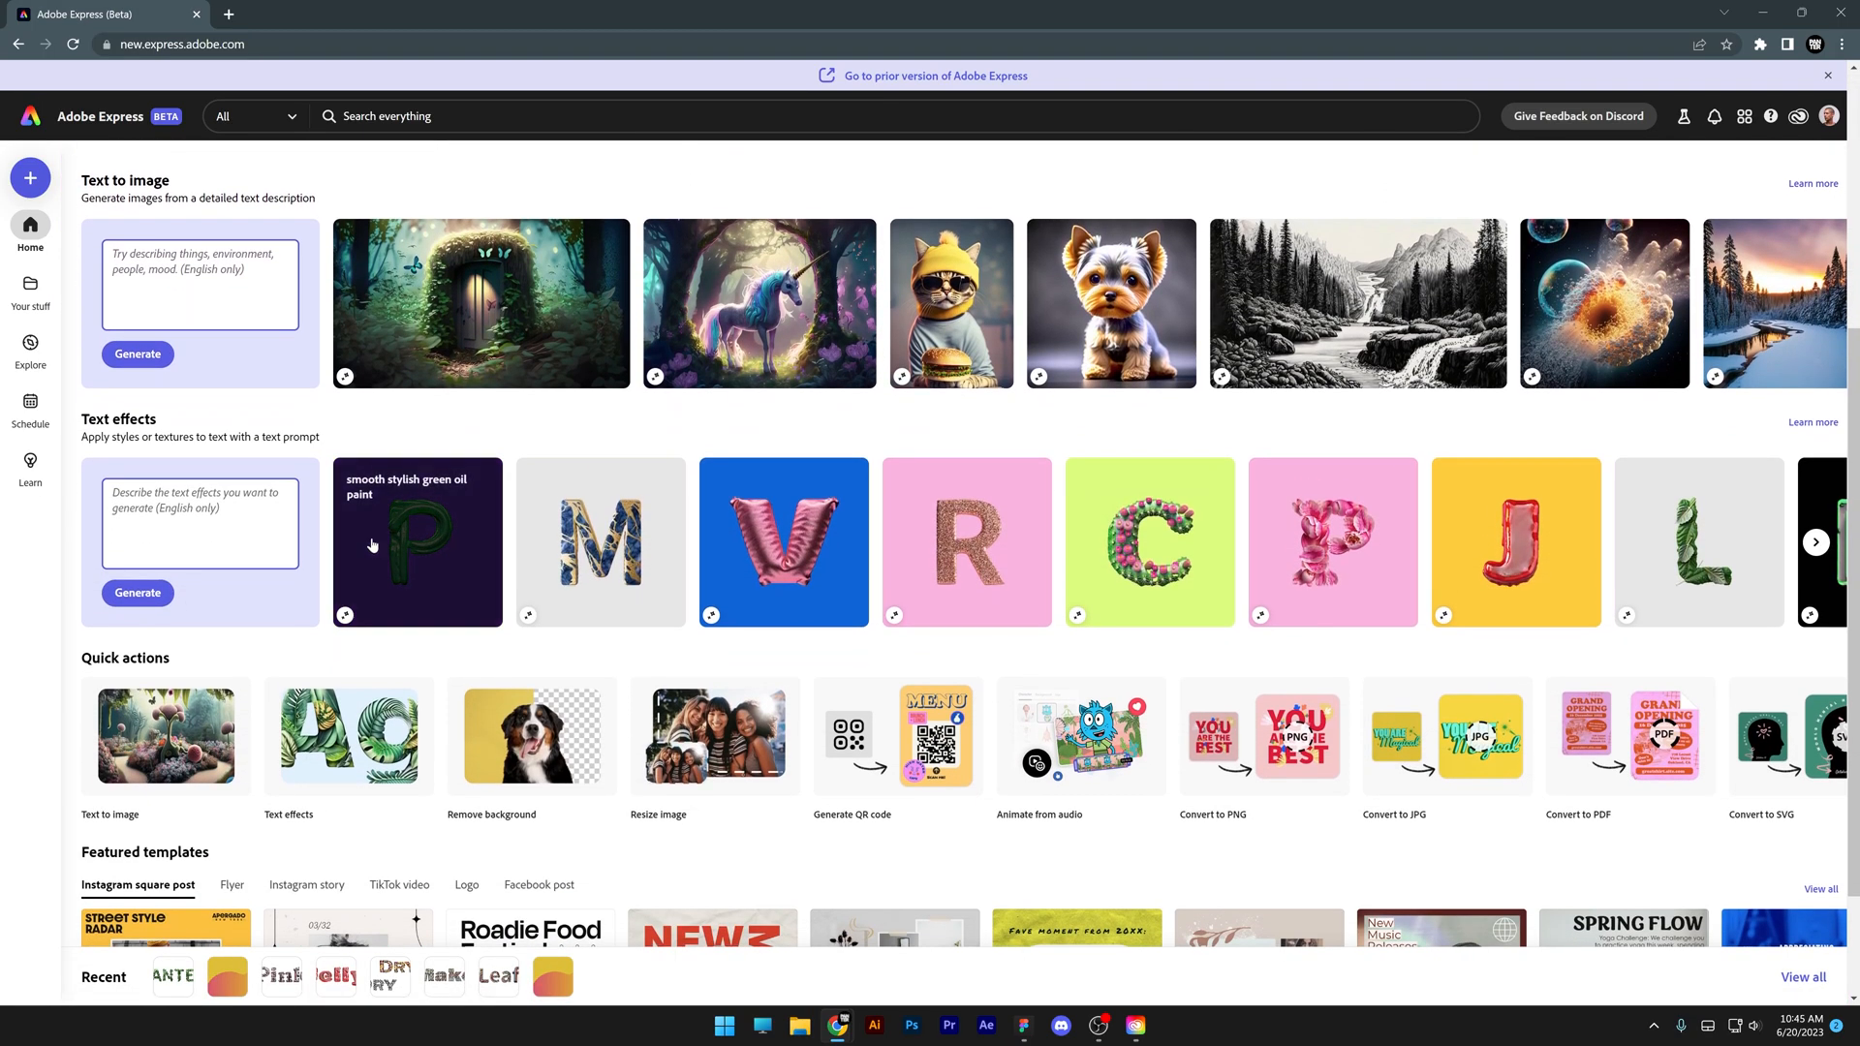
pyautogui.click(1814, 543)
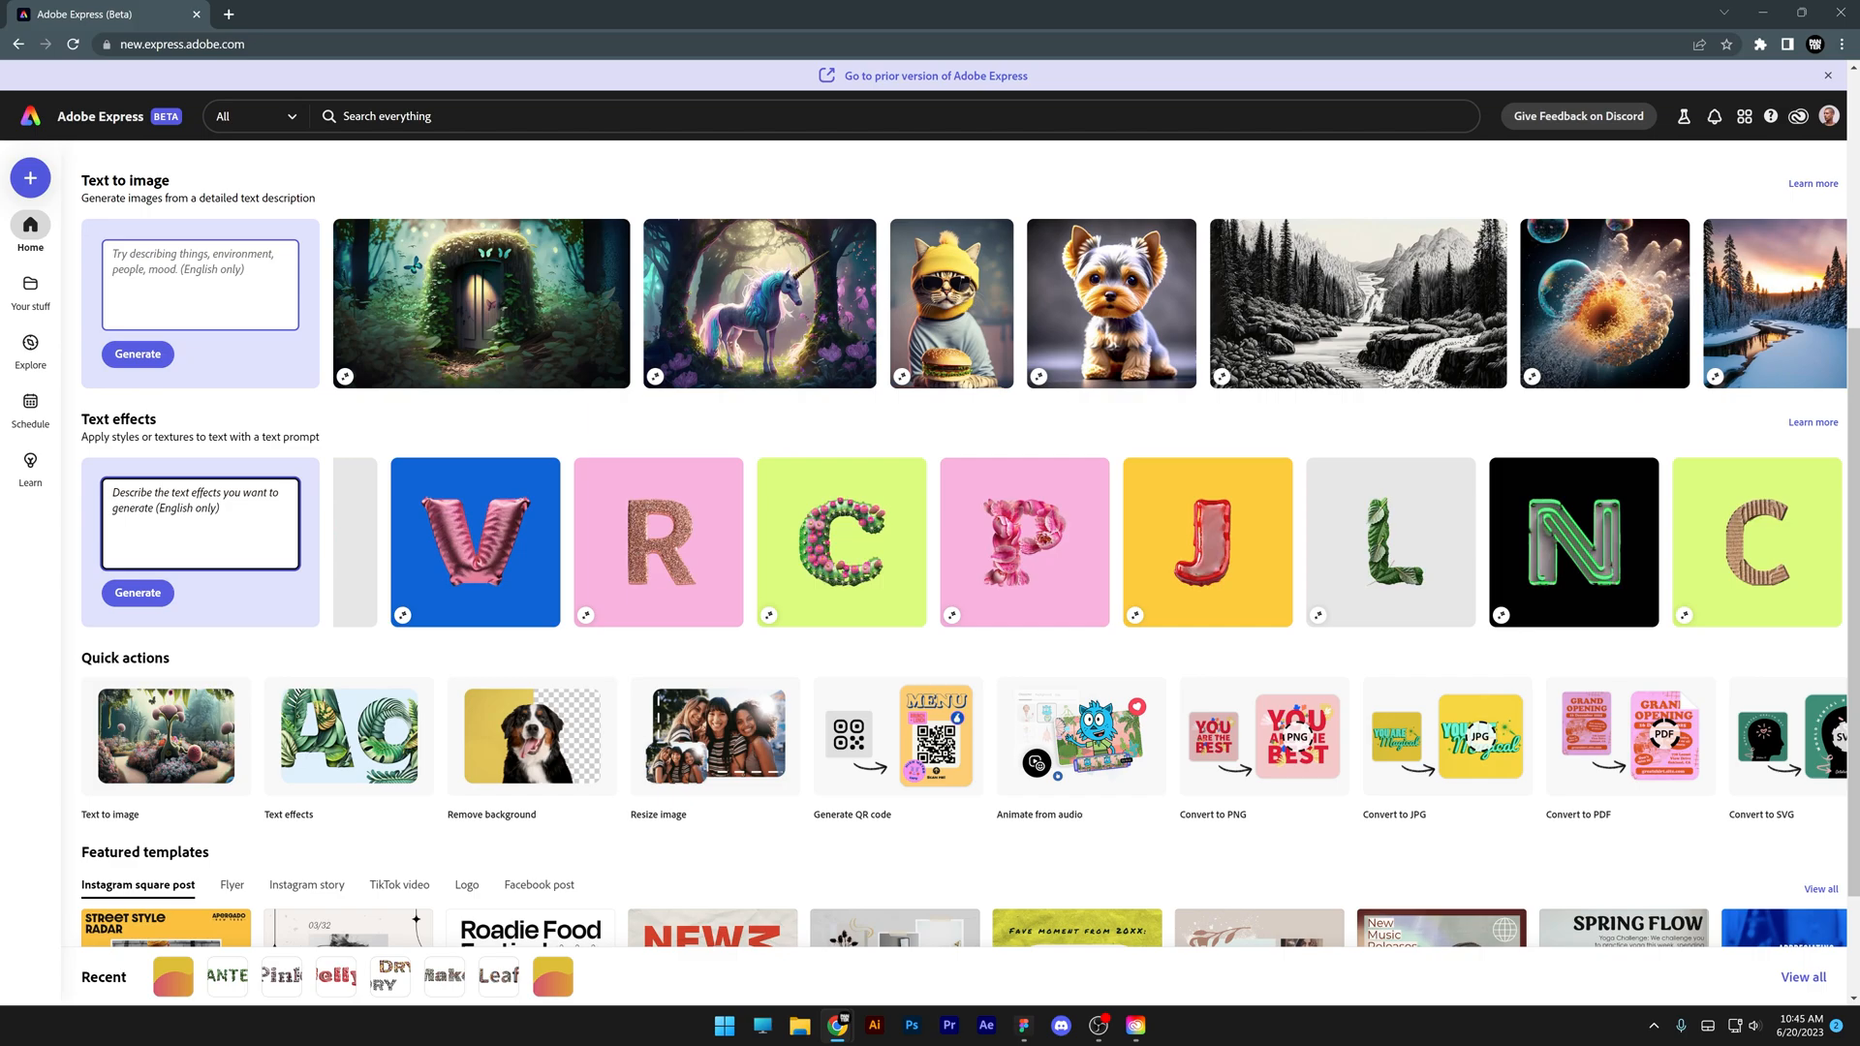
pyautogui.write('glitch')
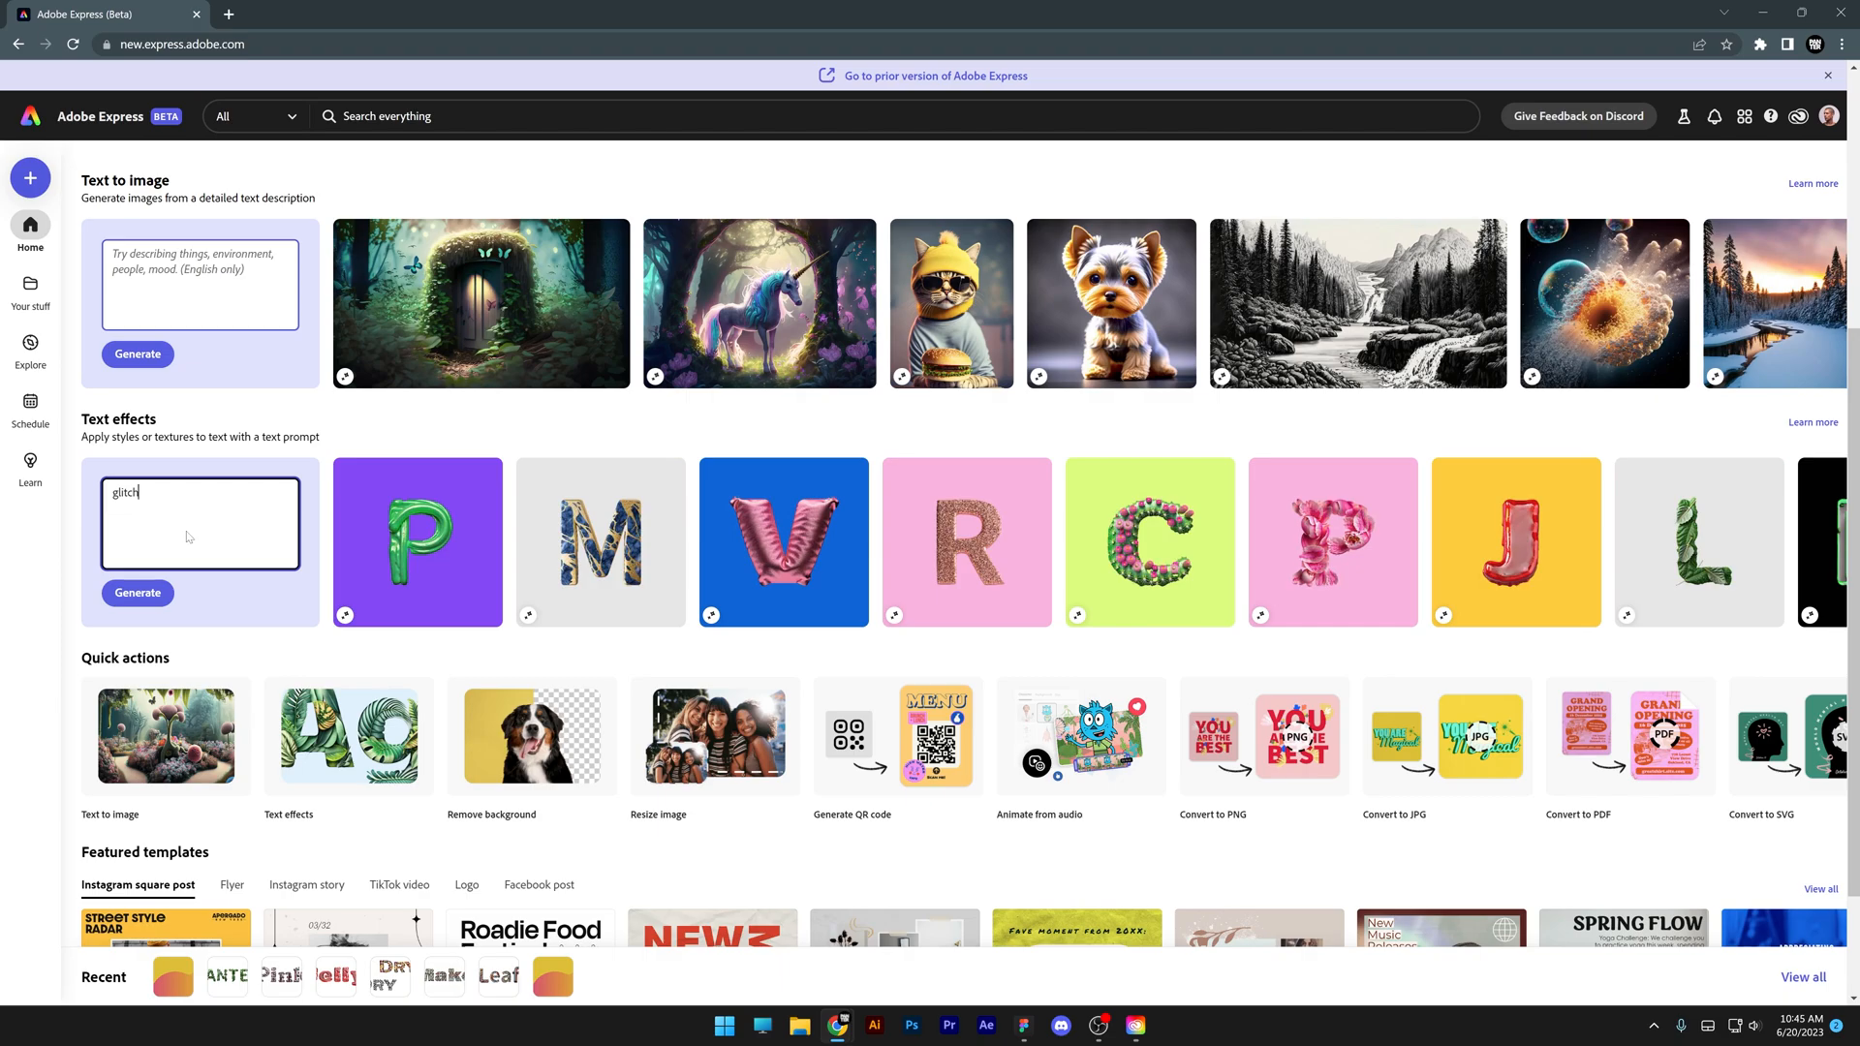
# Step: Generate glitch text effects and apply a glitch result to PANTER
pyautogui.click(138, 593)
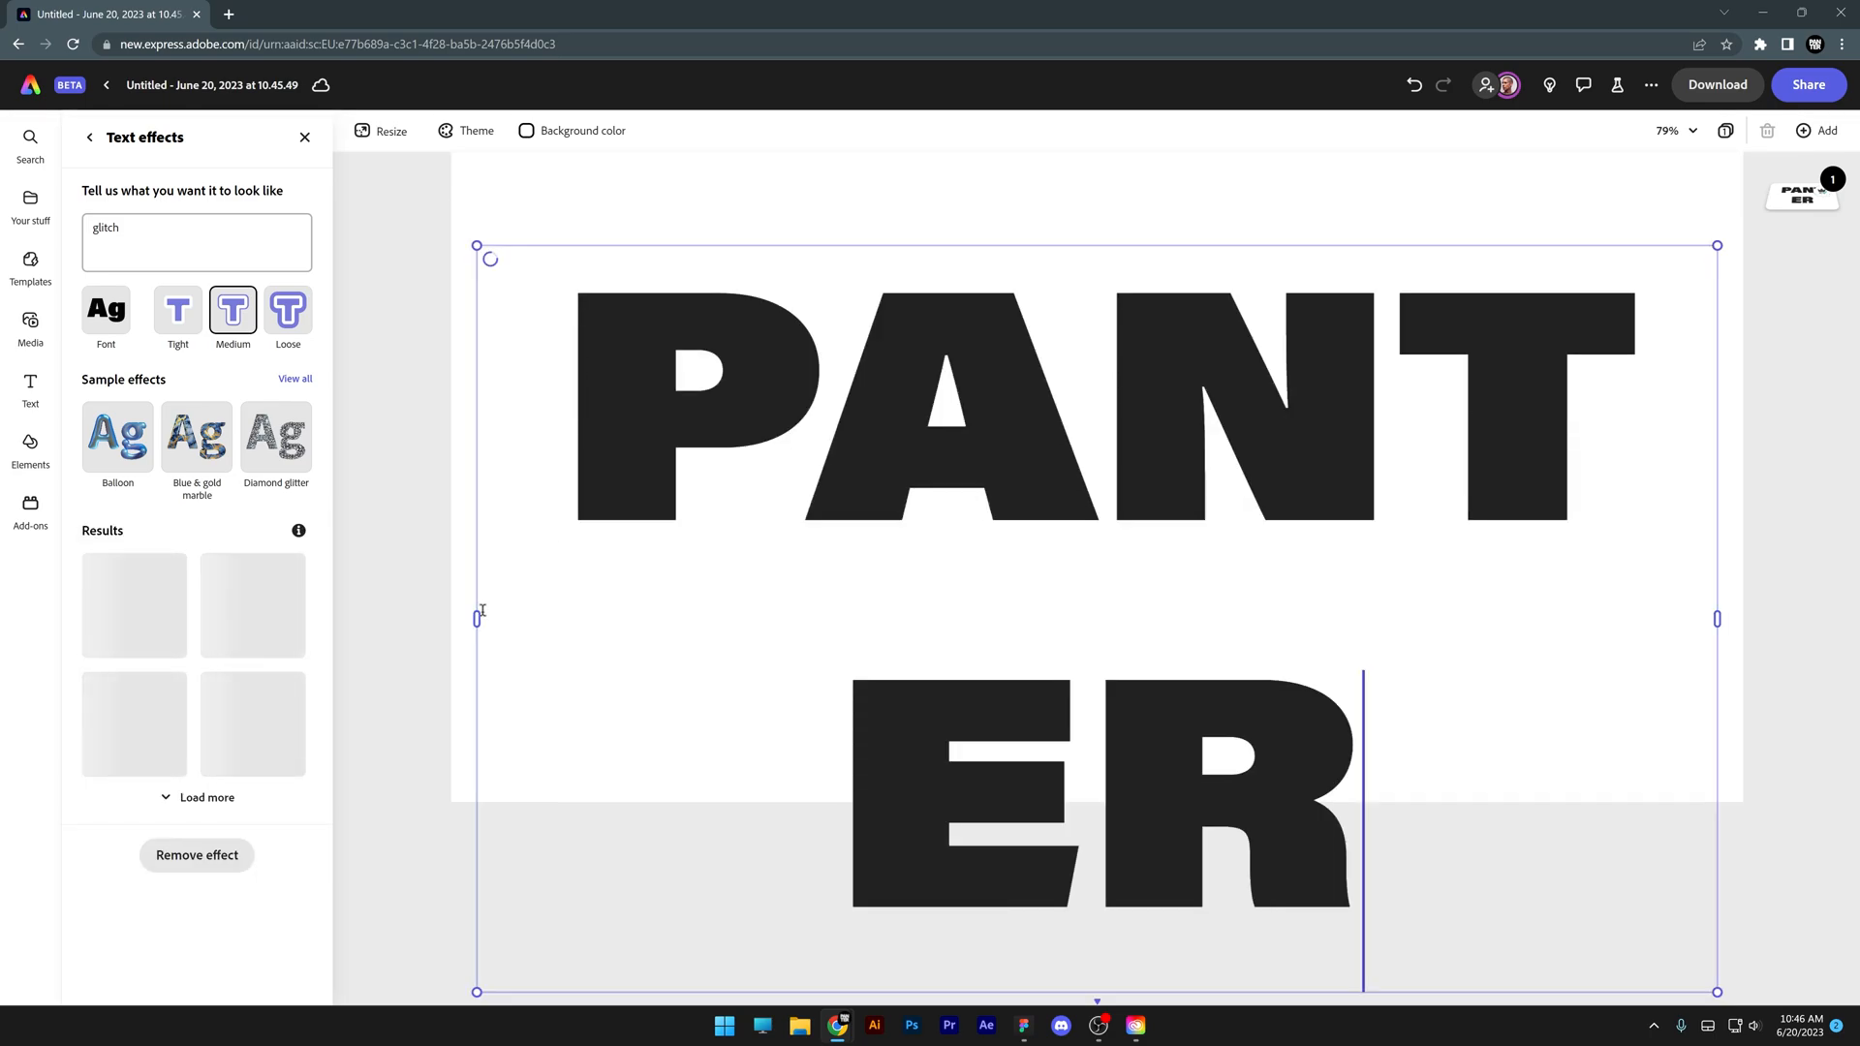
pyautogui.click(136, 722)
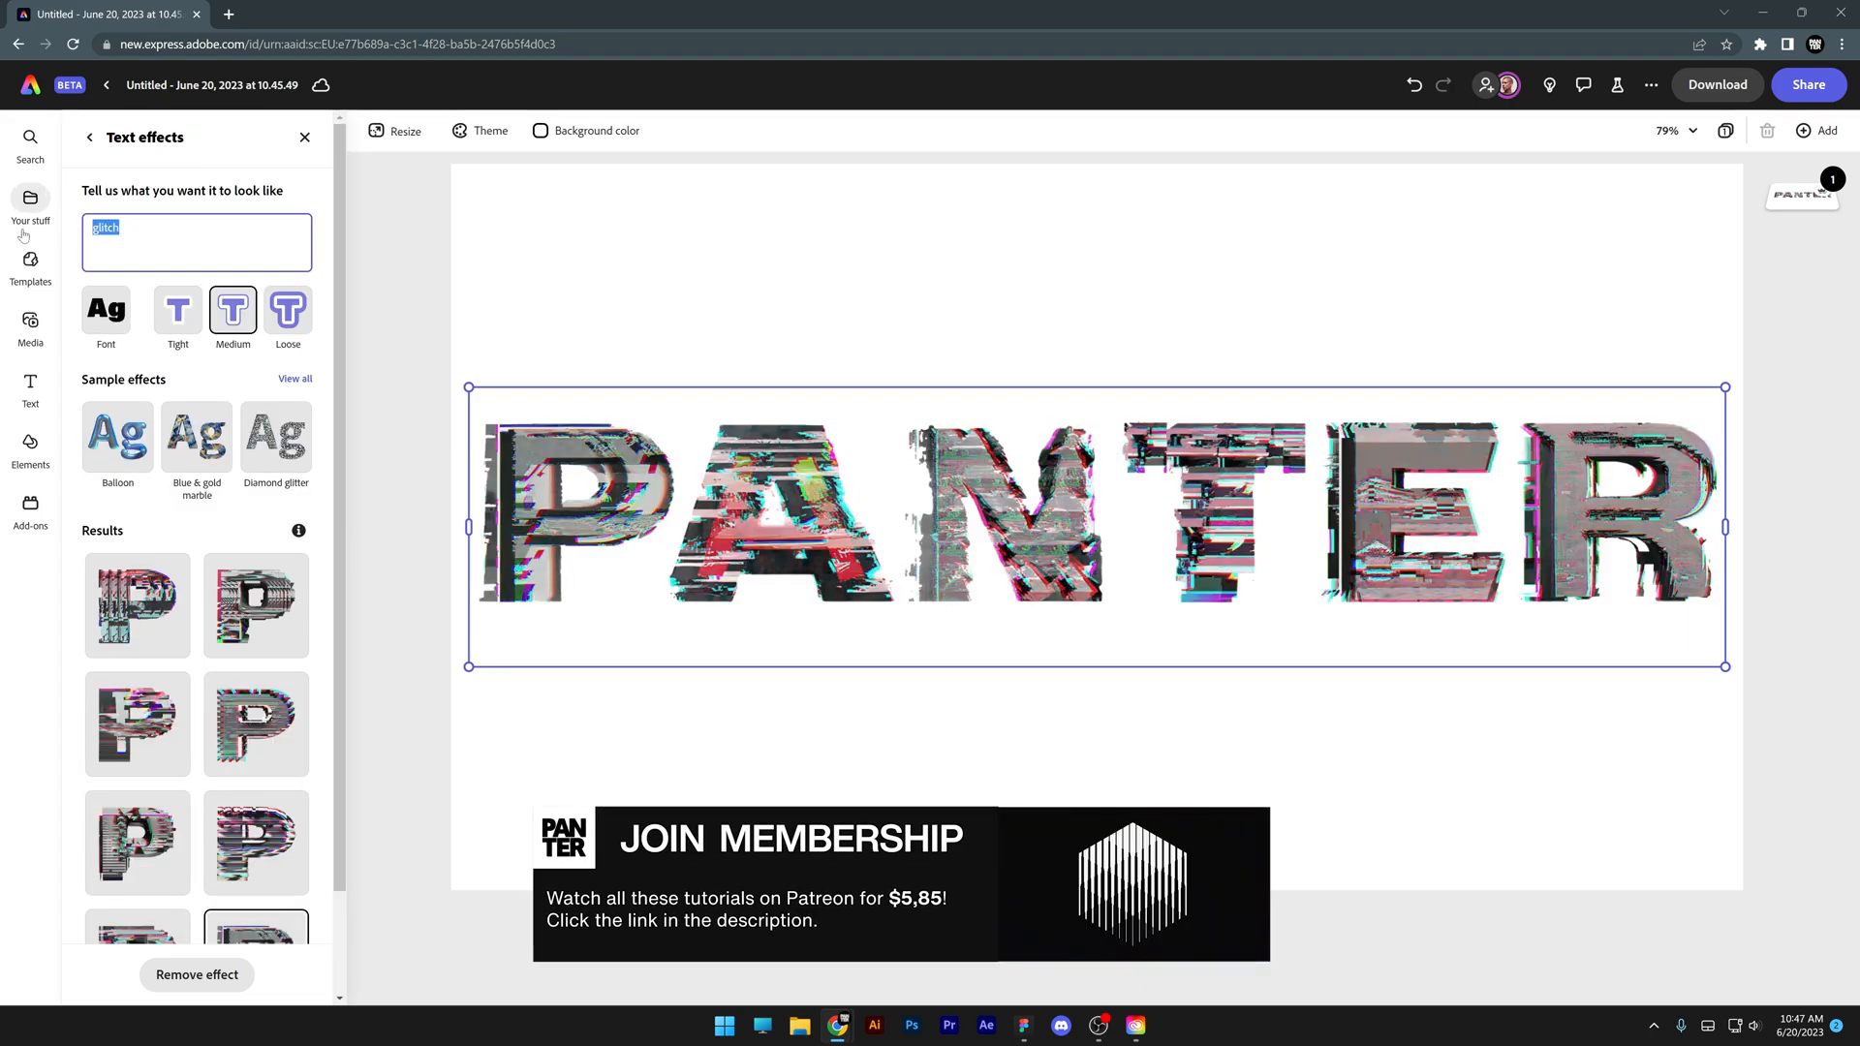
# Step: Generate 'exotic leaves' effects and compare variations, then switch PANTER to wild style graffiti
pyautogui.write('exotic leaves')
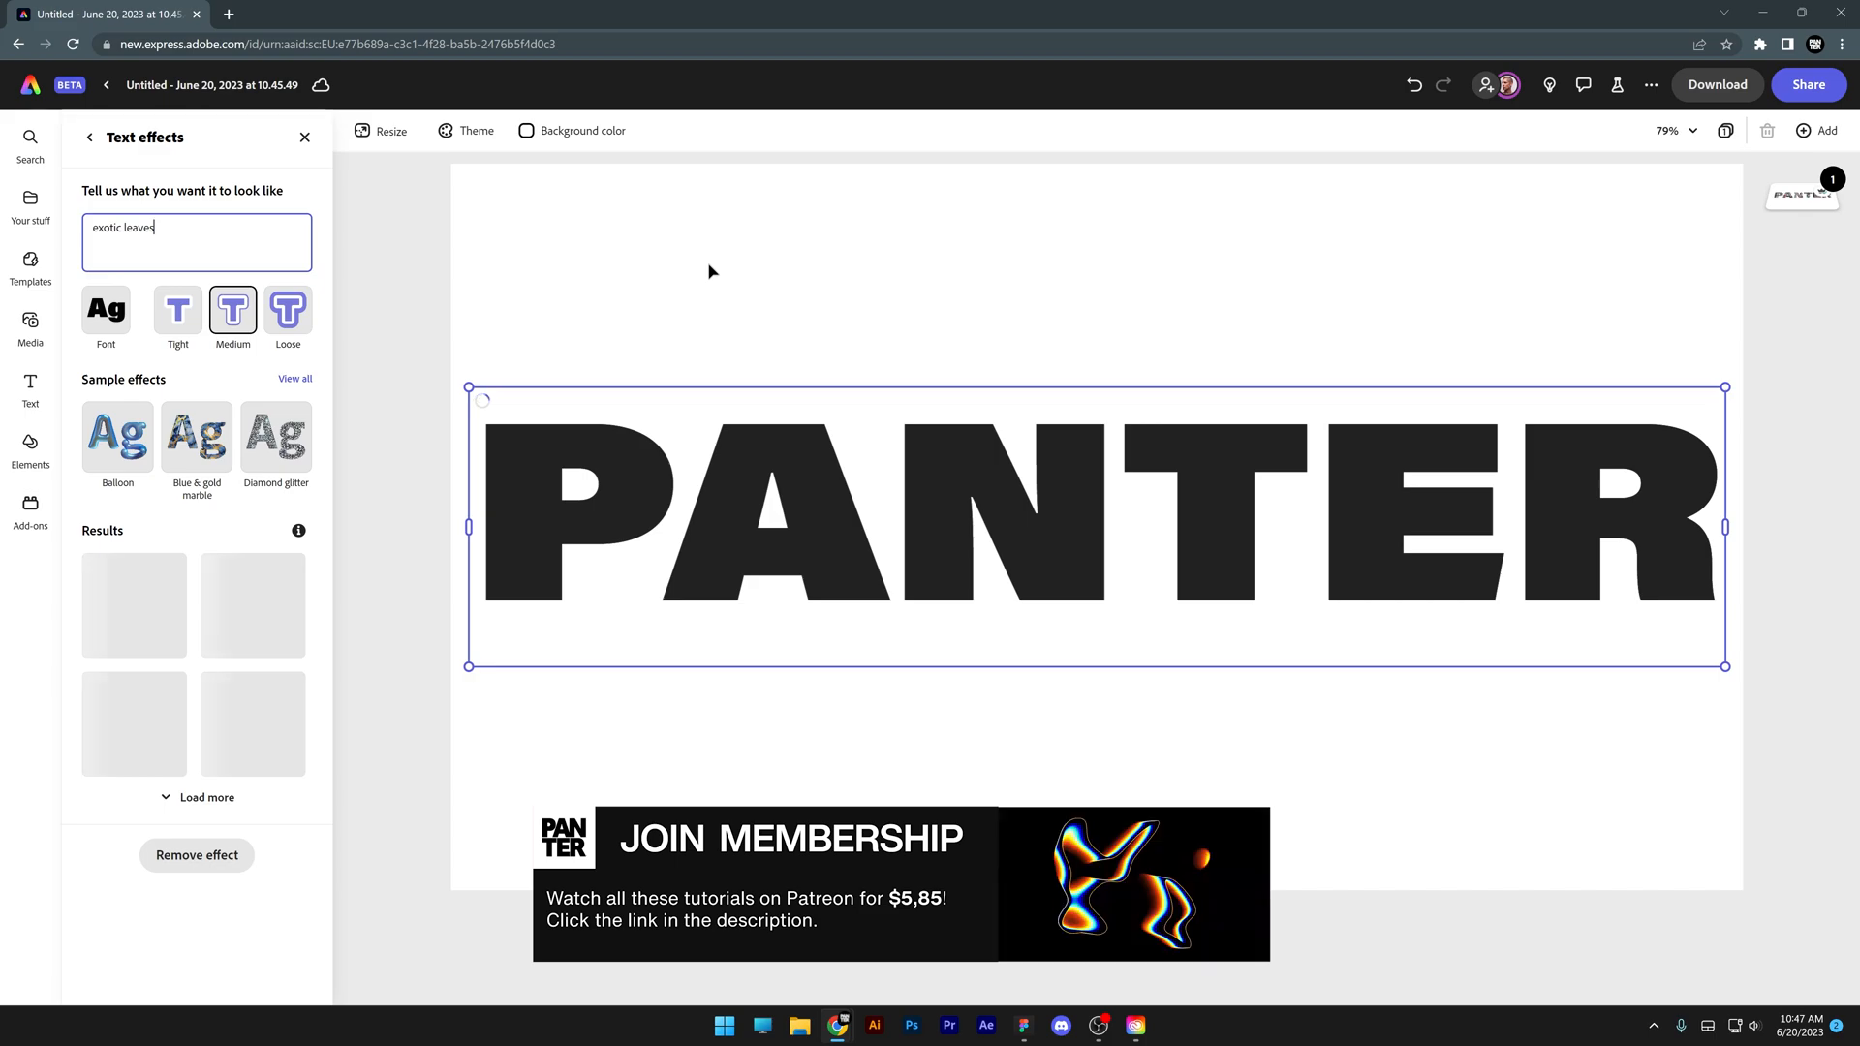
pyautogui.click(135, 605)
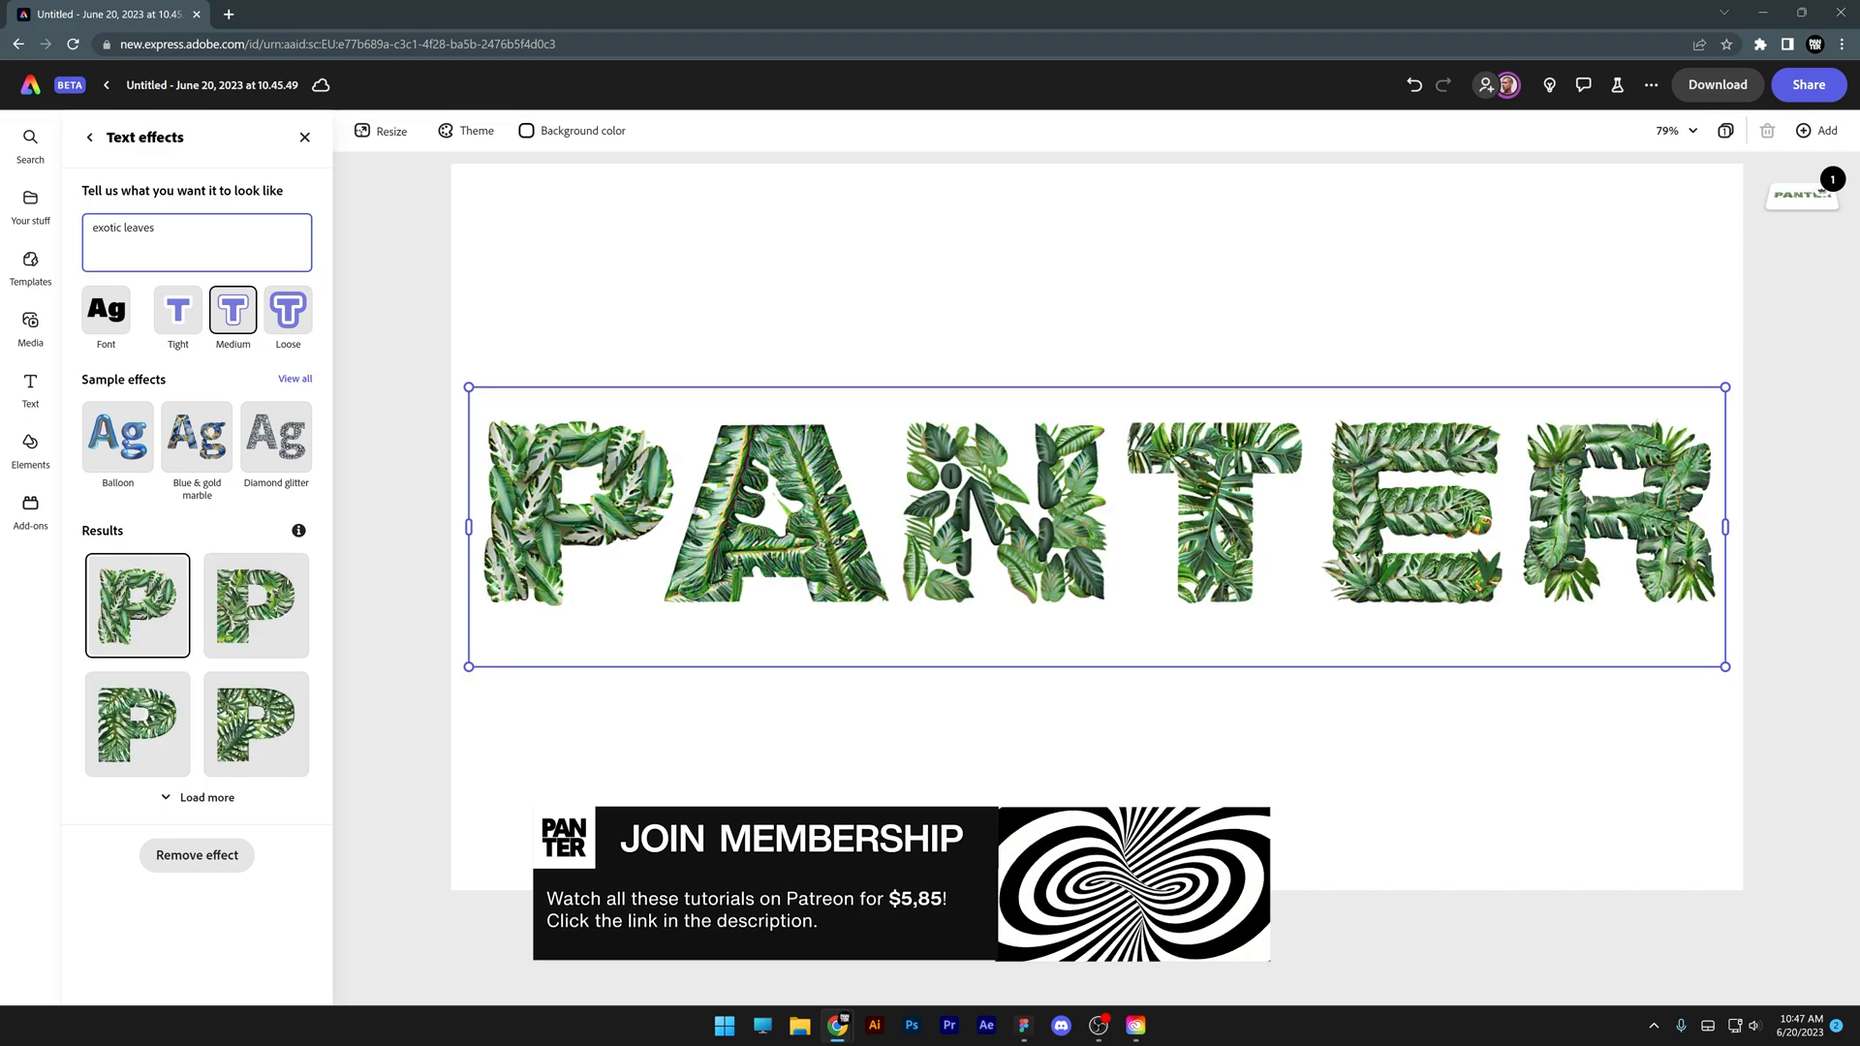
pyautogui.click(255, 605)
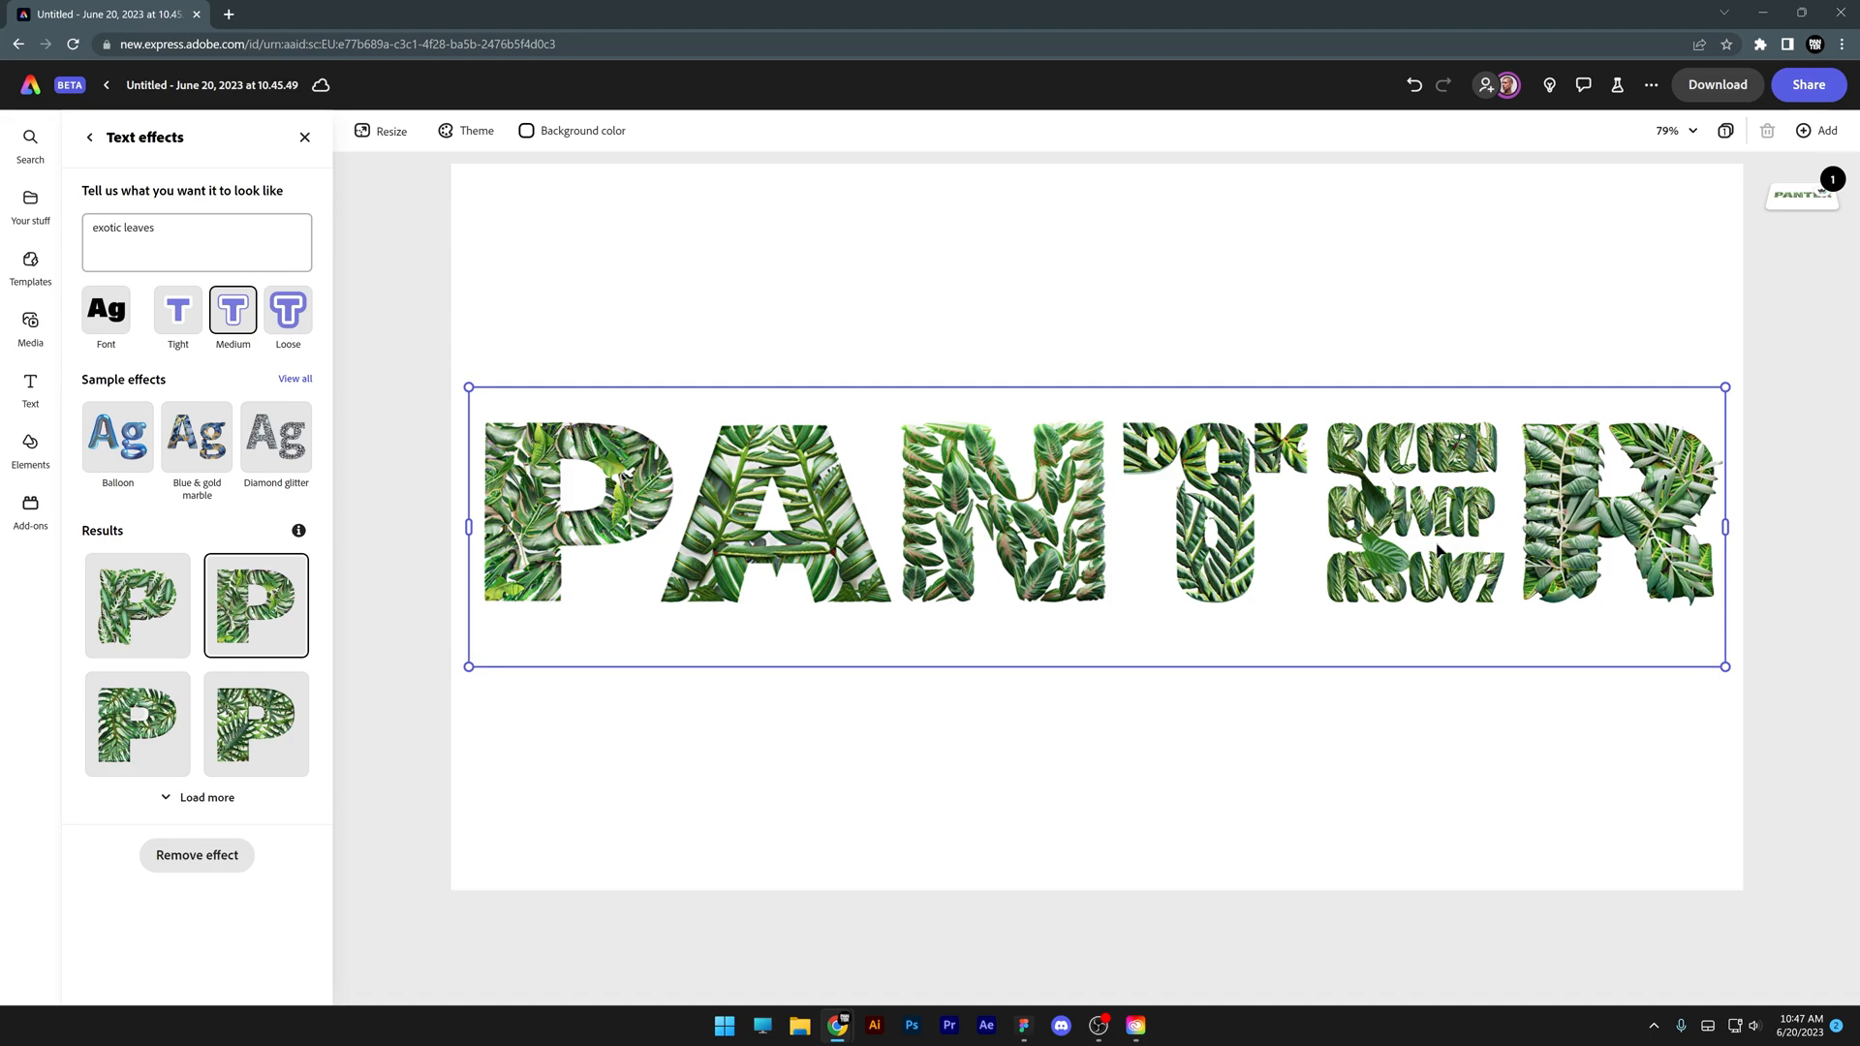
pyautogui.click(255, 723)
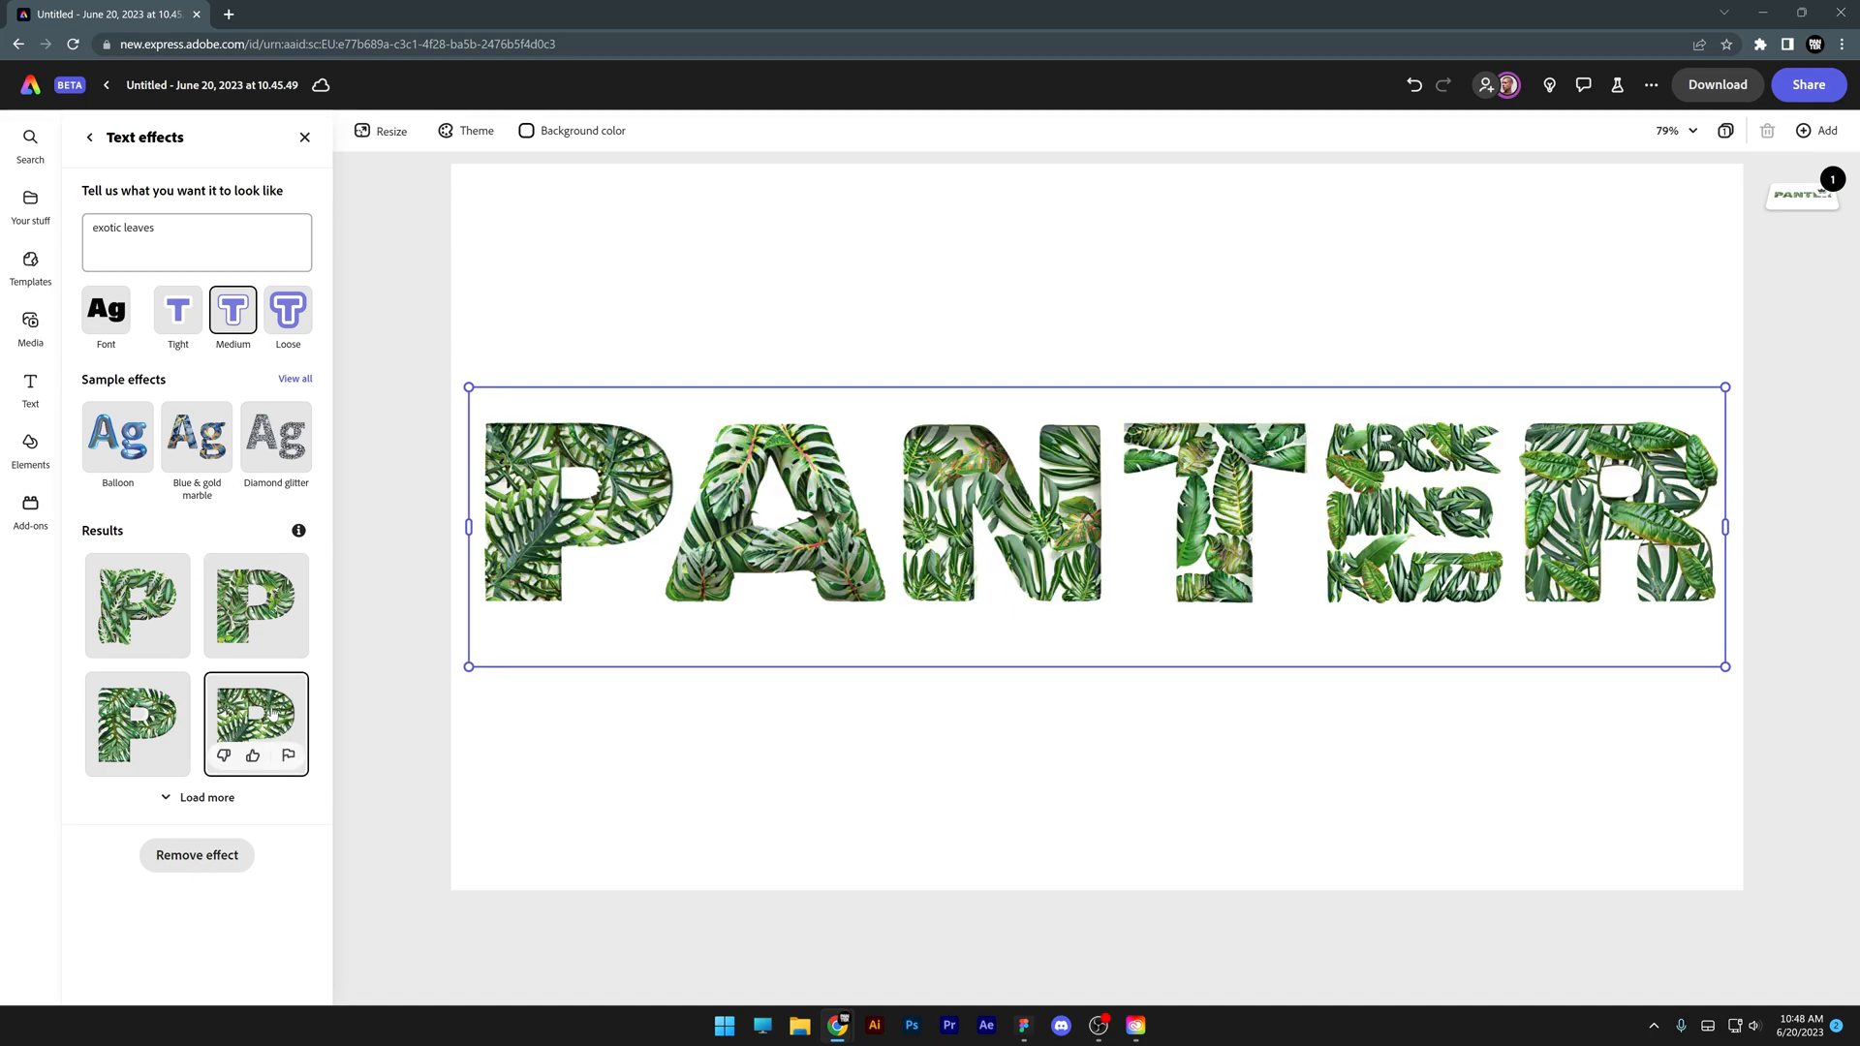
pyautogui.click(135, 723)
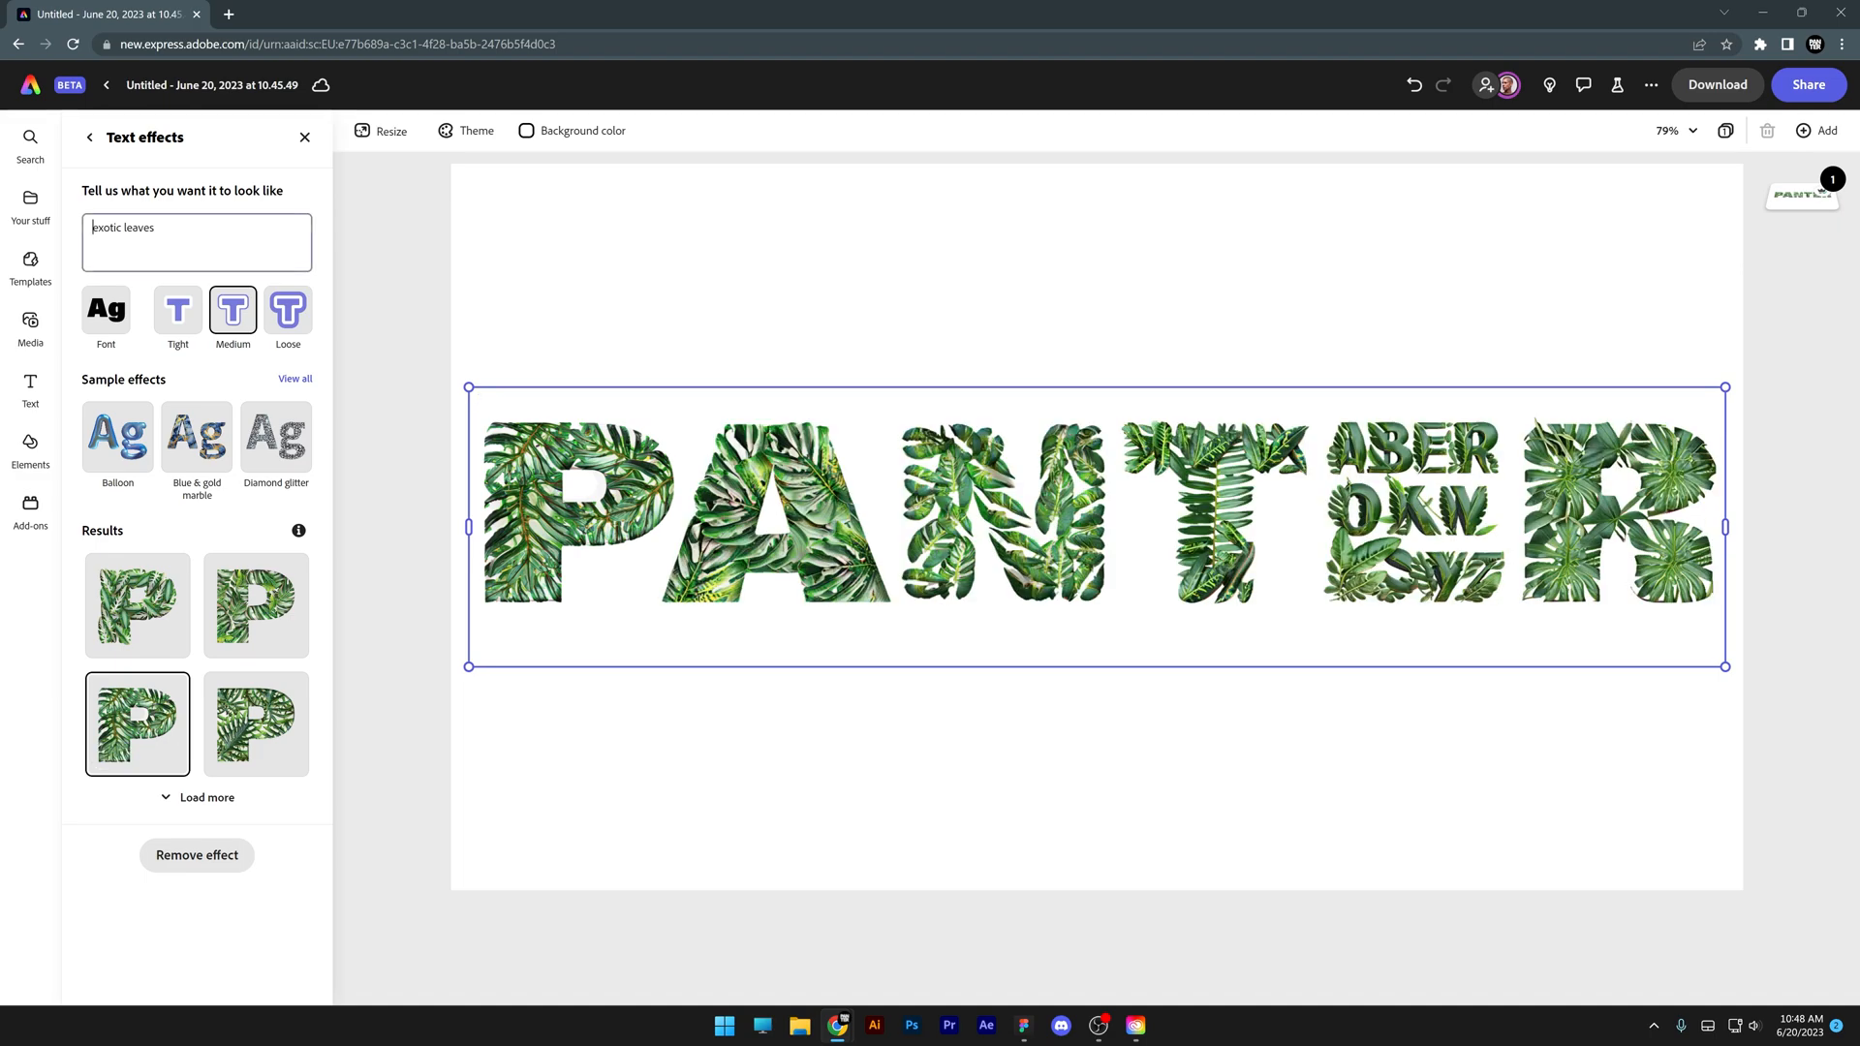
pyautogui.write('pressed')
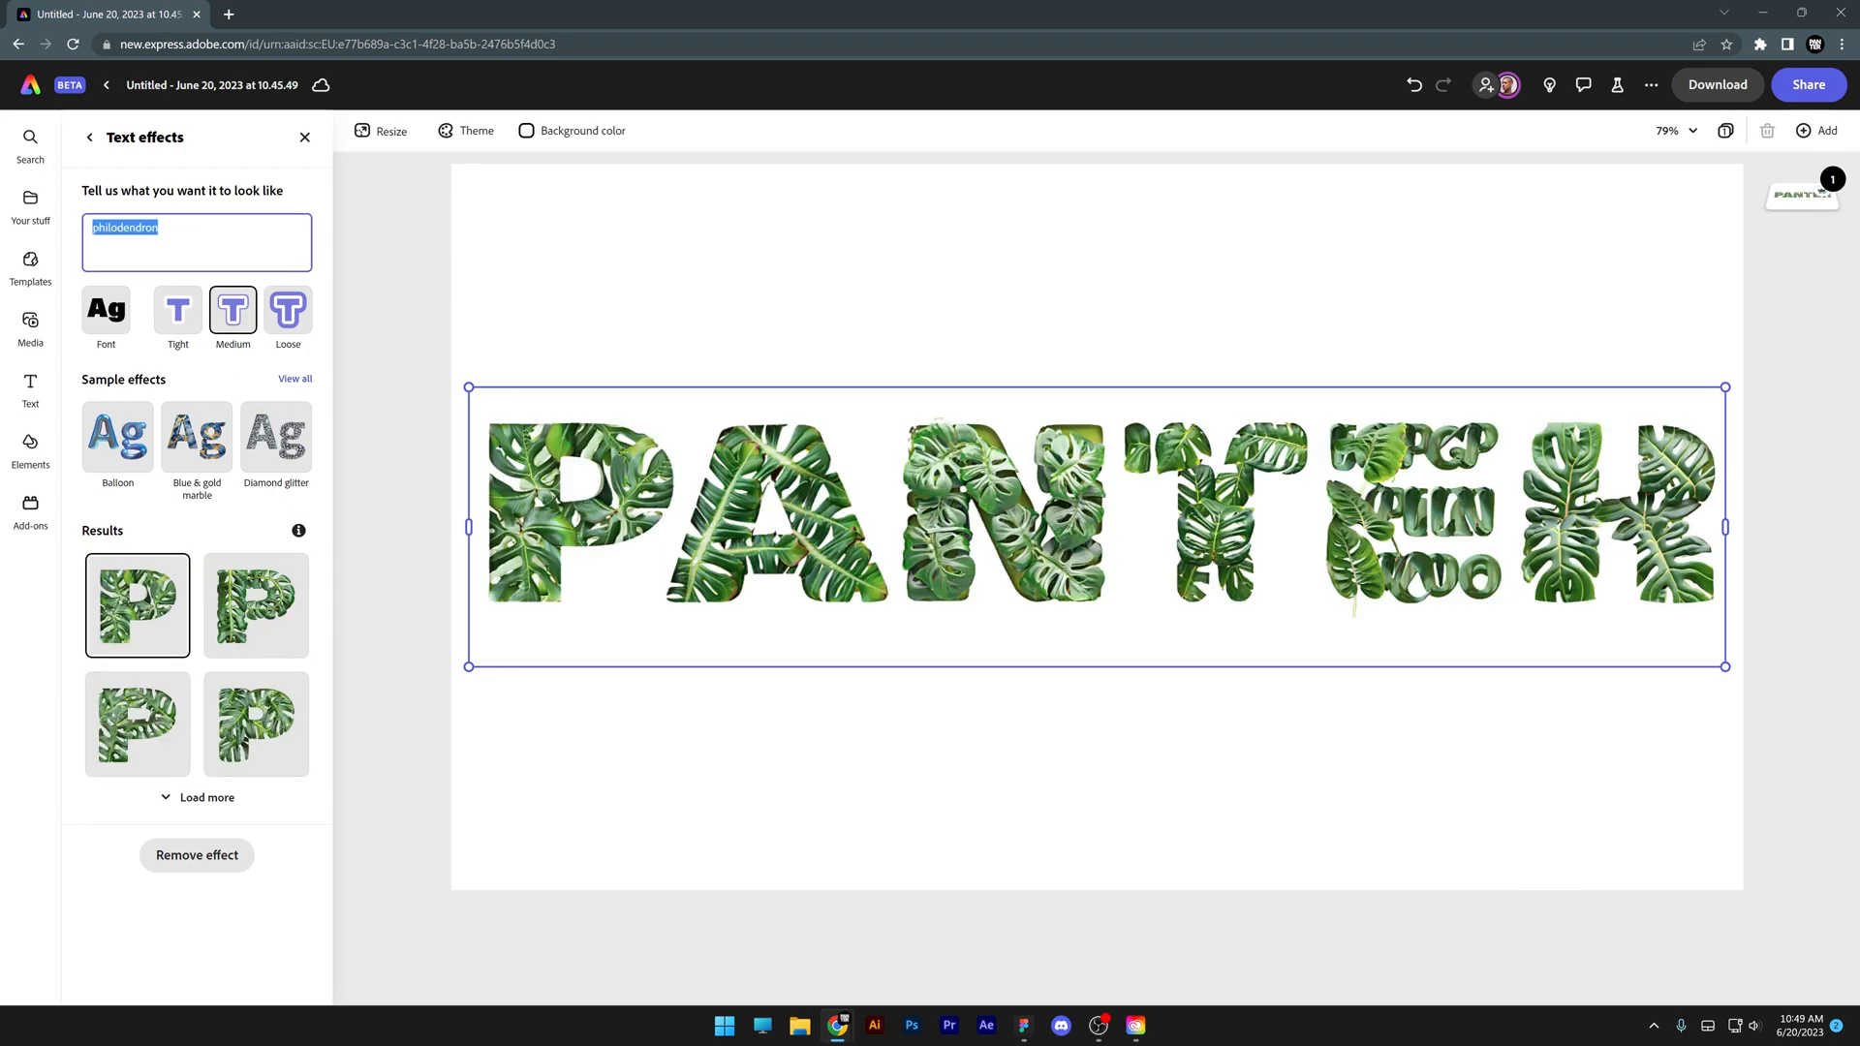
pyautogui.click(135, 723)
pyautogui.write('wild style graffiti')
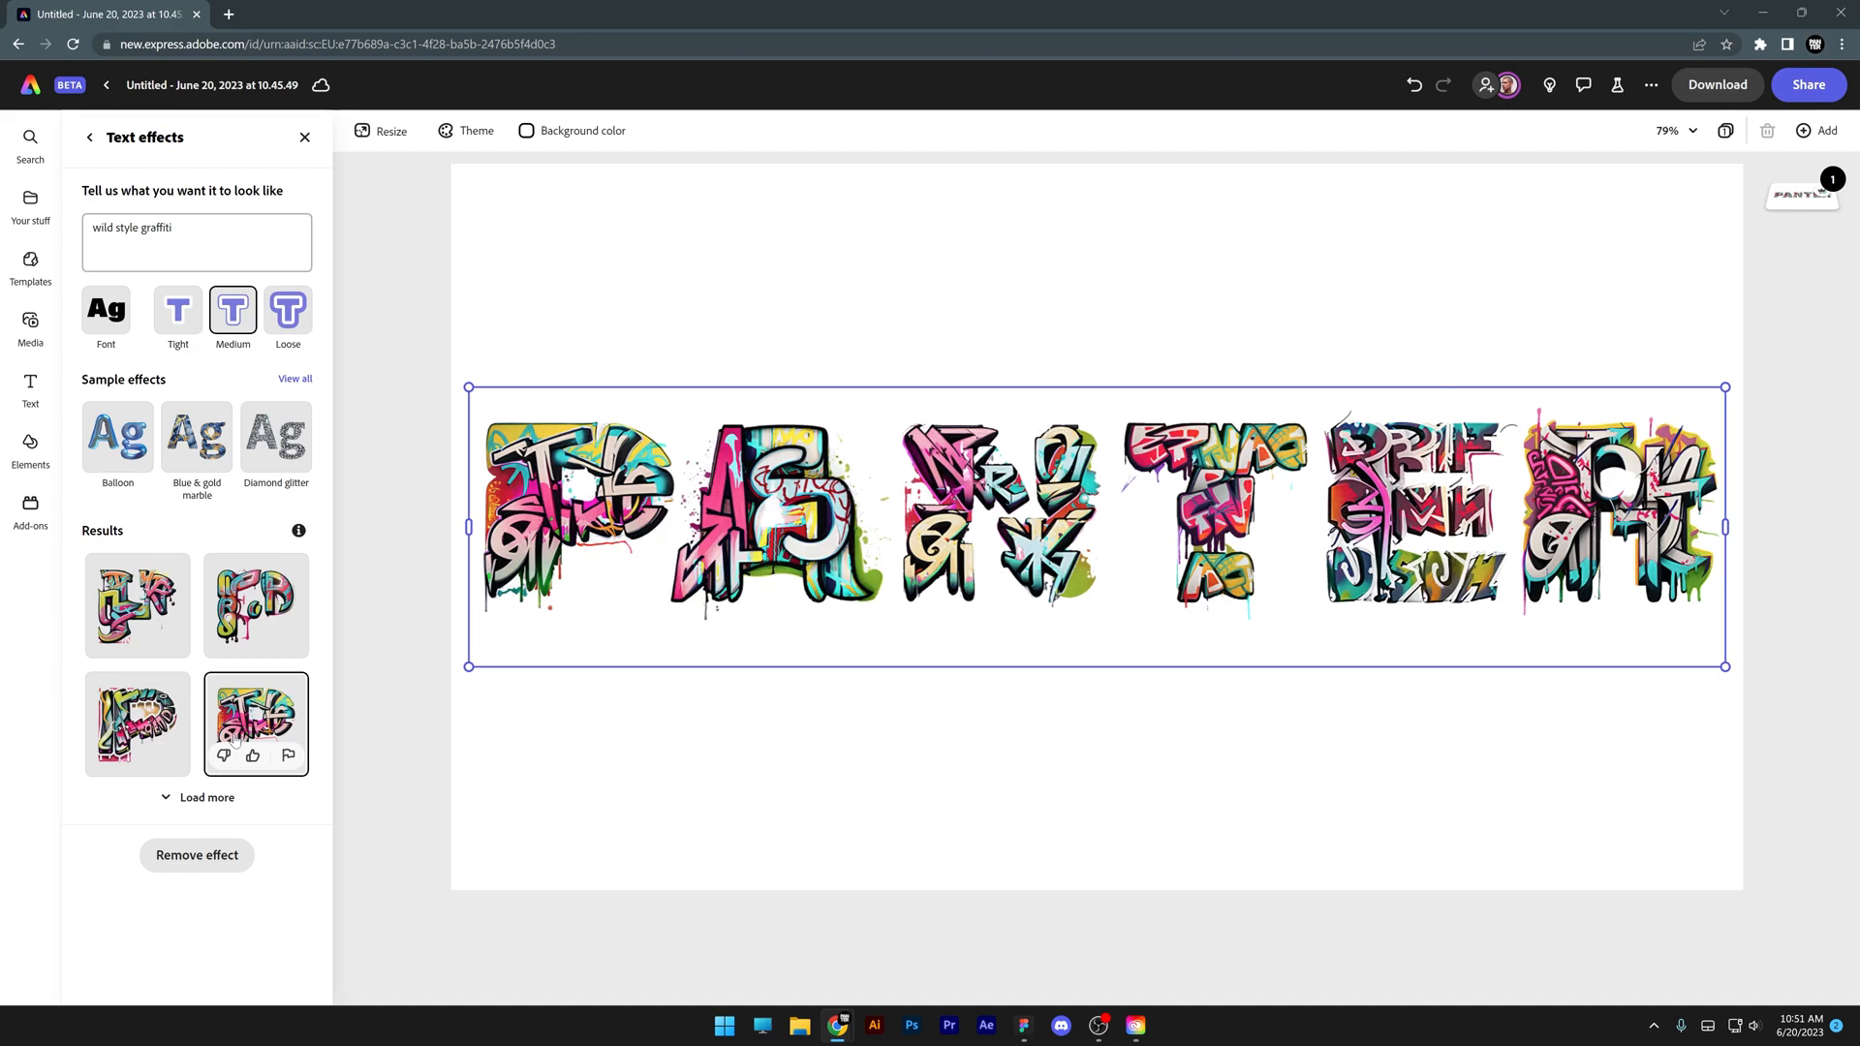
pyautogui.moveTo(68, 524)
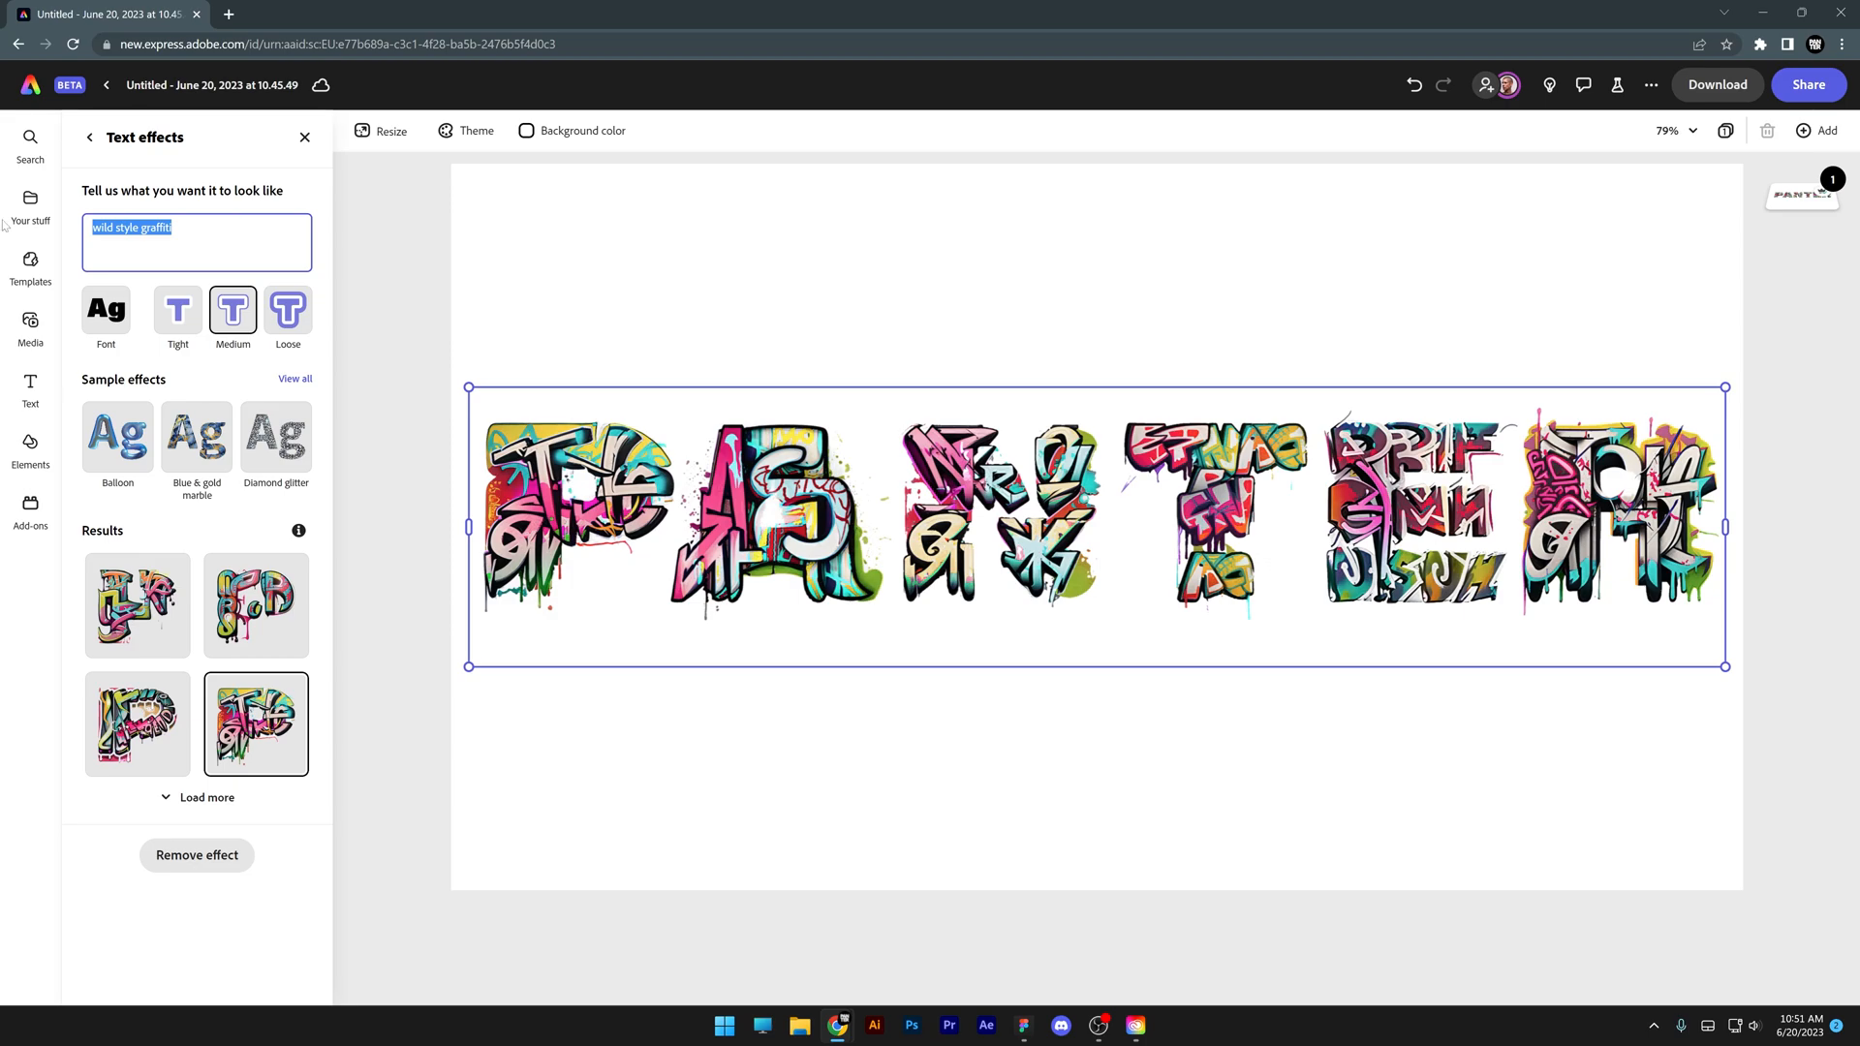
# Step: Generate 'pink candy cane spline' effects, compare fonts and variations, and keep the third
pyautogui.write('pink candy cane spline')
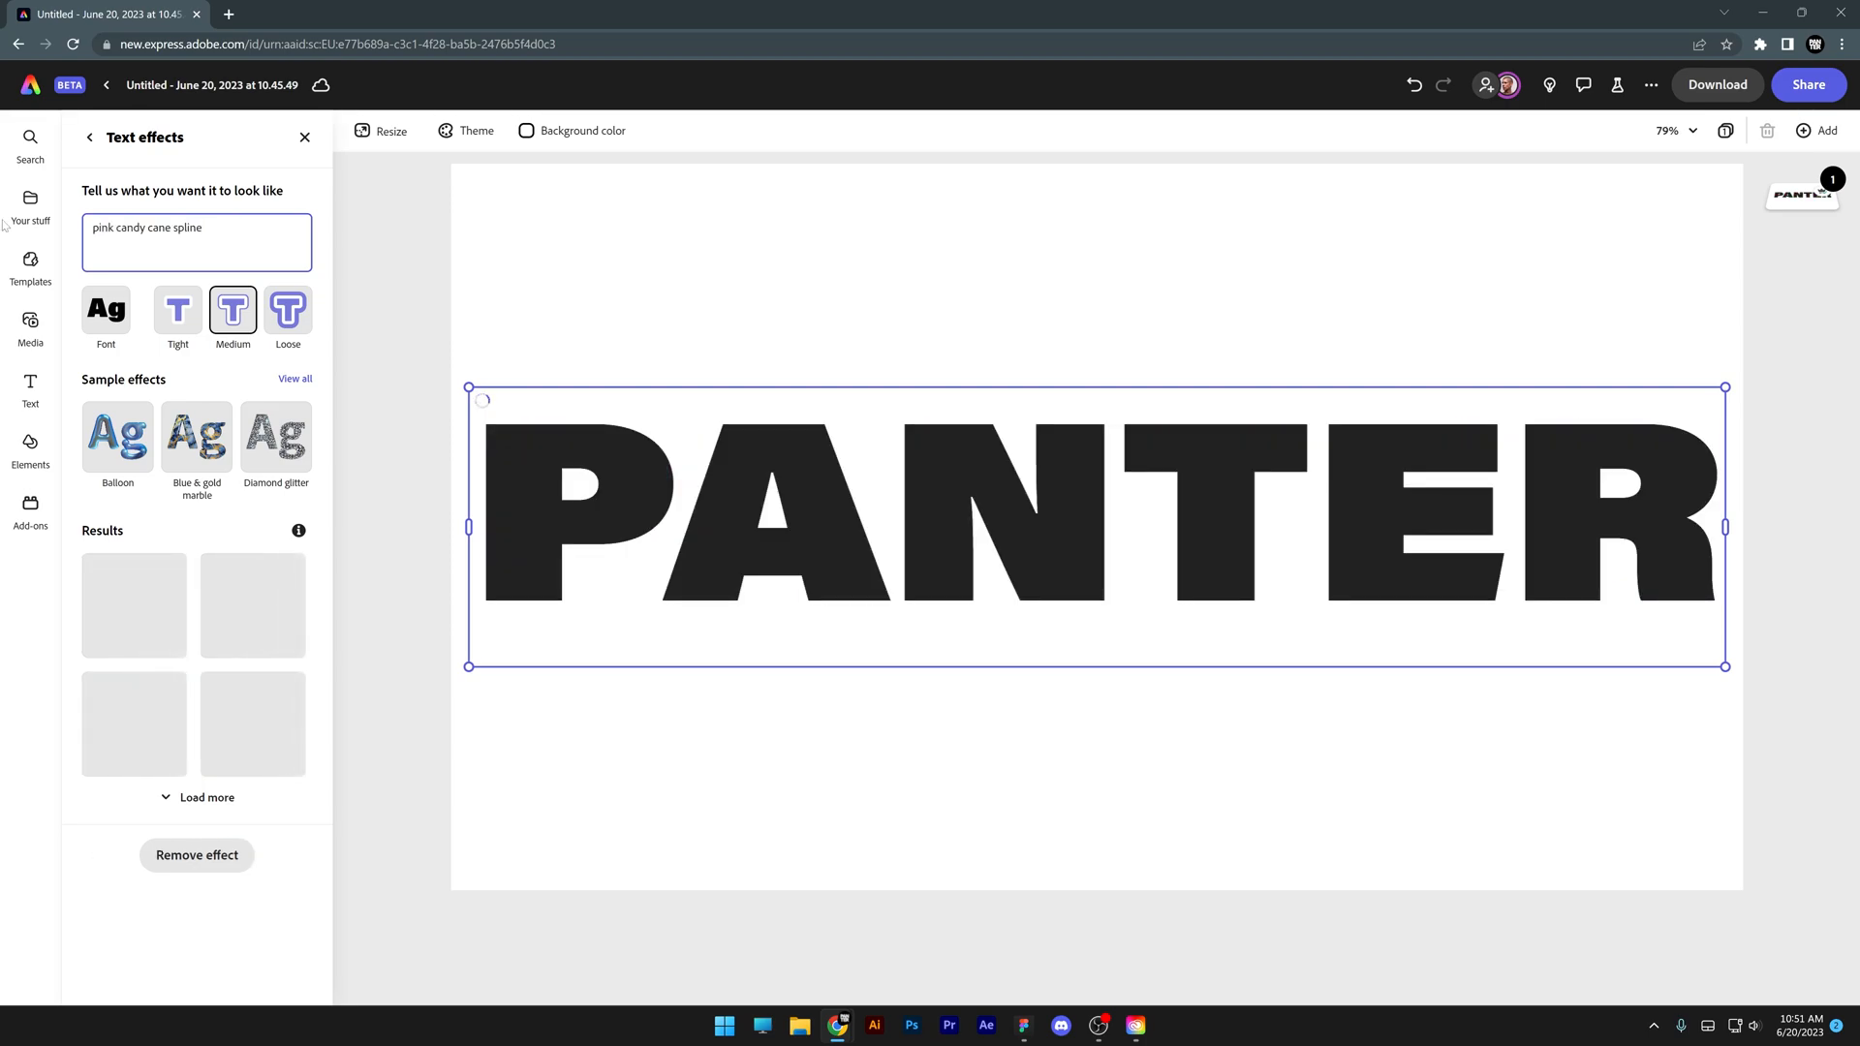
pyautogui.click(136, 723)
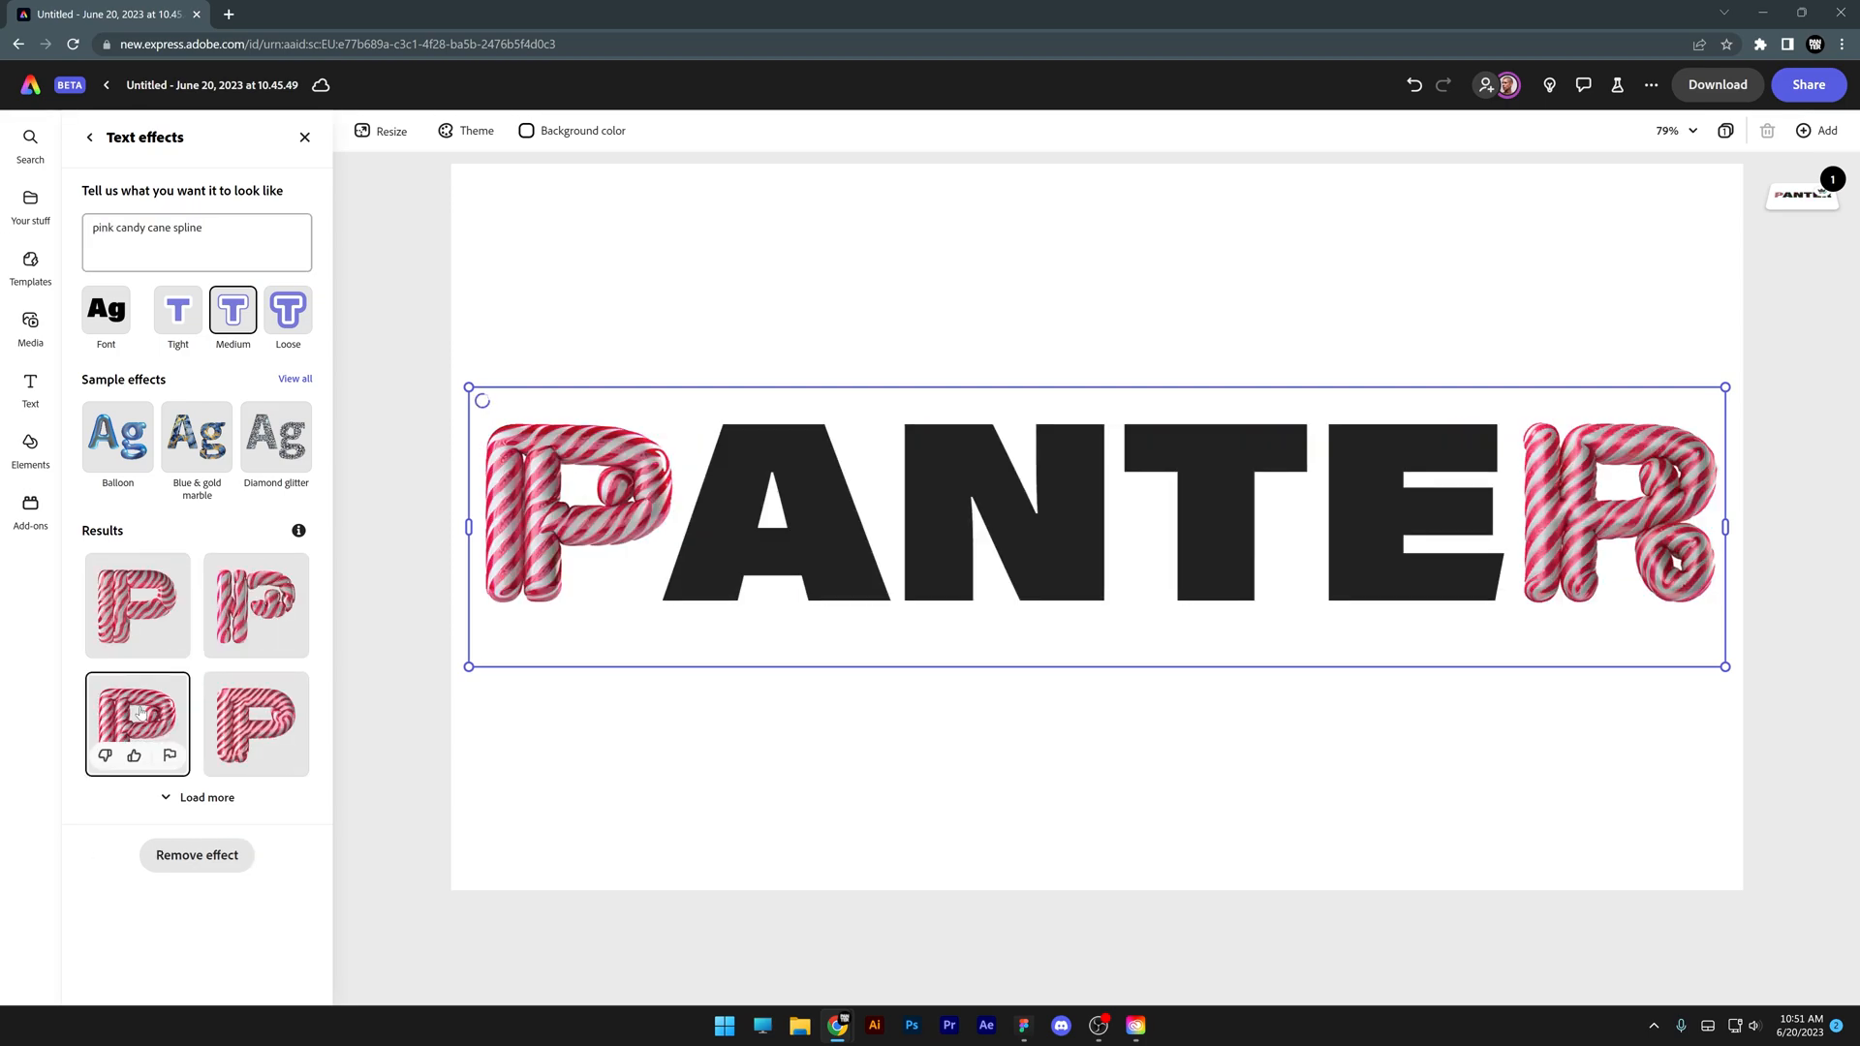
pyautogui.click(135, 724)
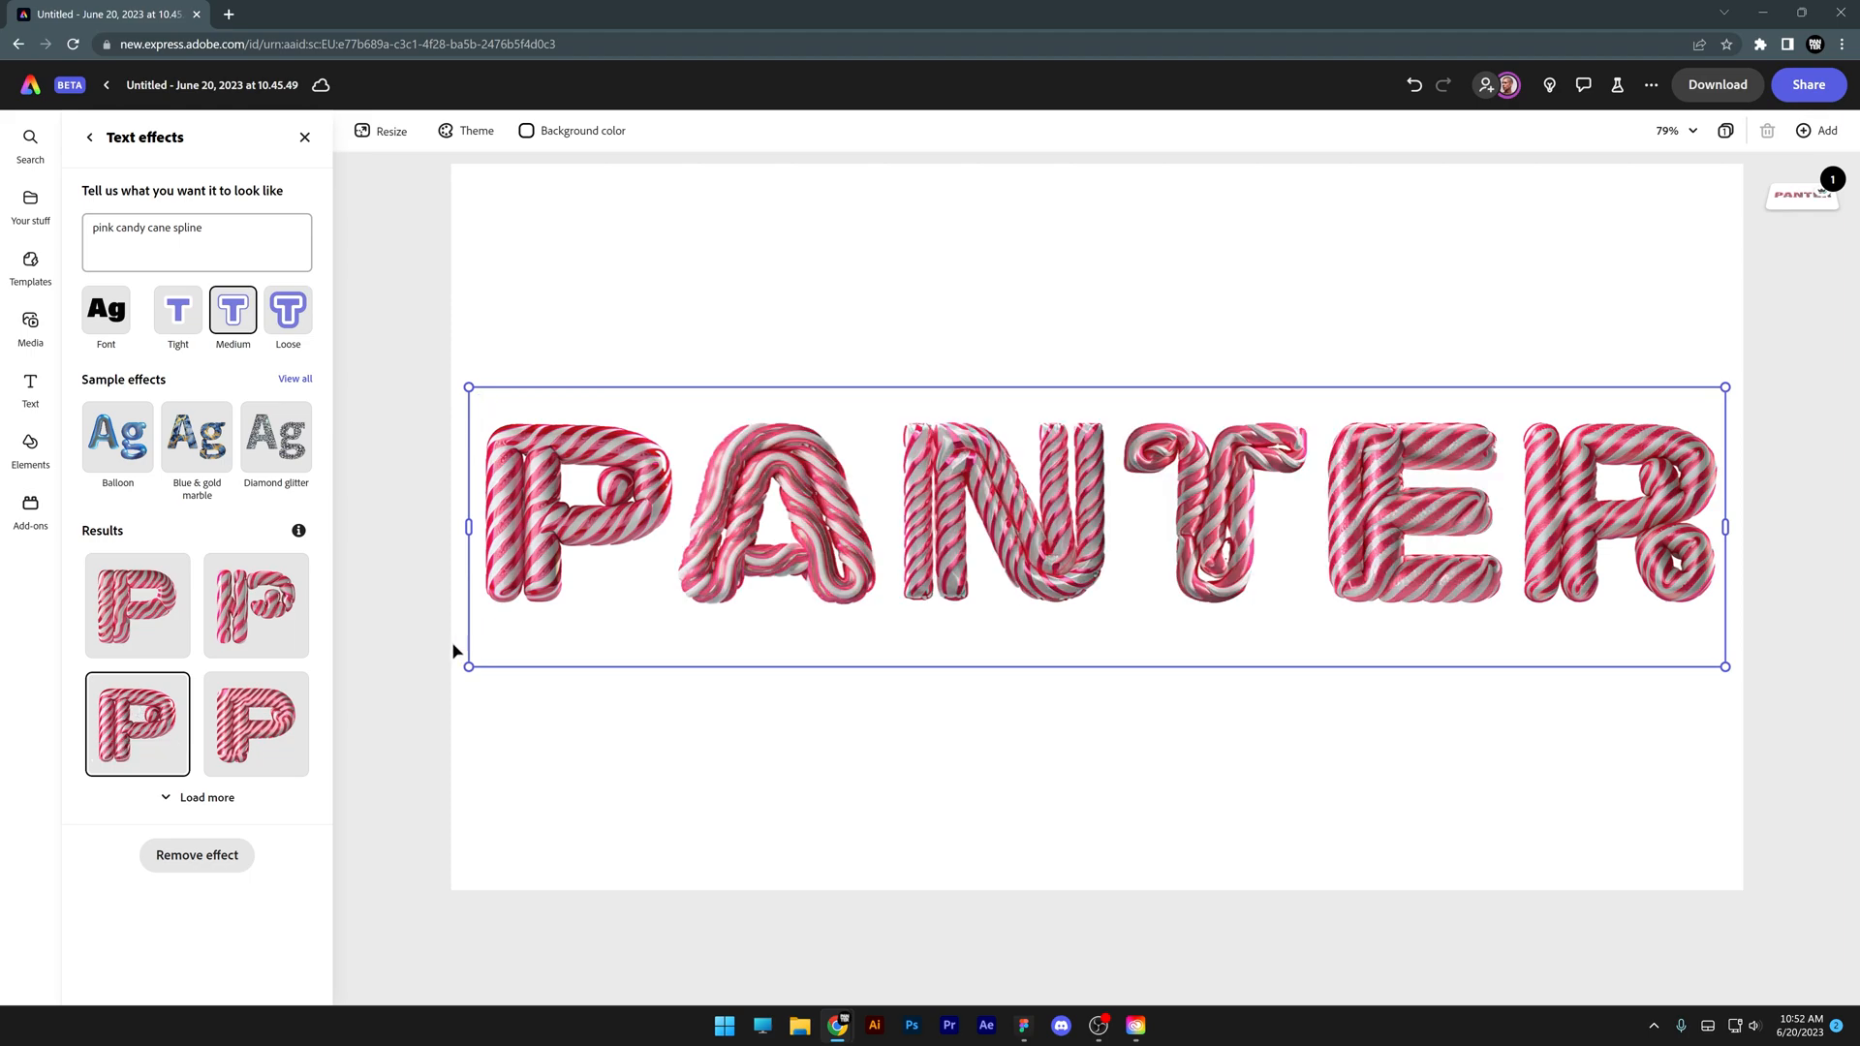
pyautogui.click(105, 311)
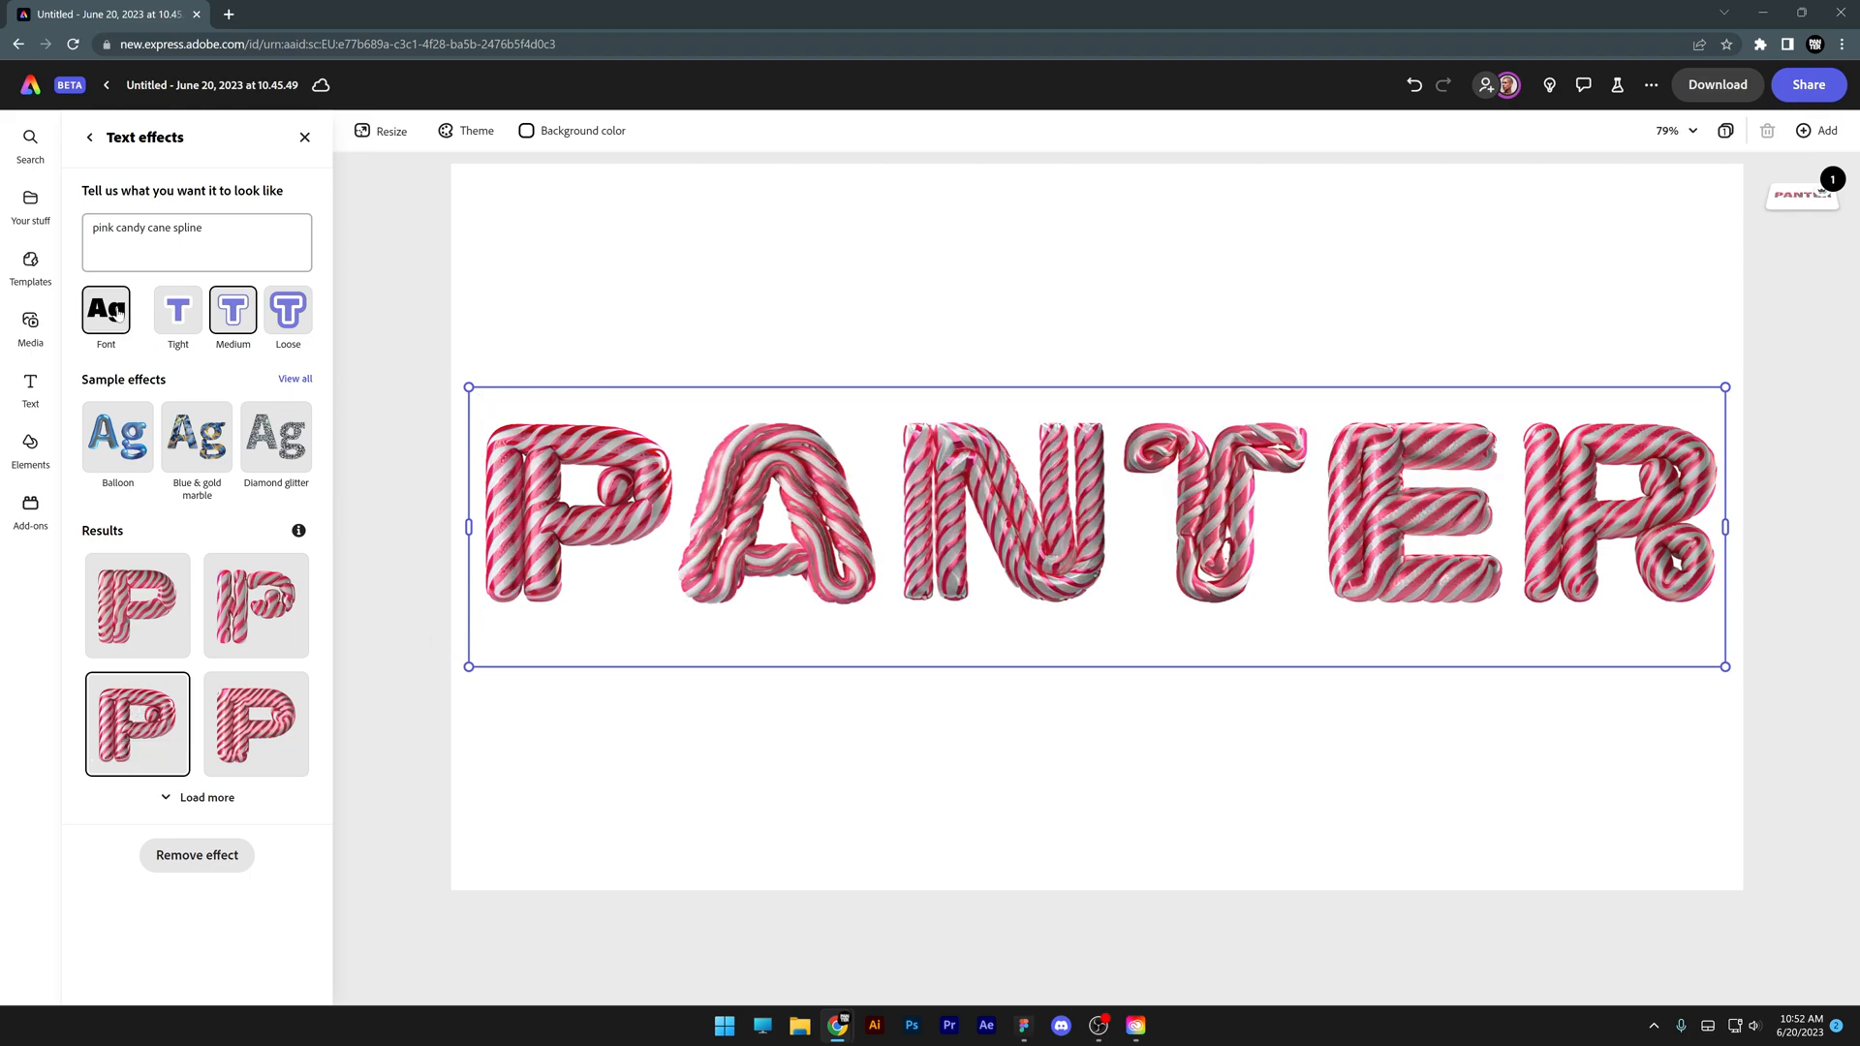
pyautogui.click(105, 316)
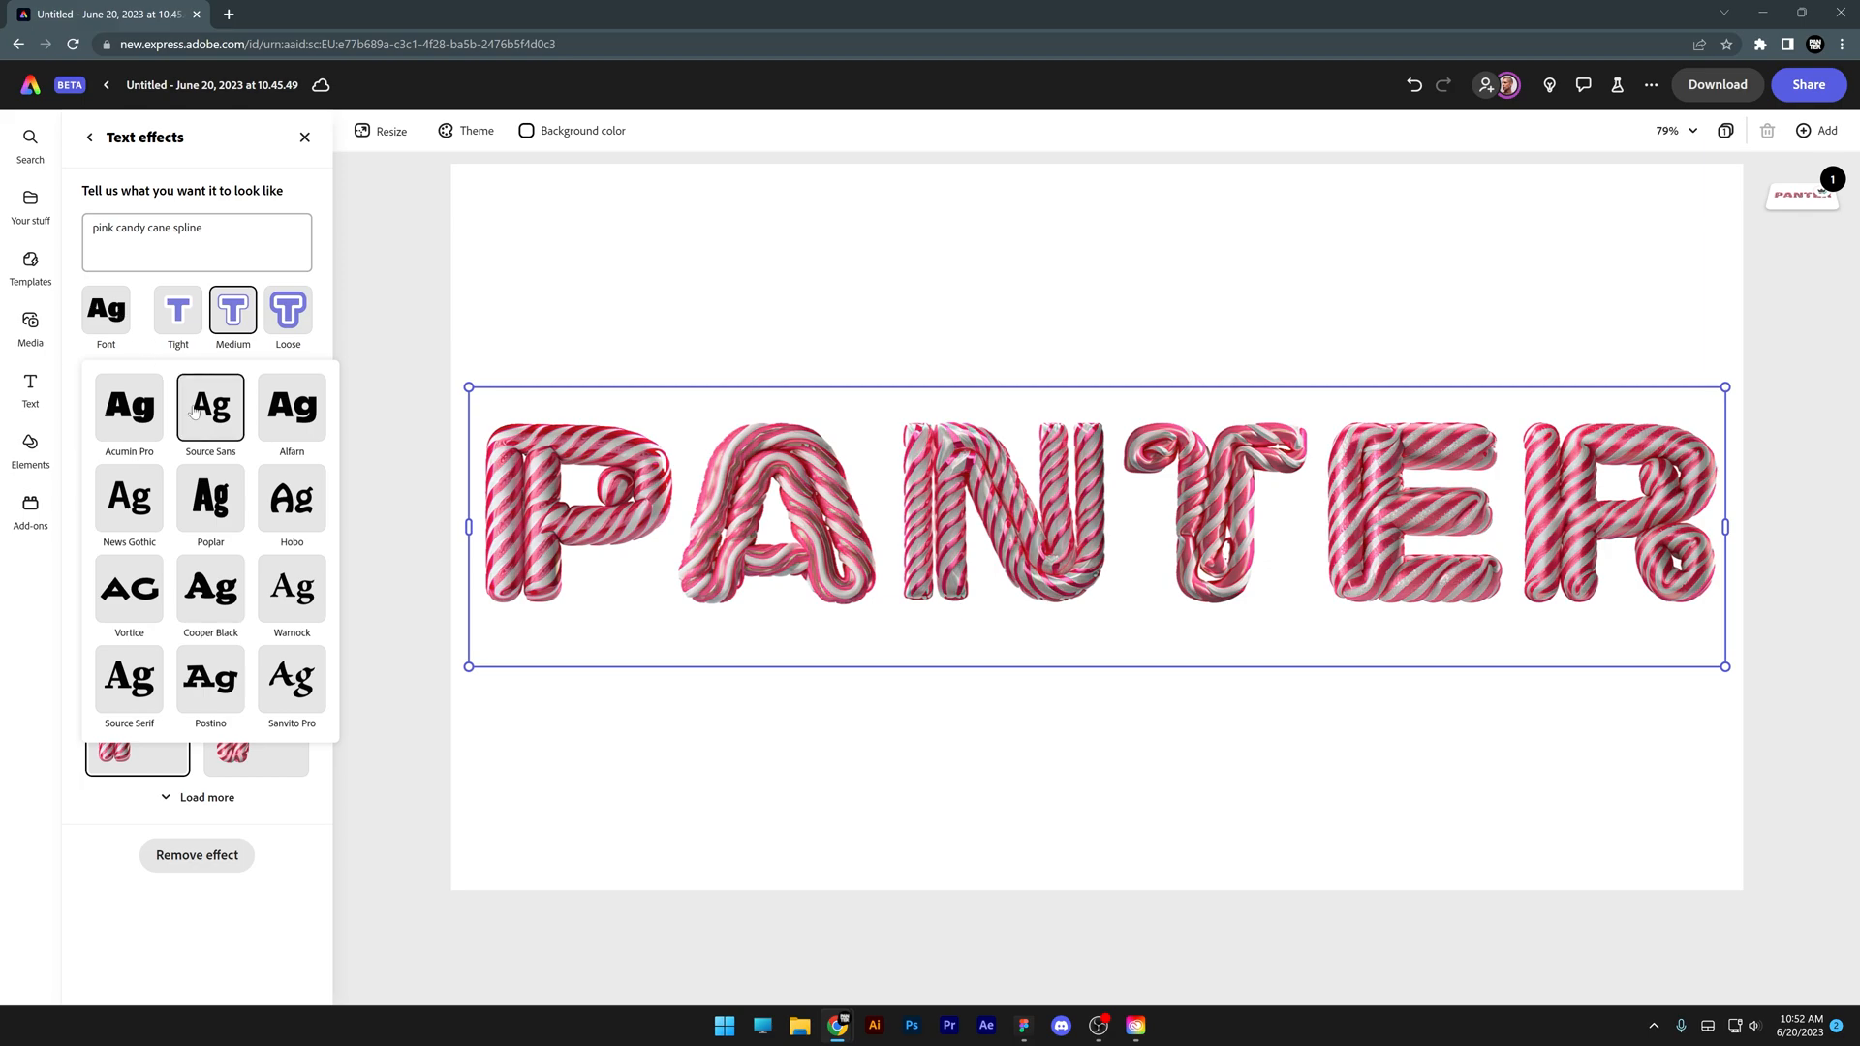
pyautogui.click(106, 308)
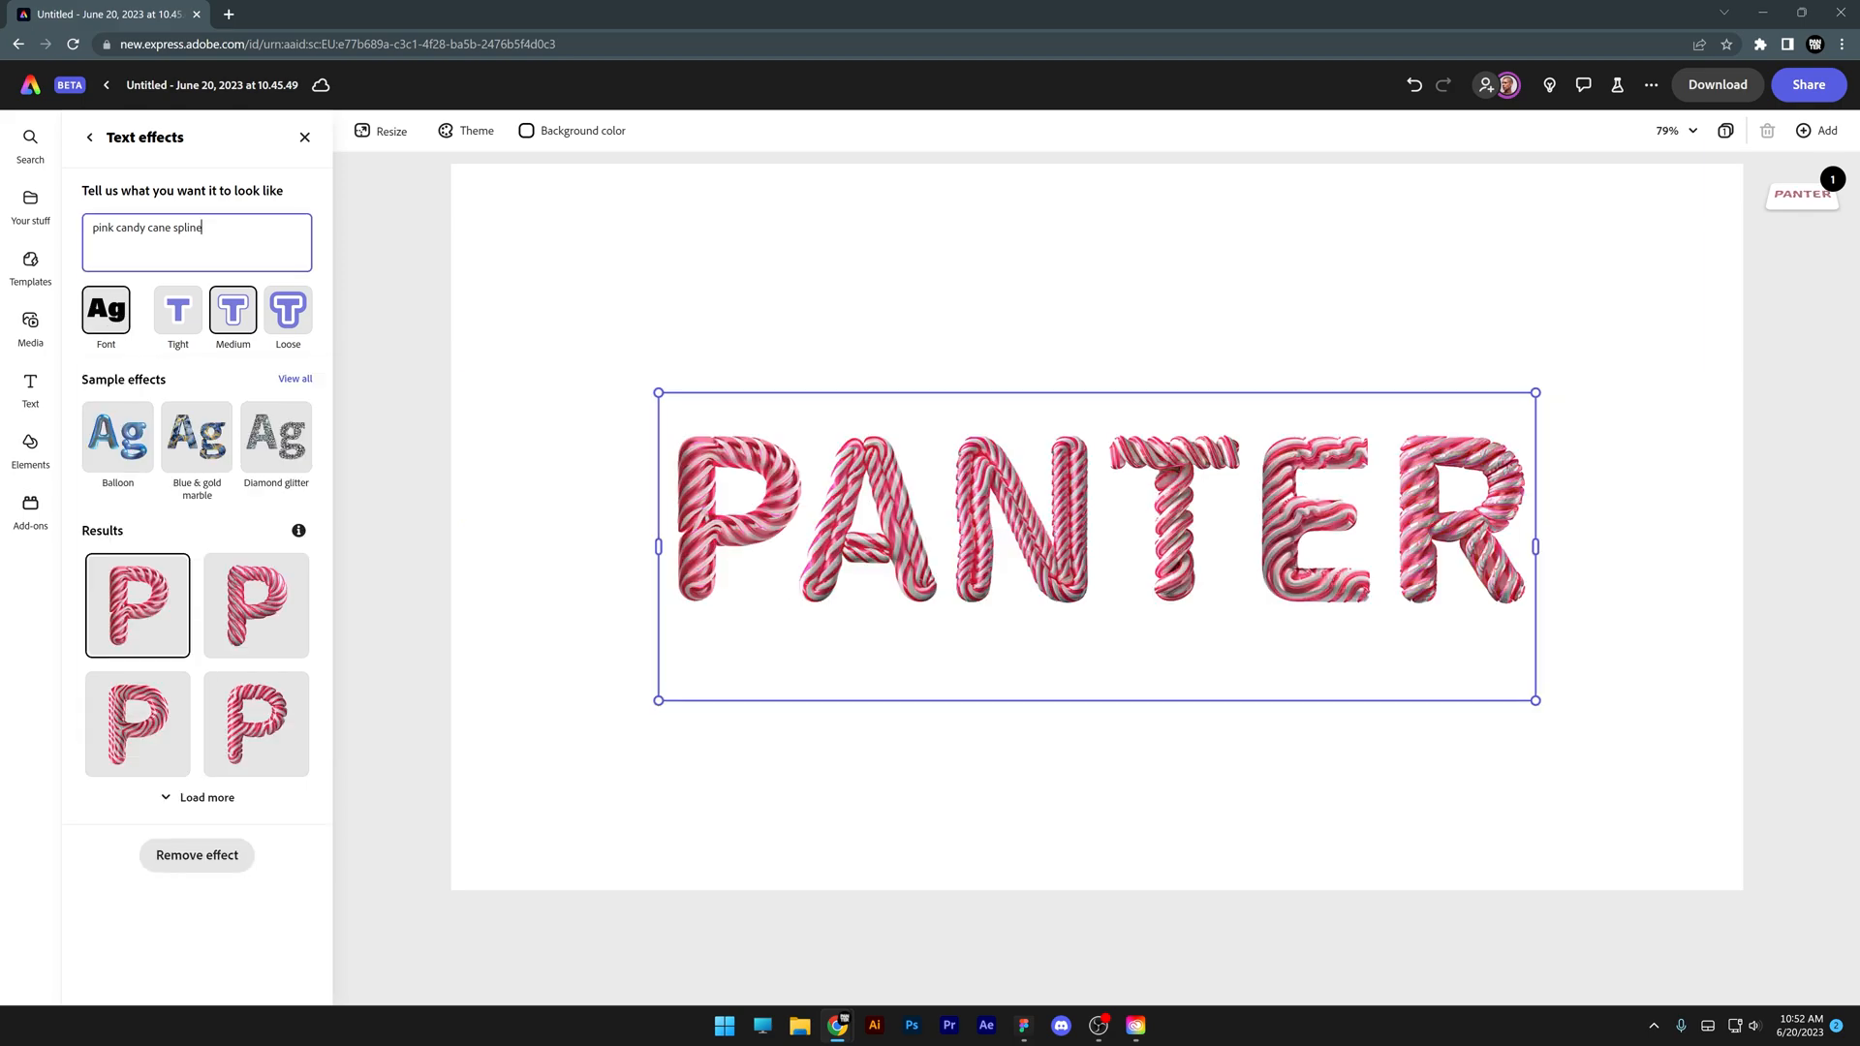
pyautogui.moveTo(255, 604)
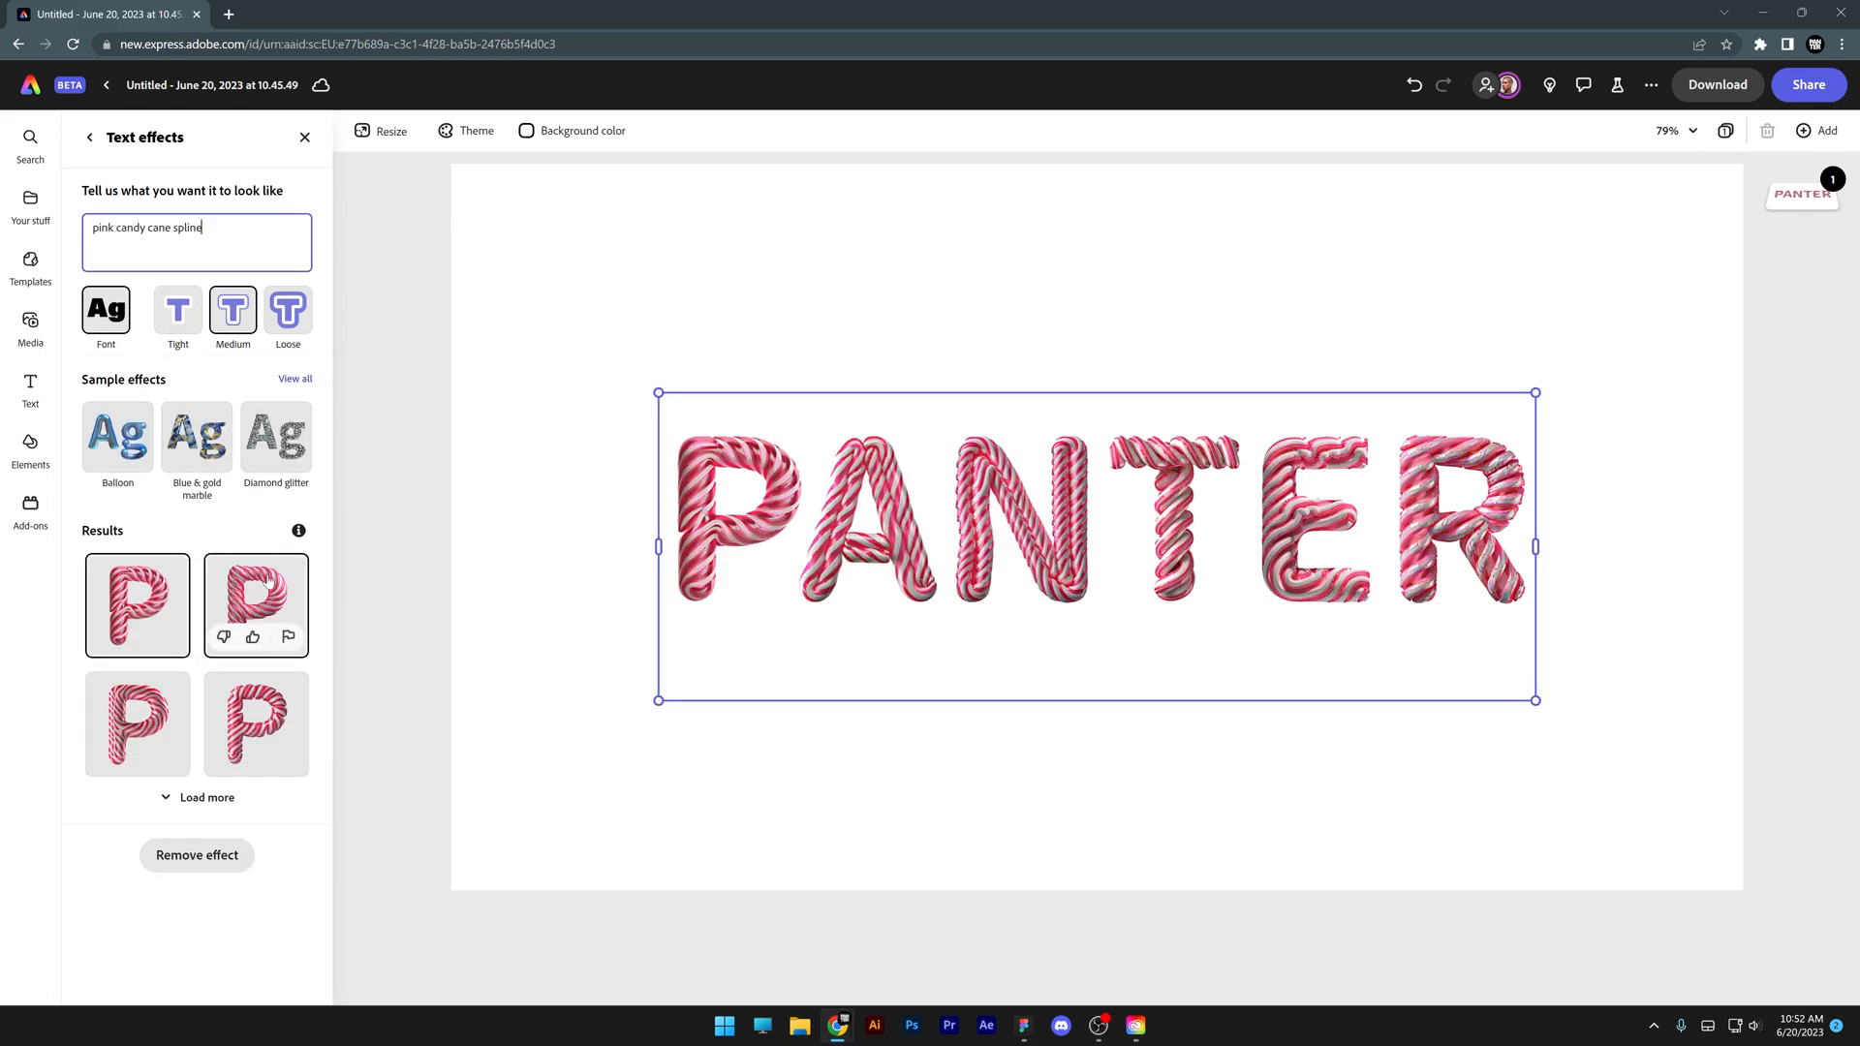
pyautogui.click(135, 723)
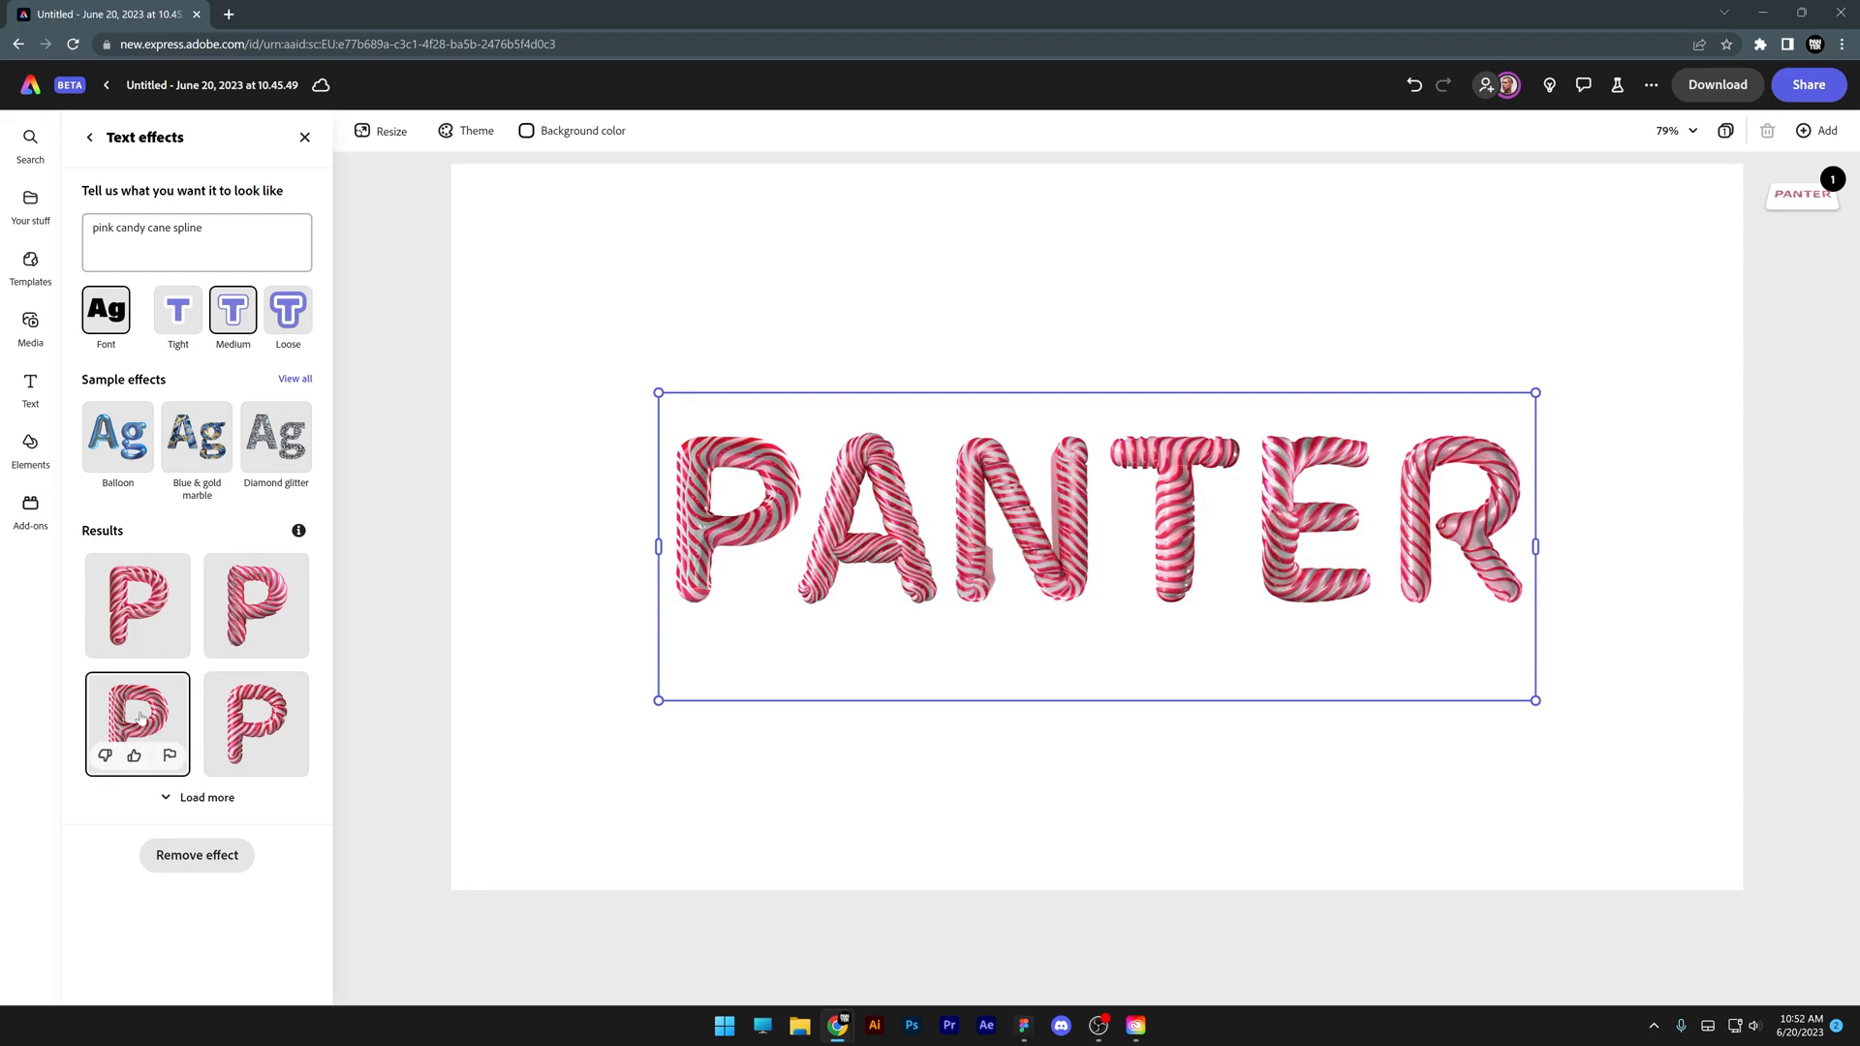
pyautogui.tripleClick(196, 226)
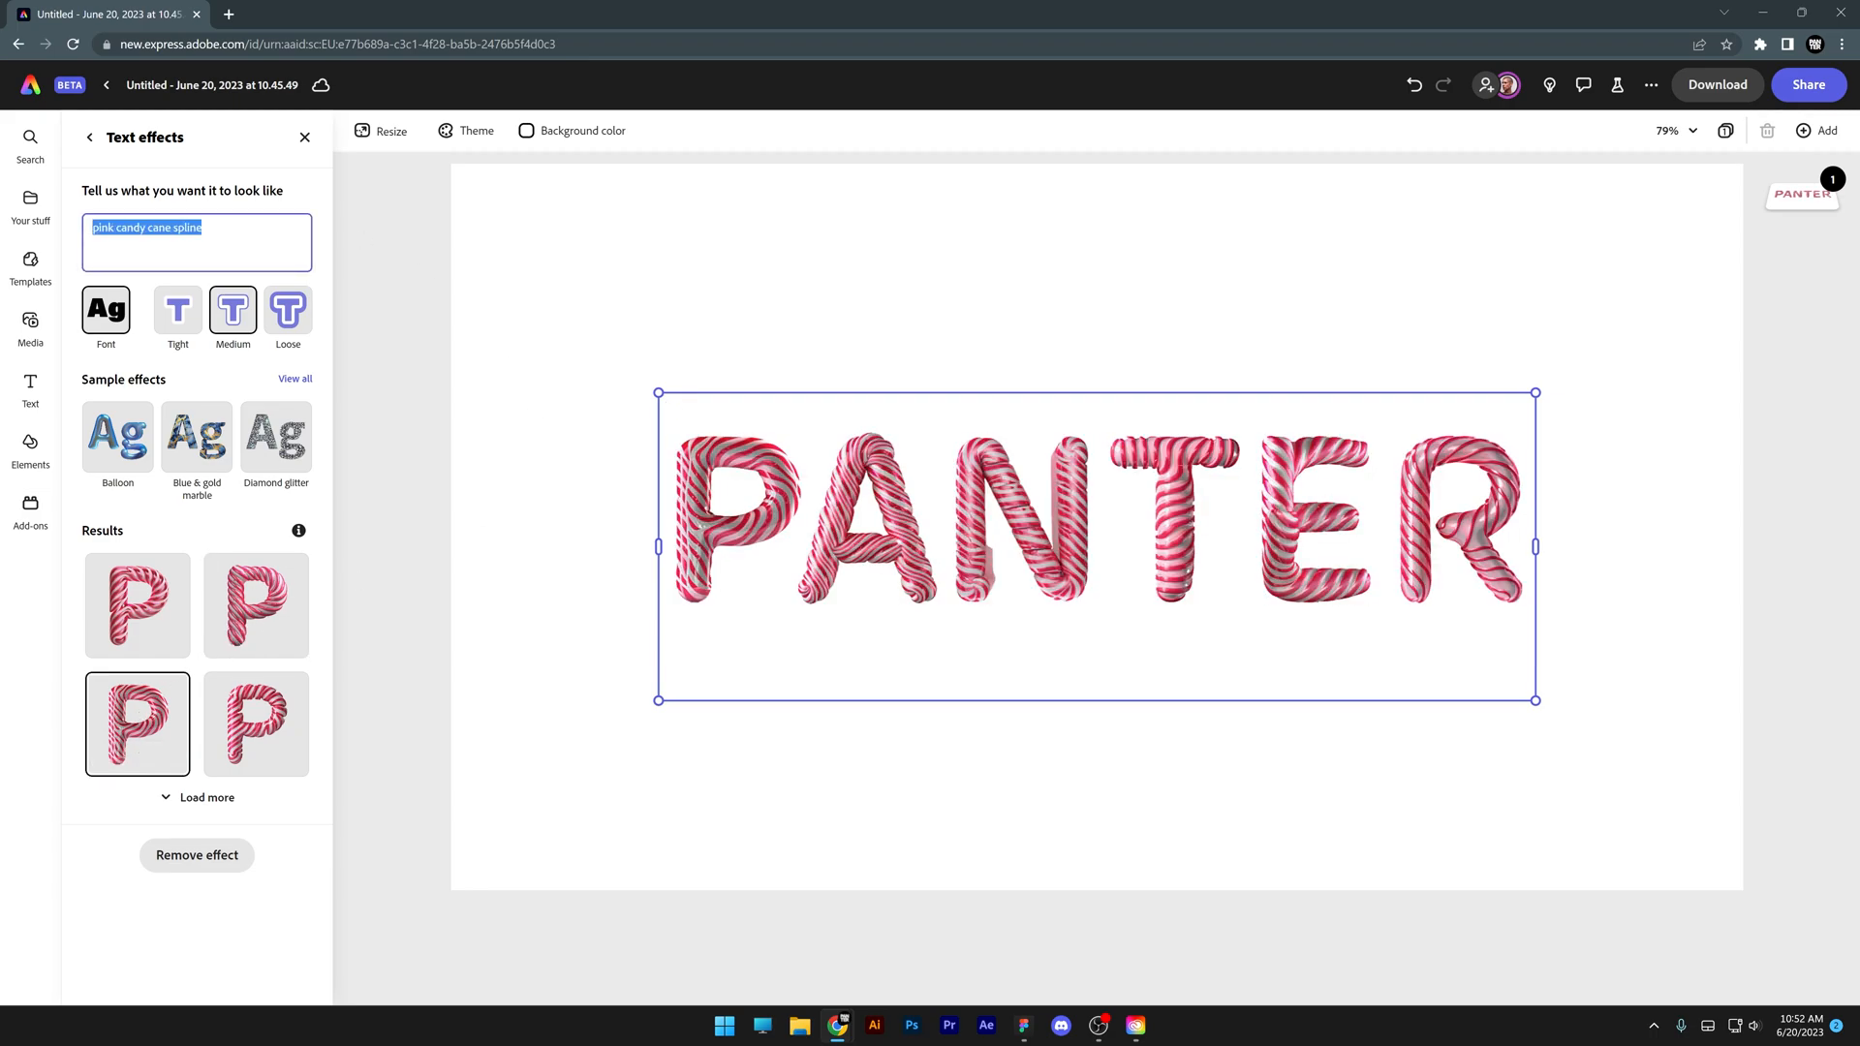
# Step: Generate 'capibara' textures, try other result variations, and browse the base fonts
pyautogui.write('capibara')
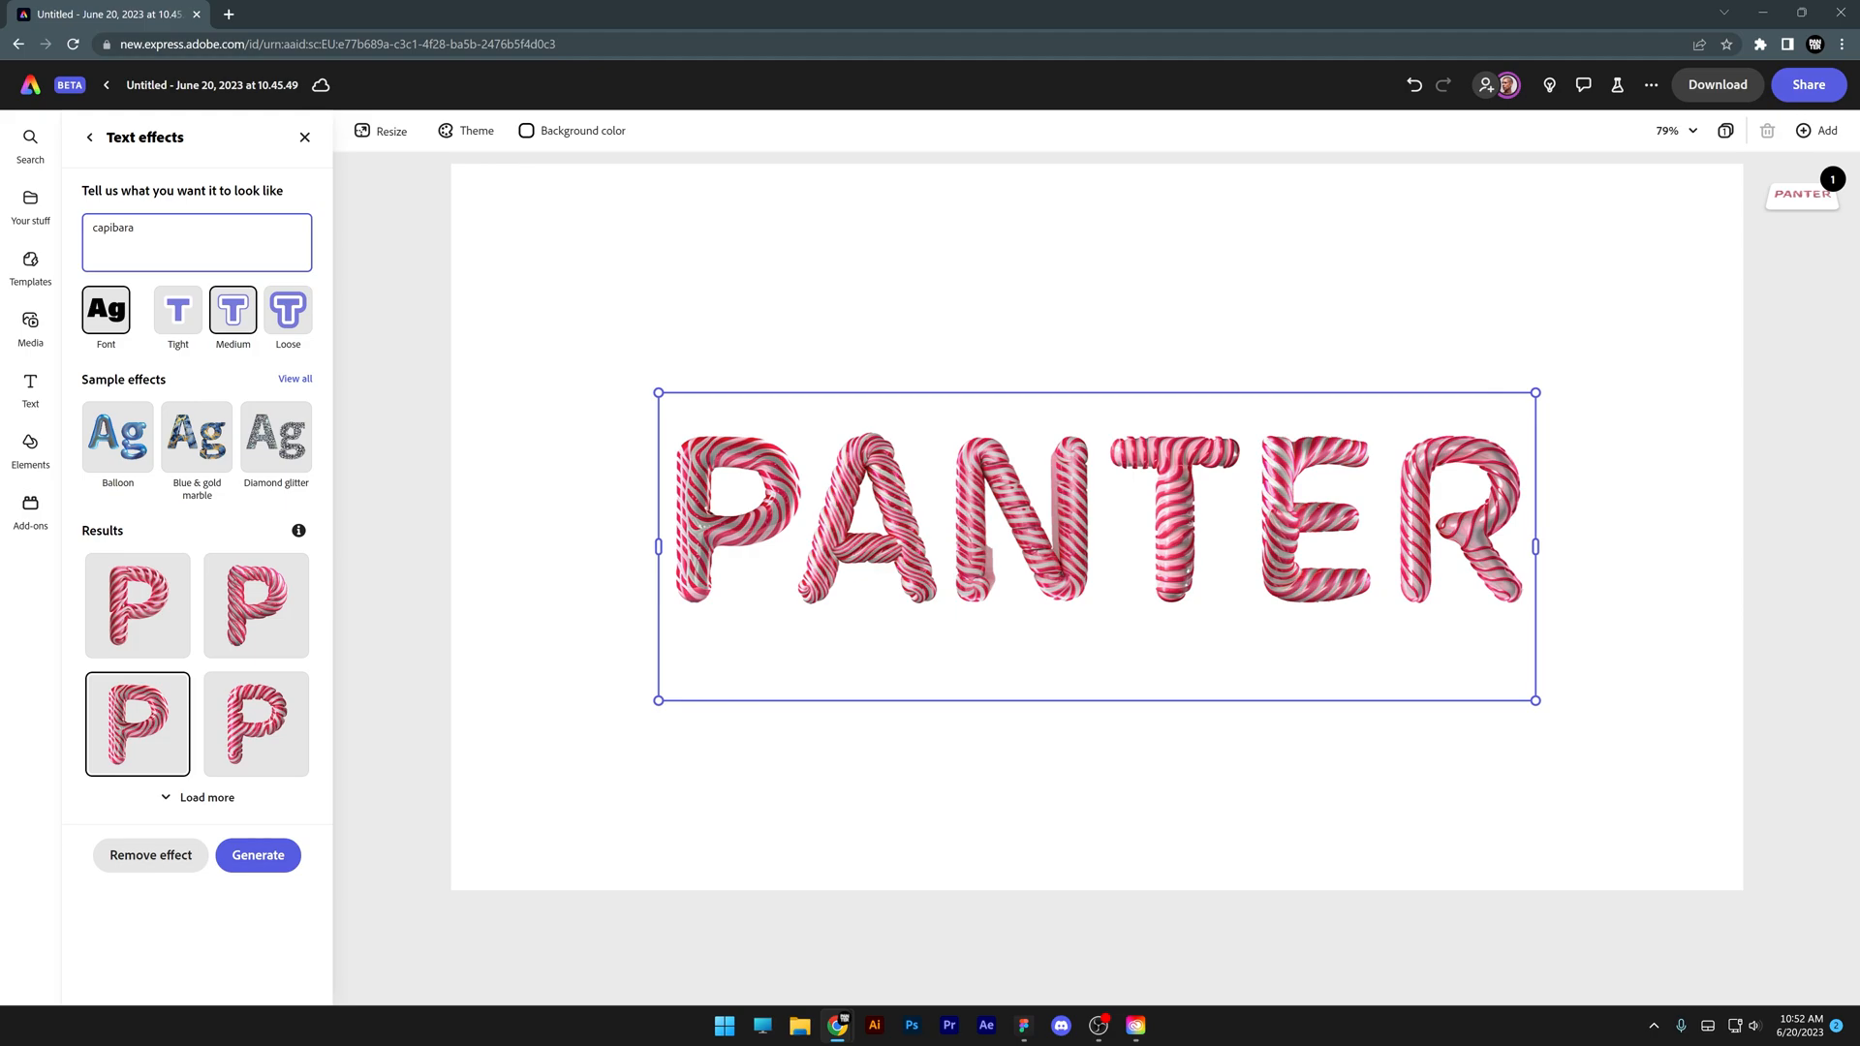
pyautogui.click(258, 855)
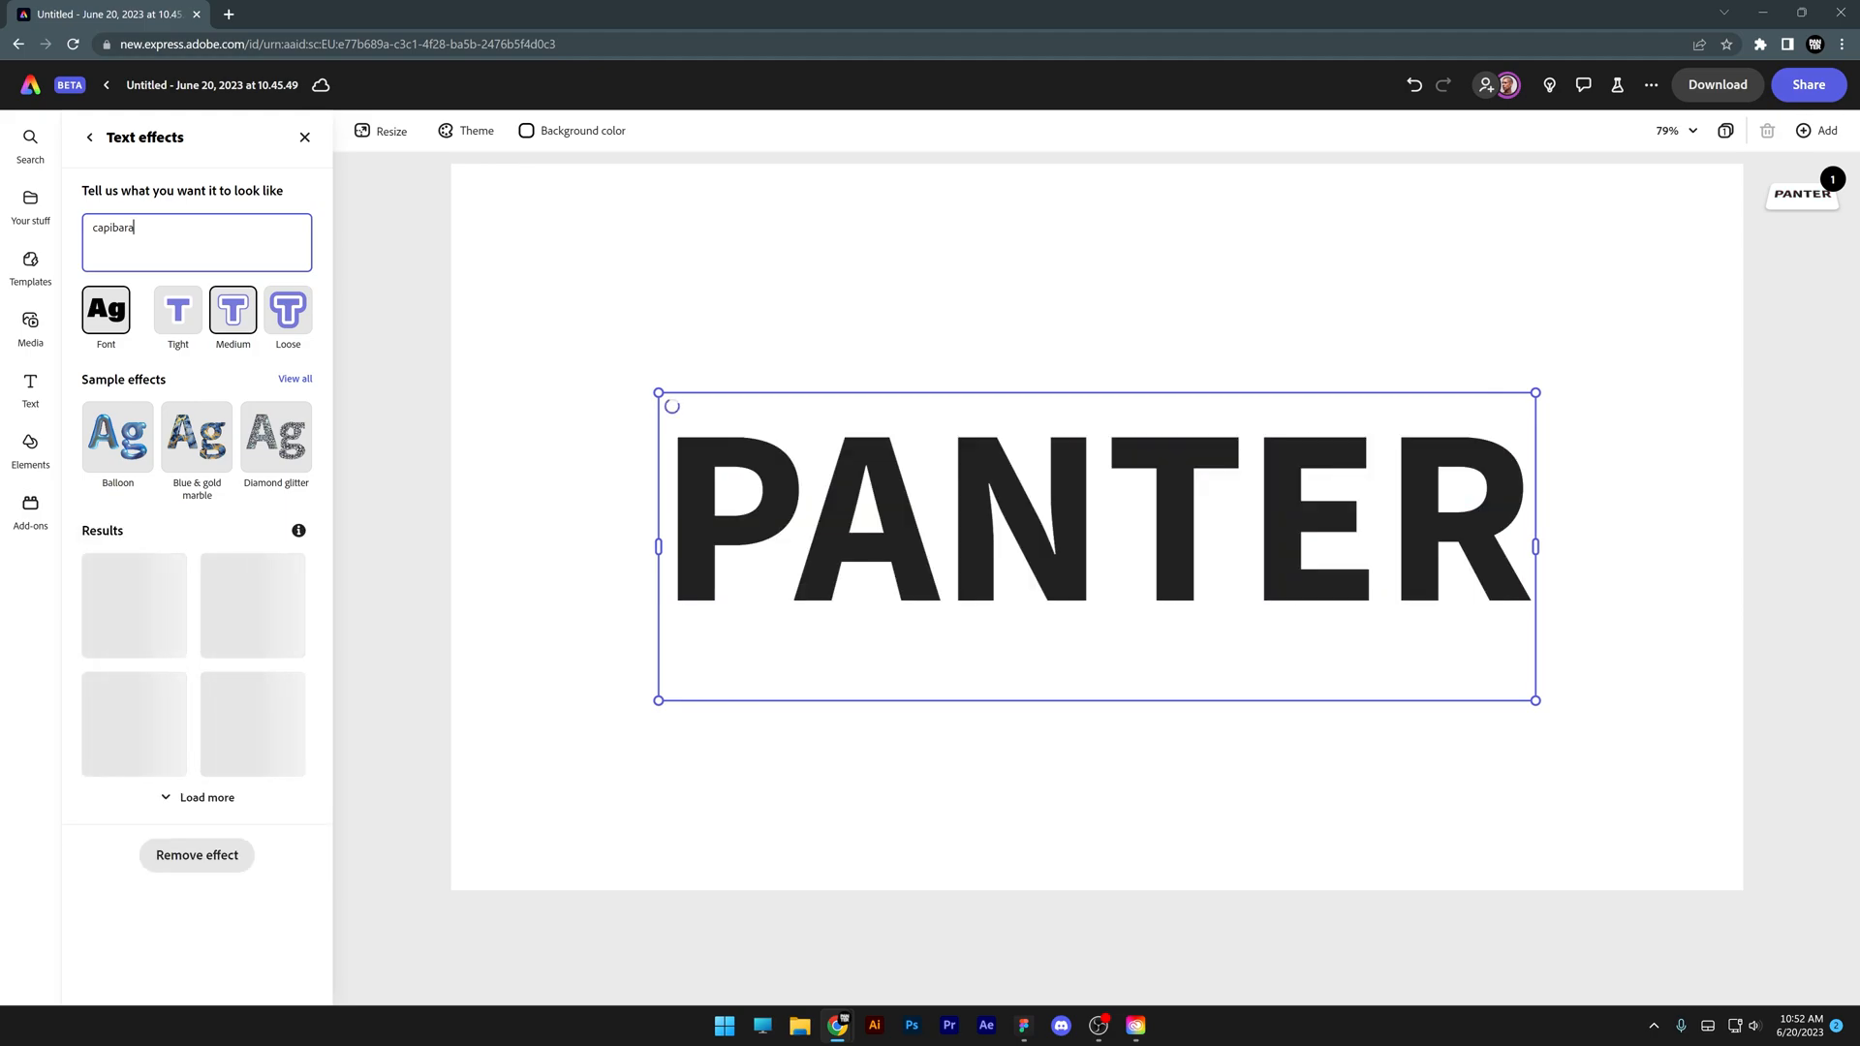
pyautogui.click(136, 604)
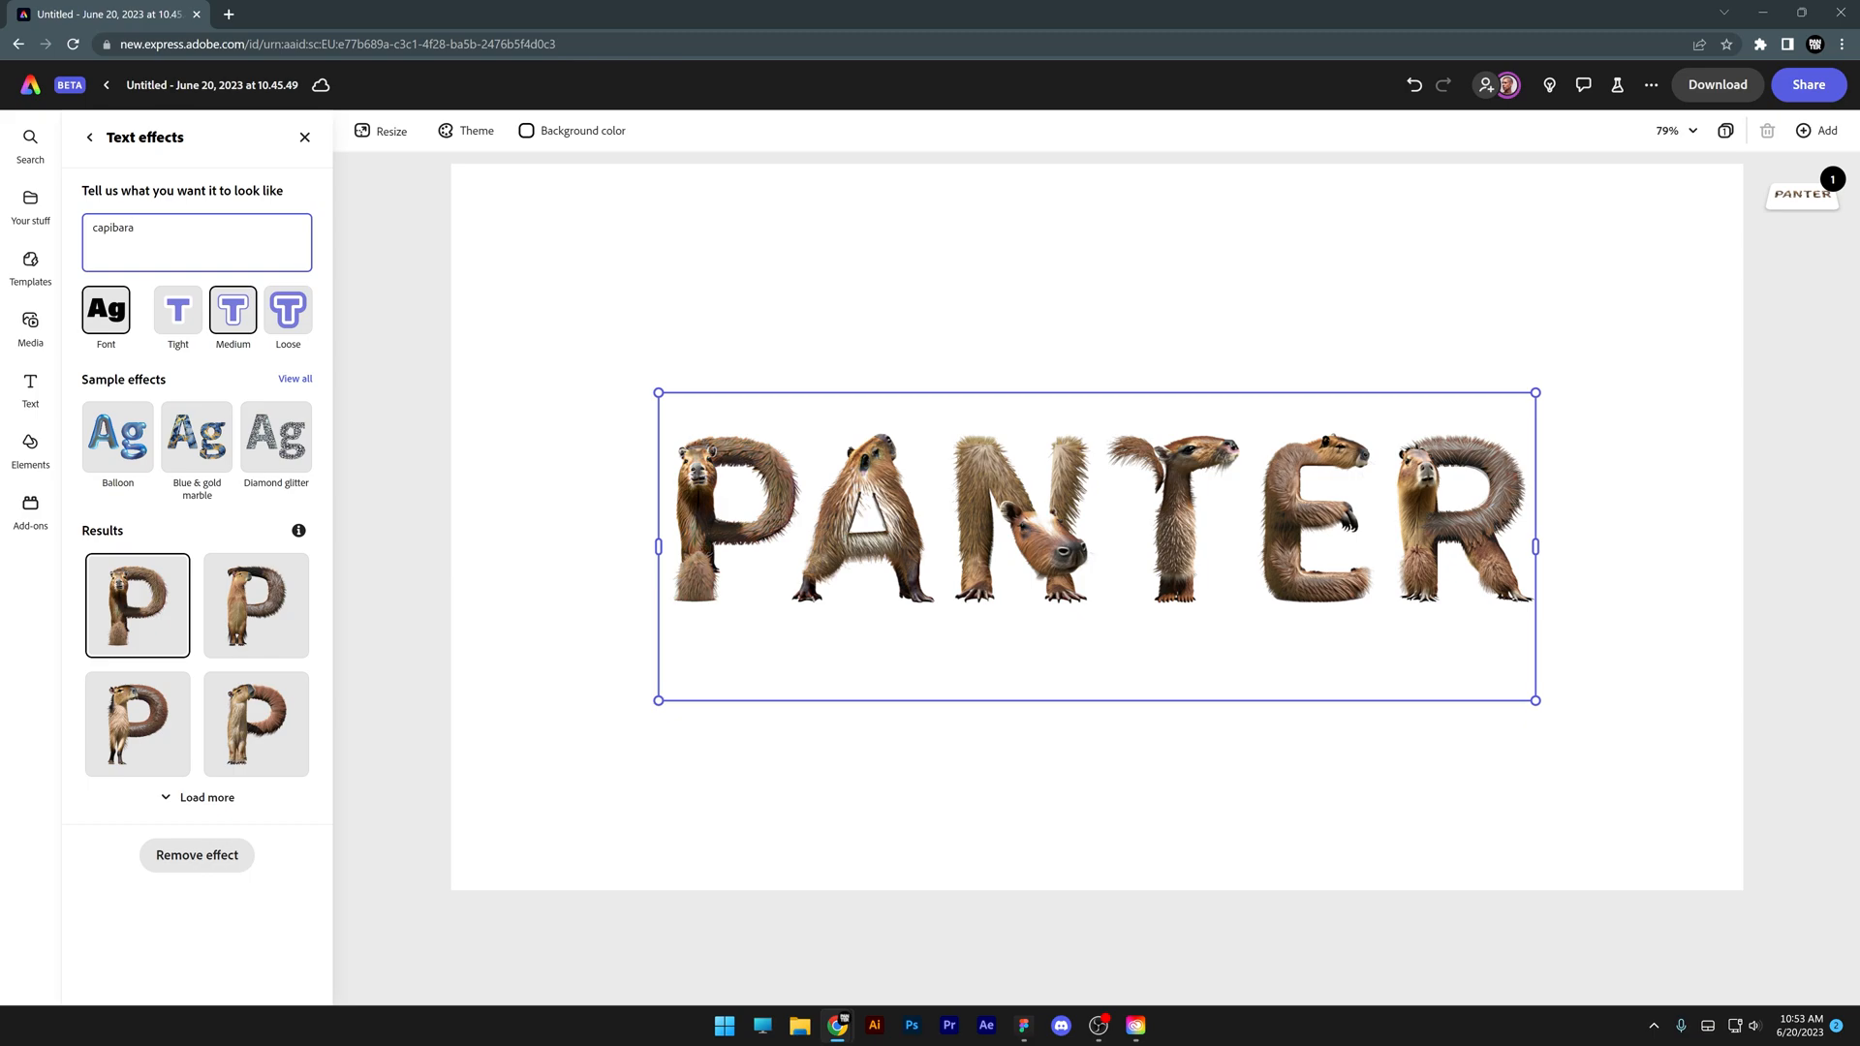
pyautogui.click(255, 723)
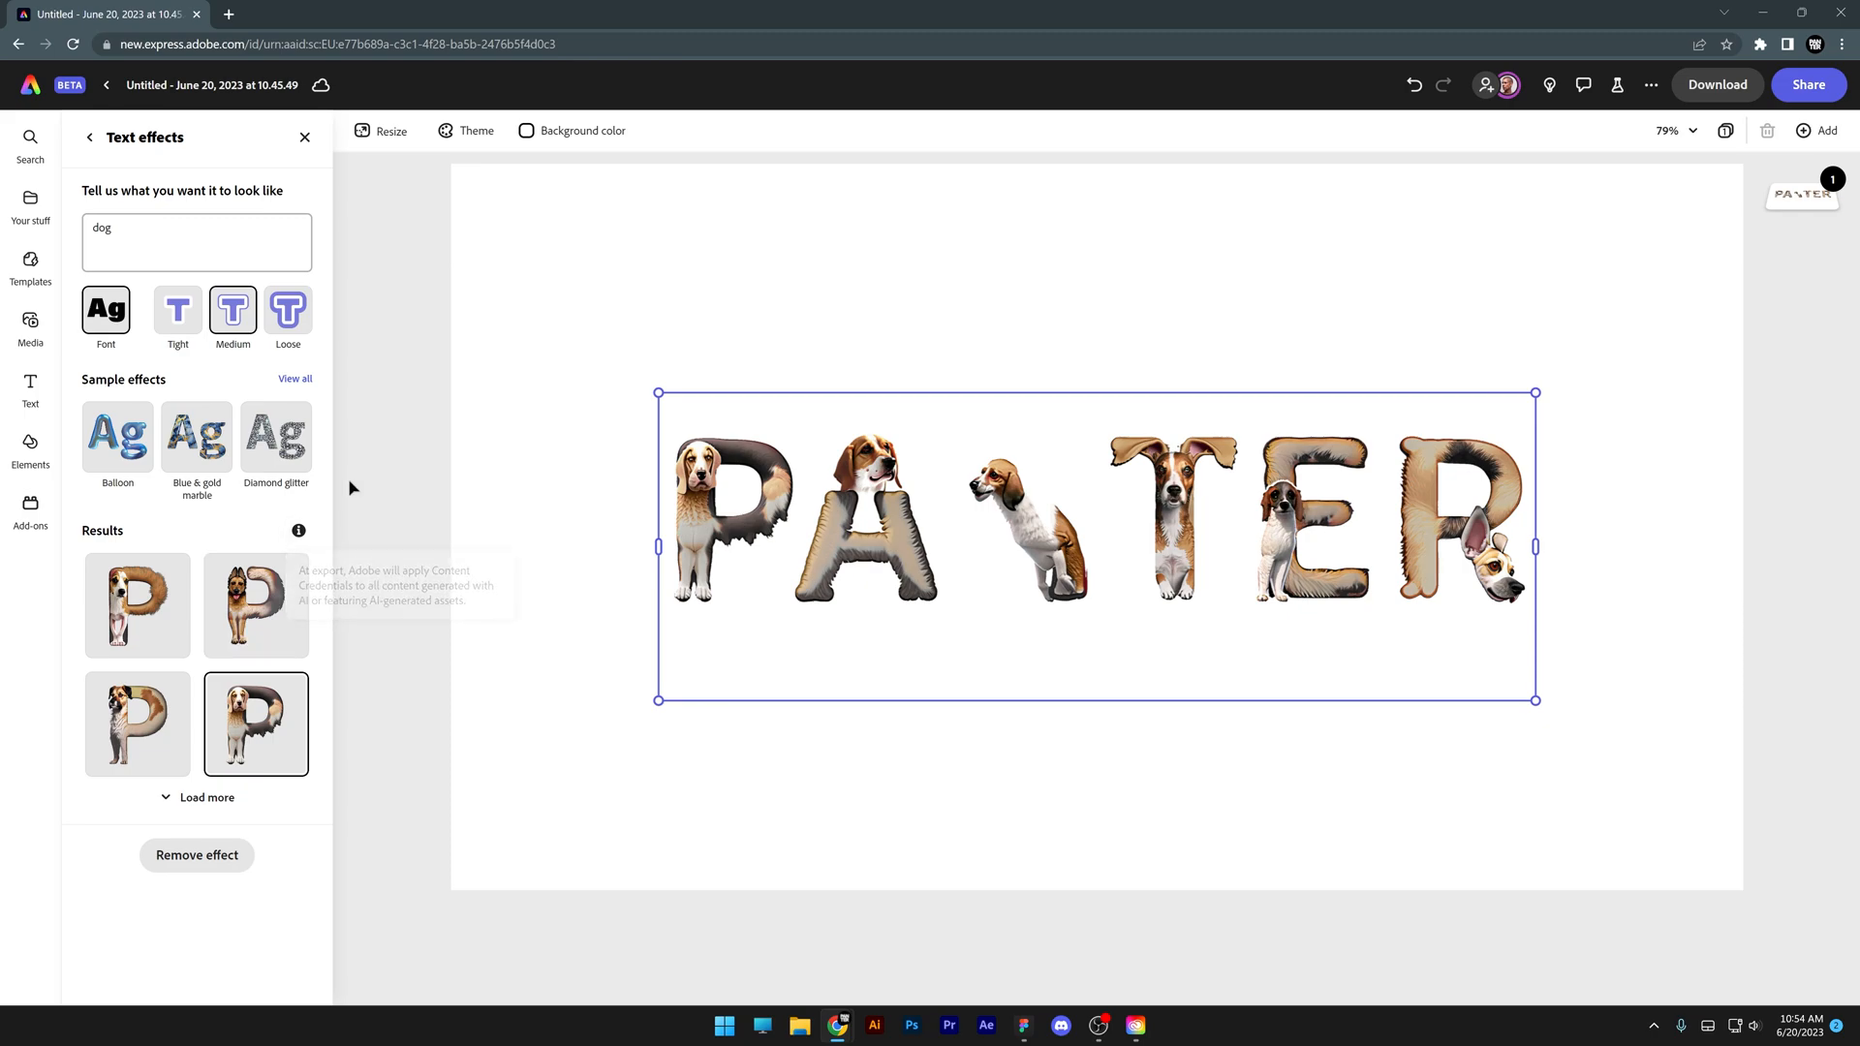
pyautogui.click(105, 310)
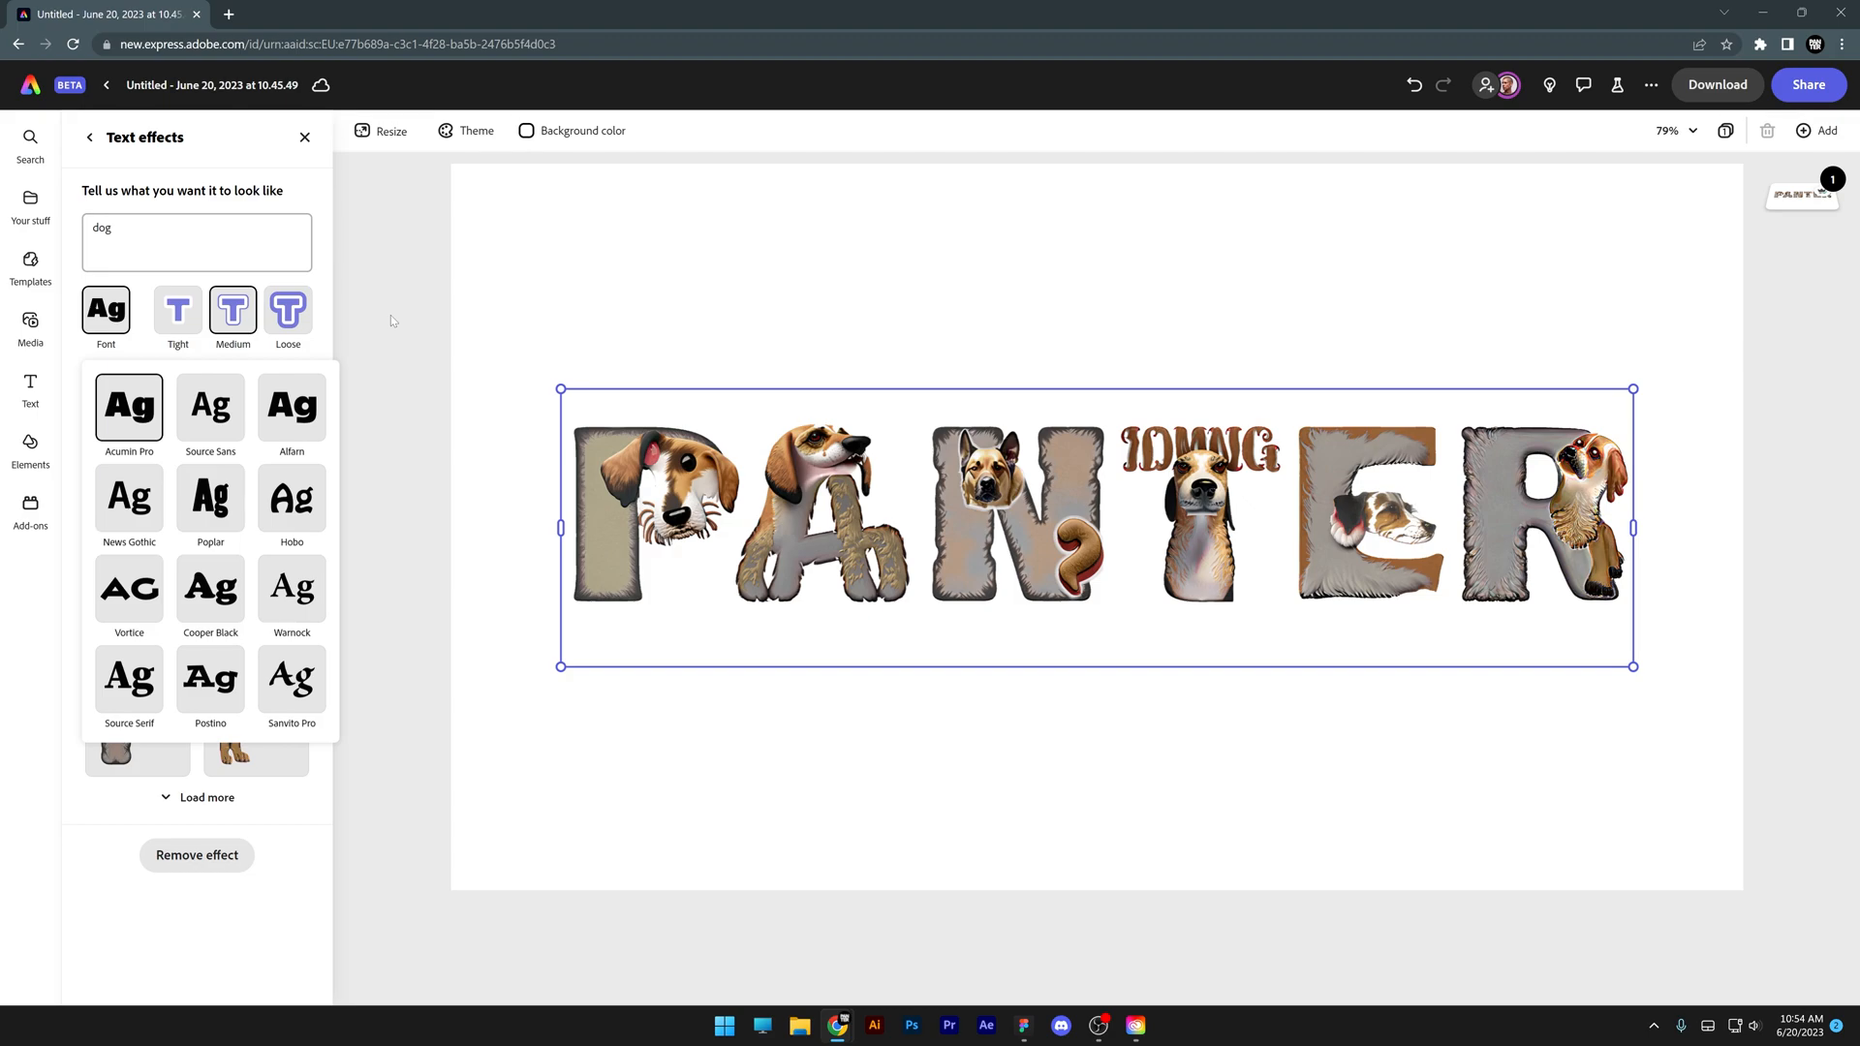
pyautogui.moveTo(424, 444)
pyautogui.write('black marble with gold pattern background')
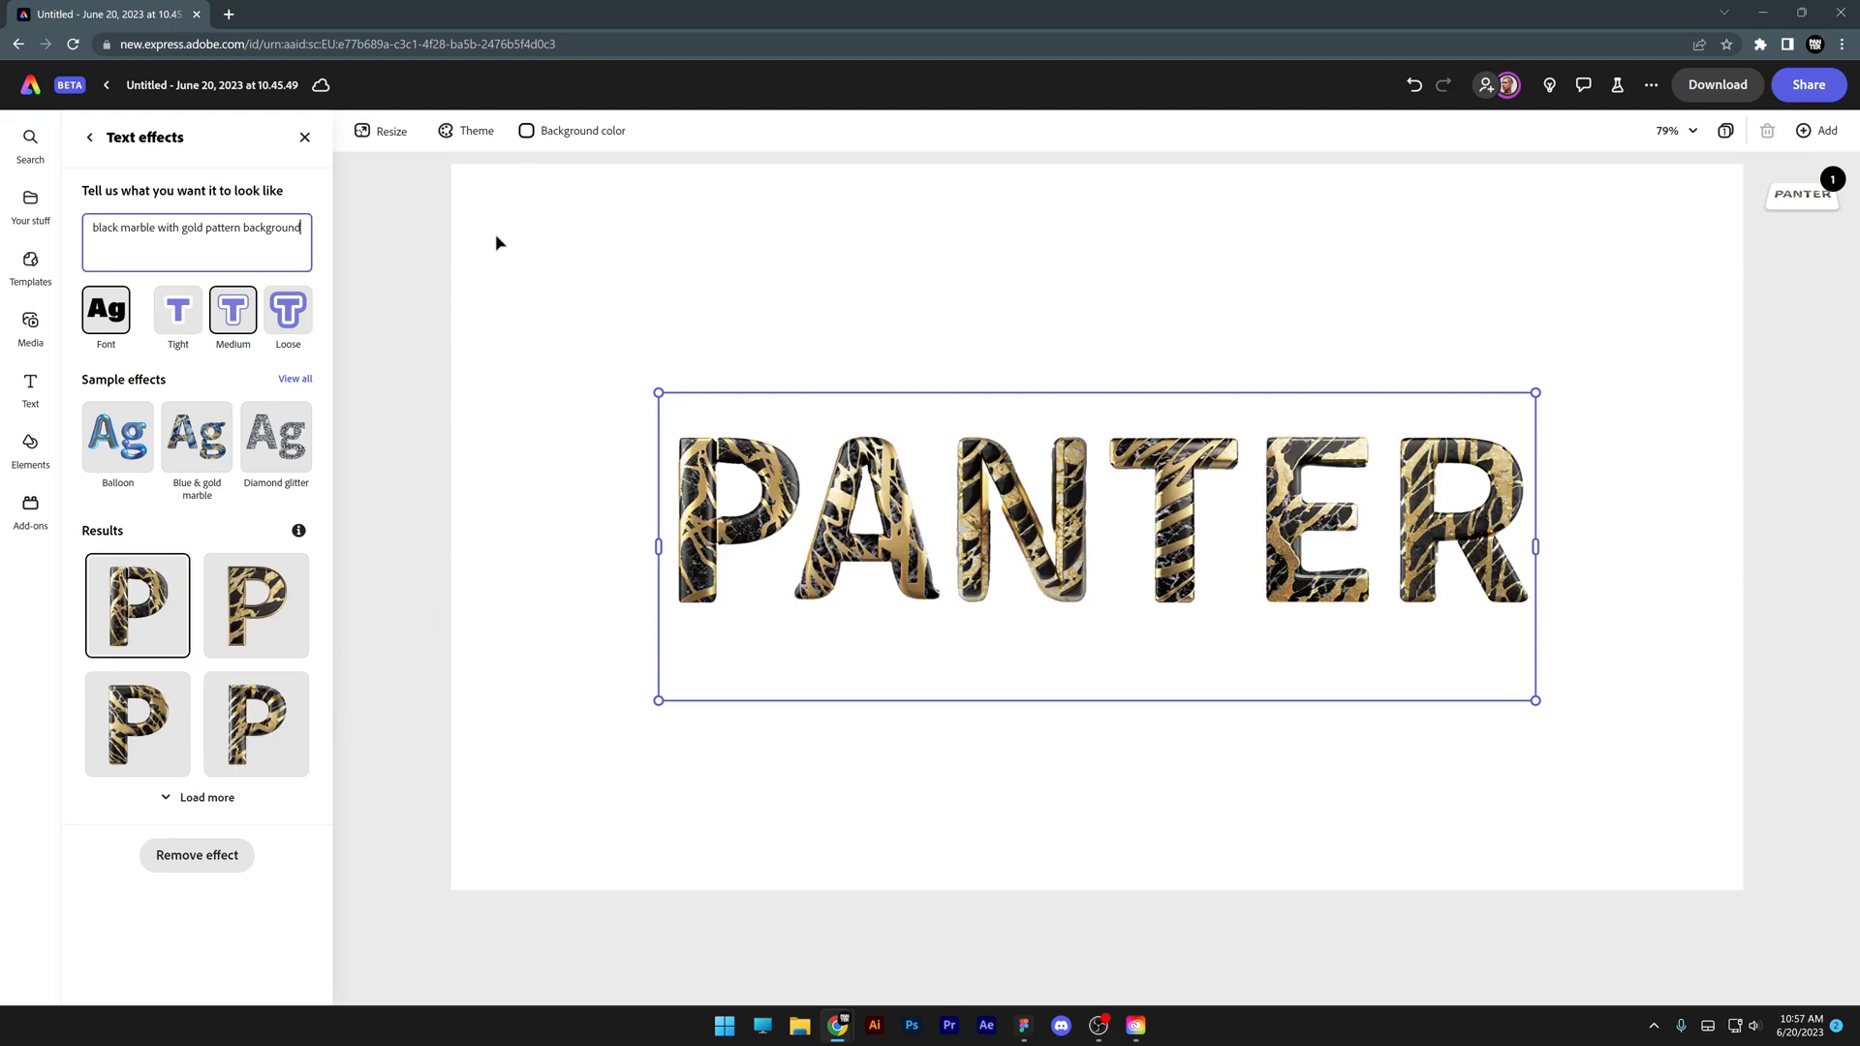
# Step: Apply the third black marble variation, then generate 'natural soft purple fur' textures
pyautogui.click(136, 723)
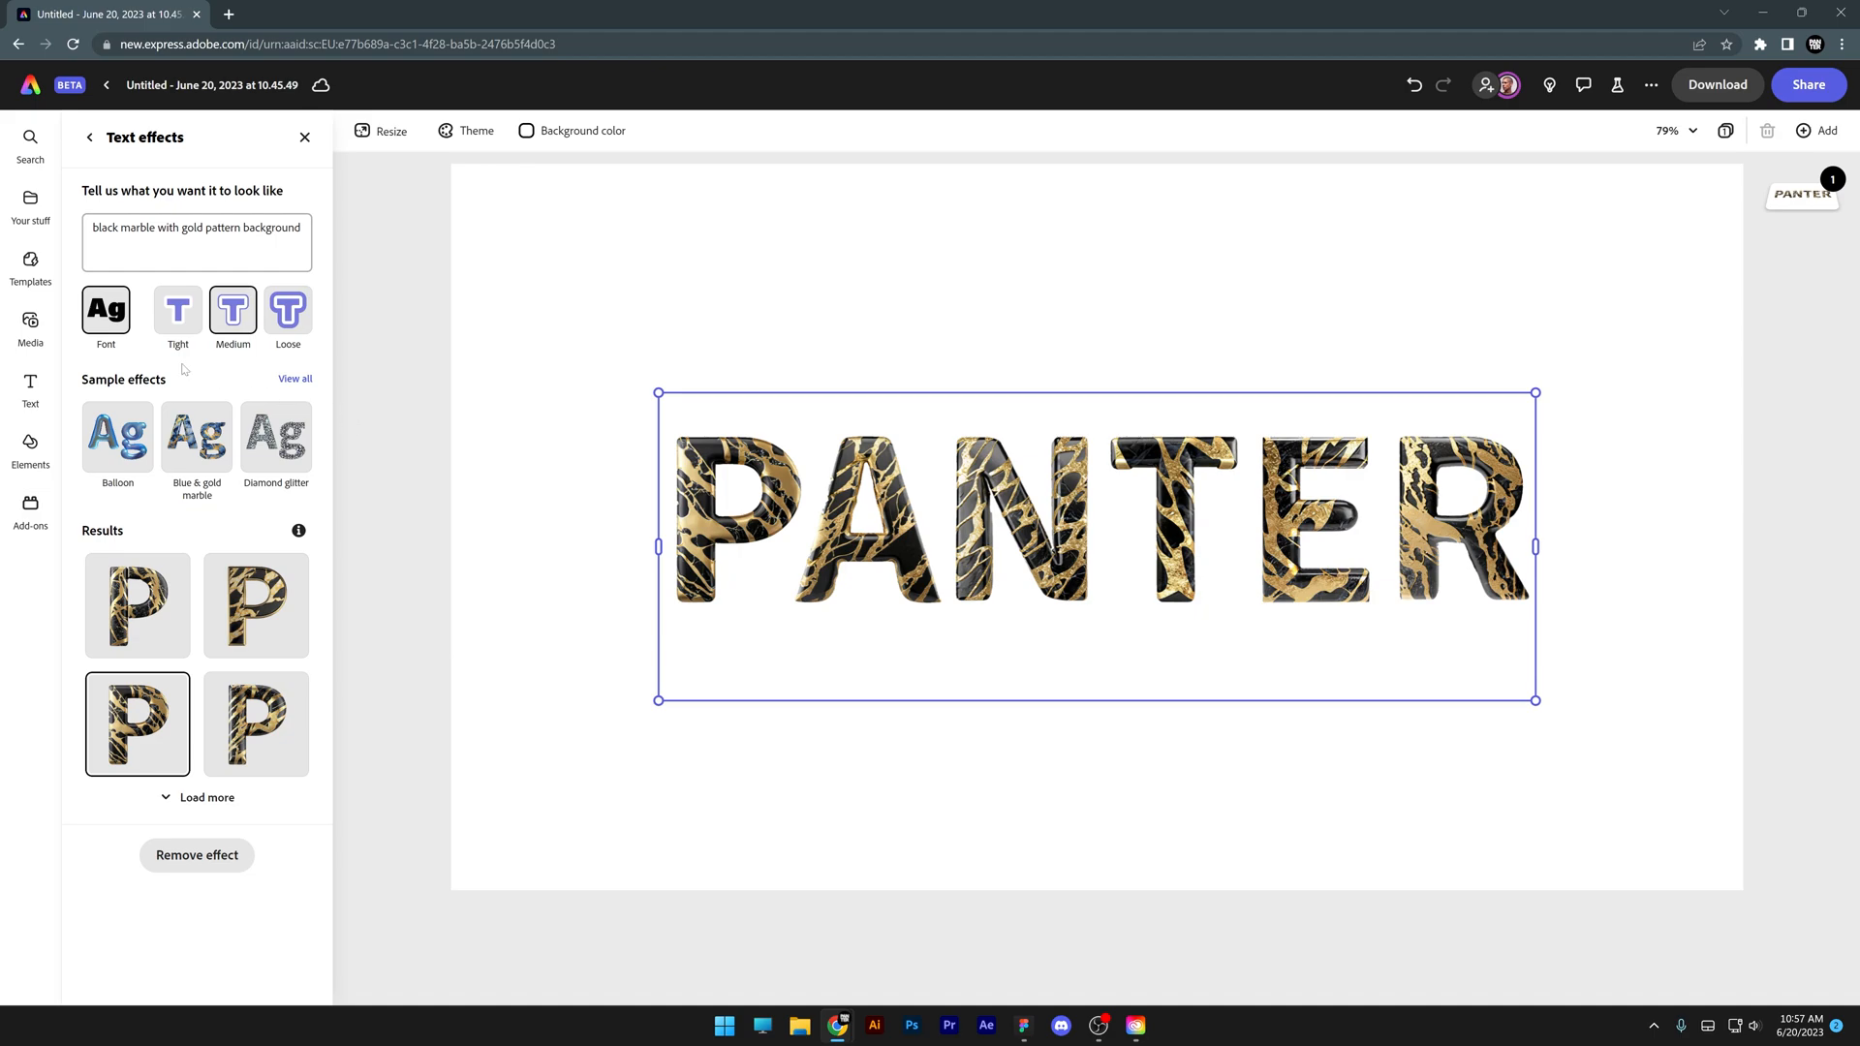
pyautogui.click(136, 604)
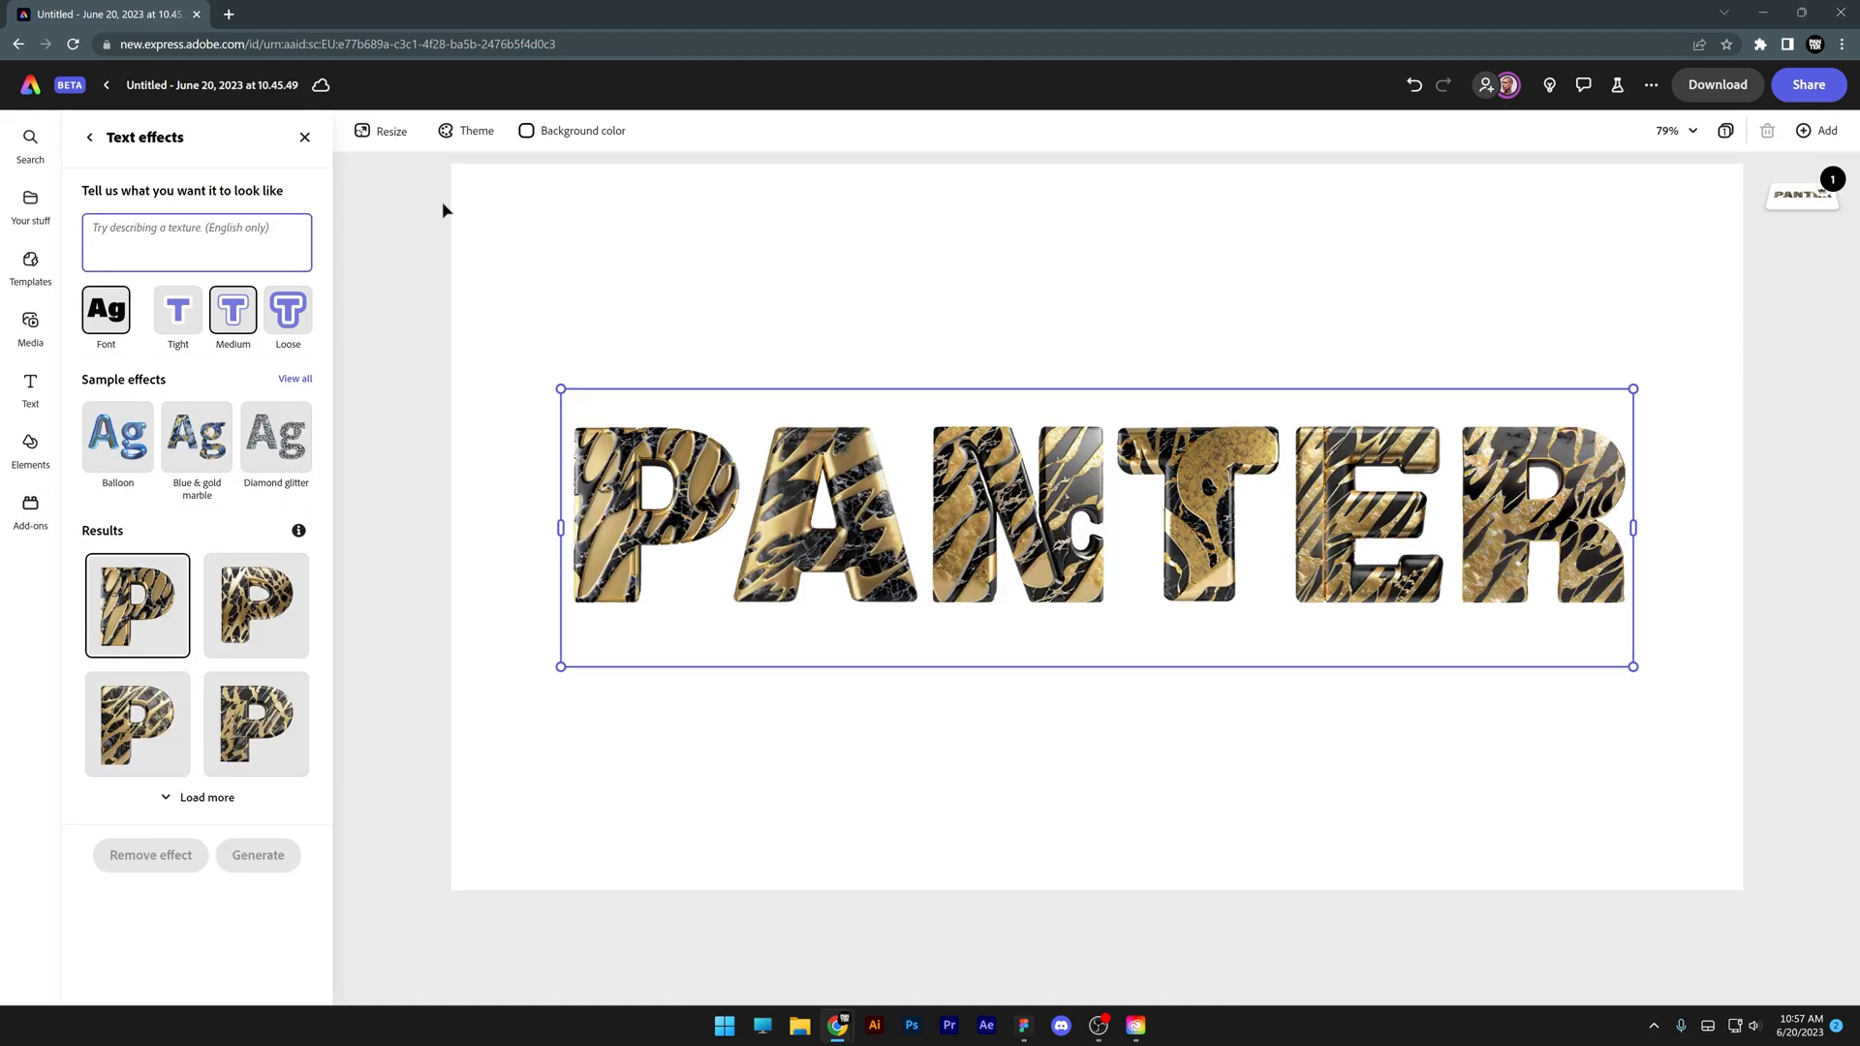
pyautogui.write('natural s')
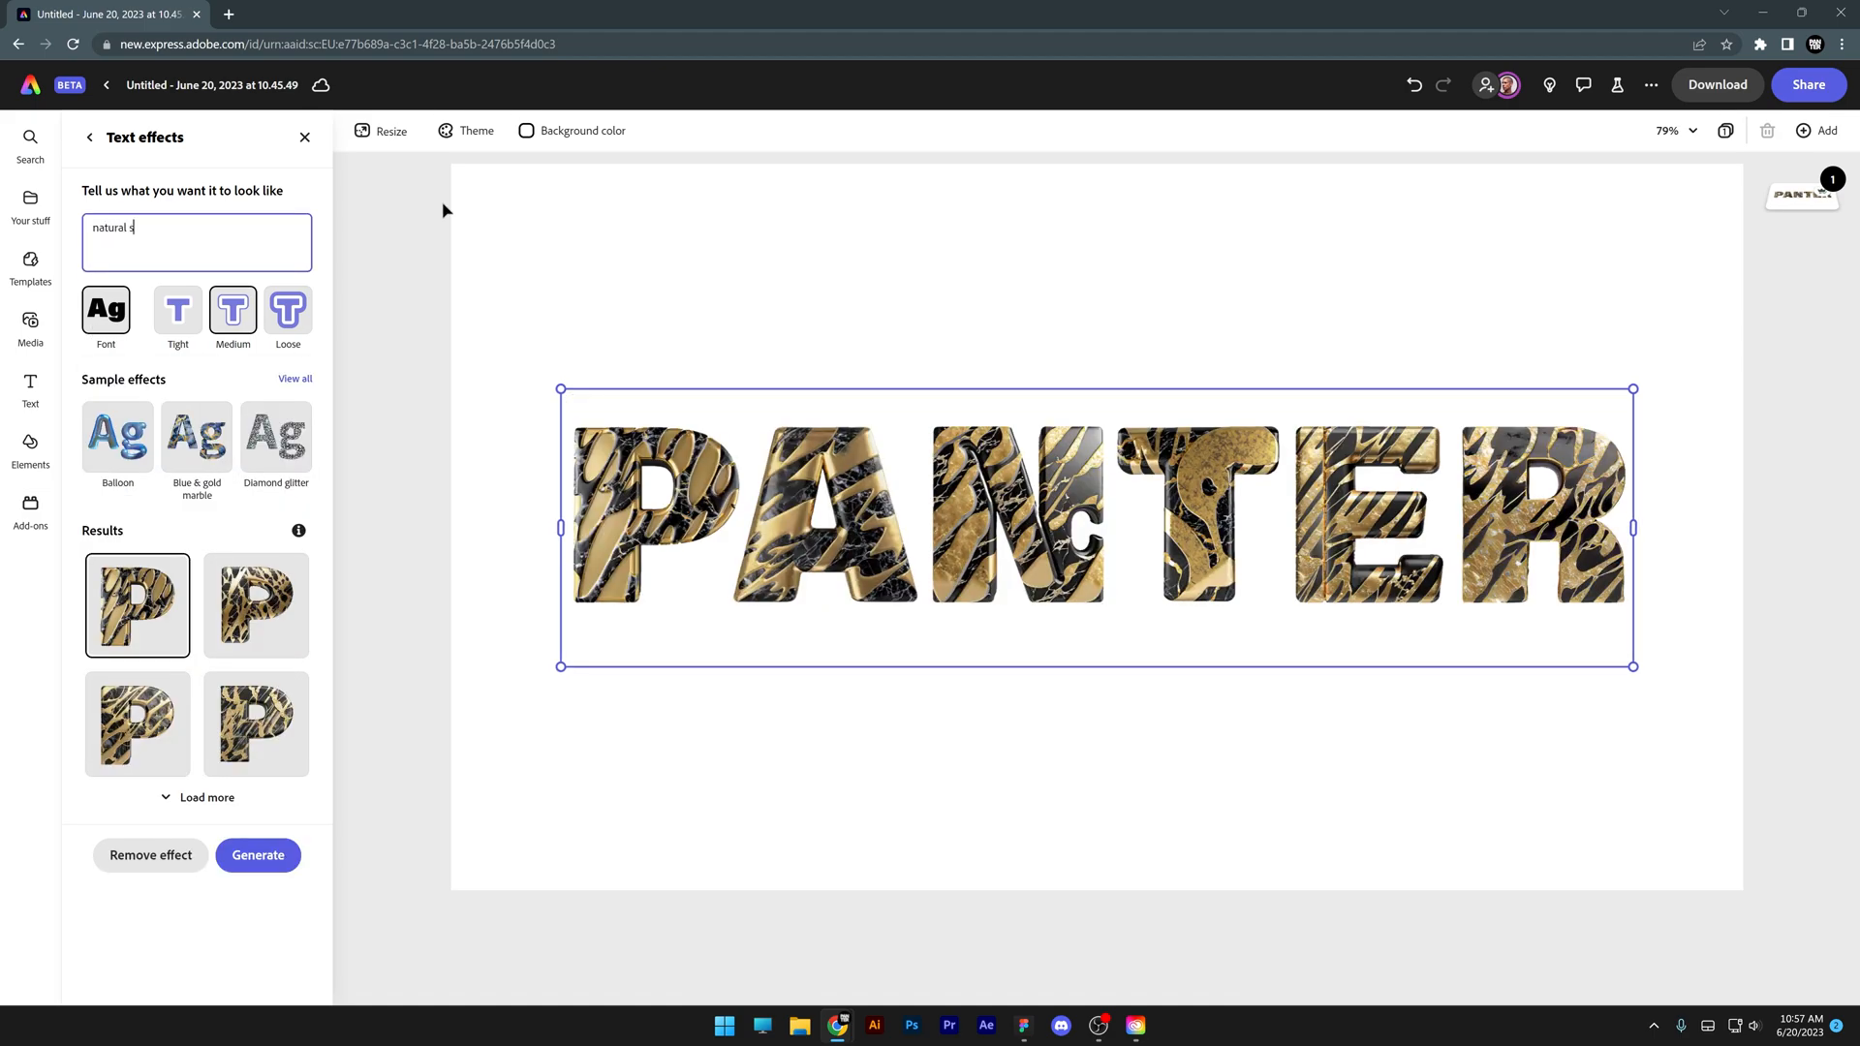
pyautogui.click(258, 855)
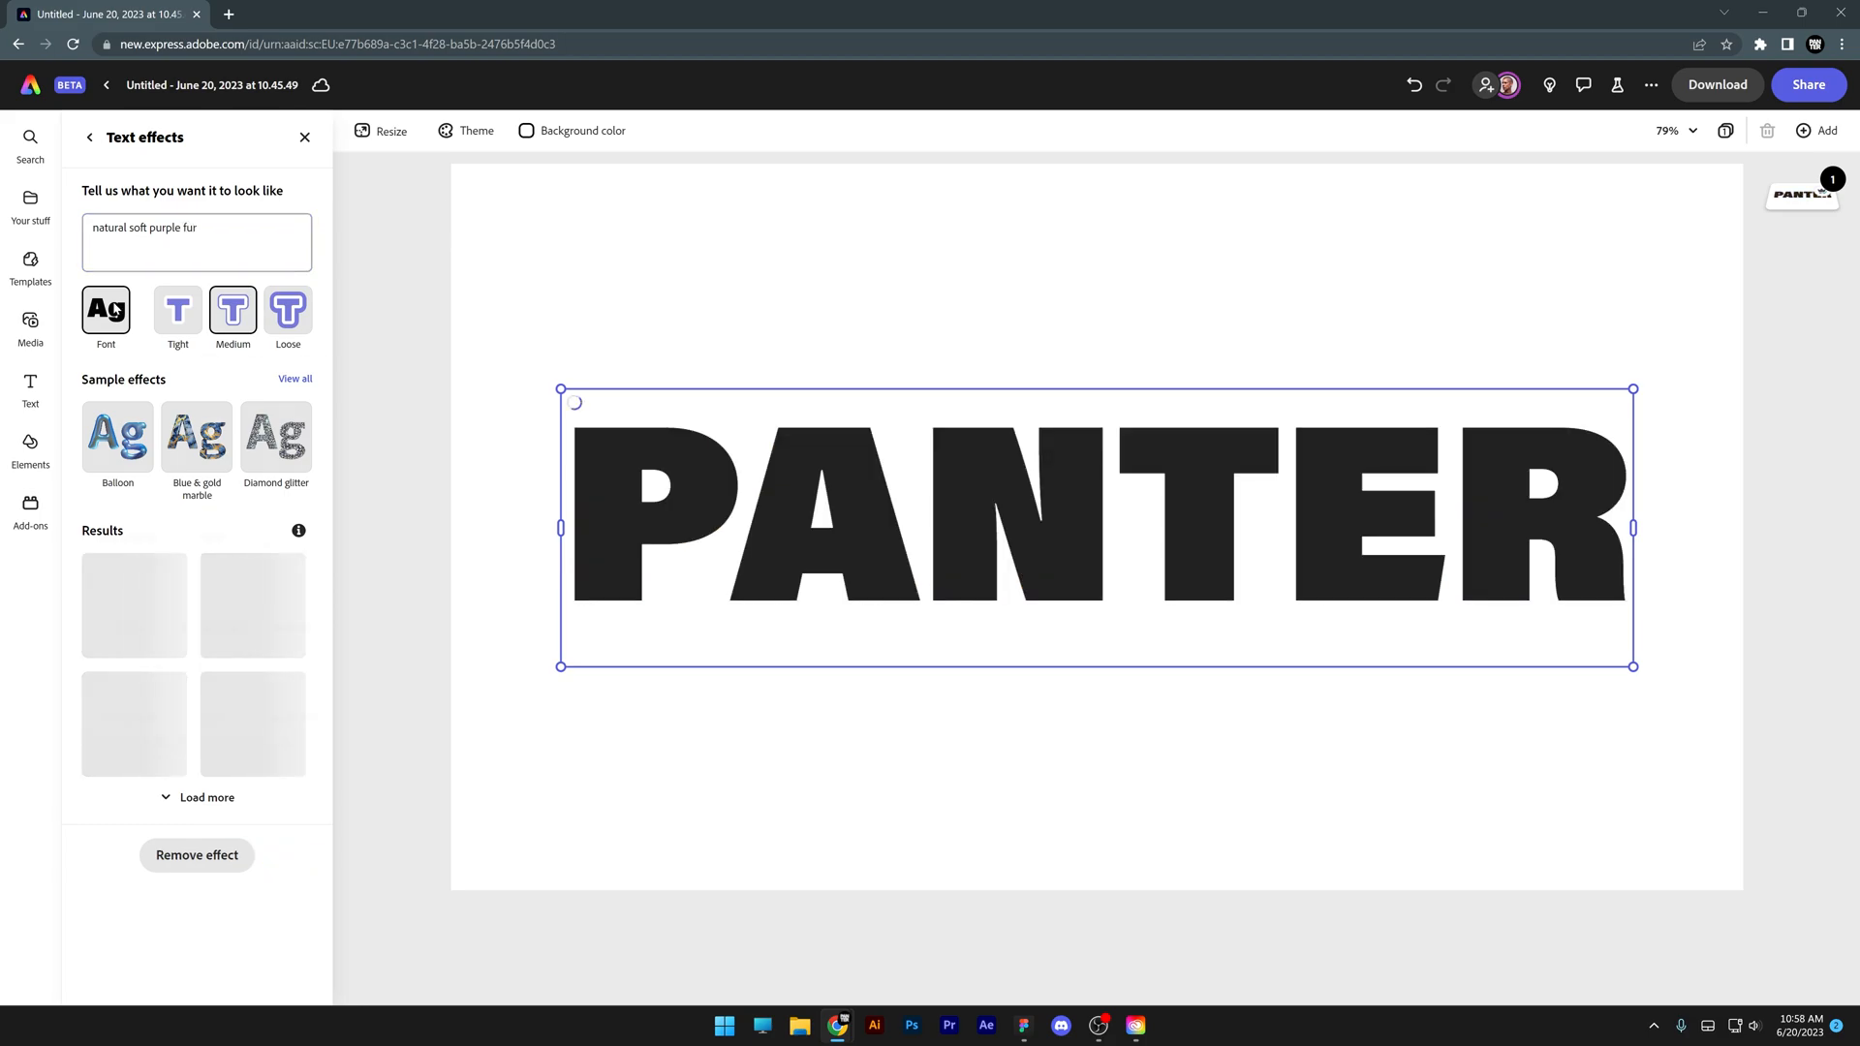
pyautogui.click(106, 316)
pyautogui.write('pressed flowers')
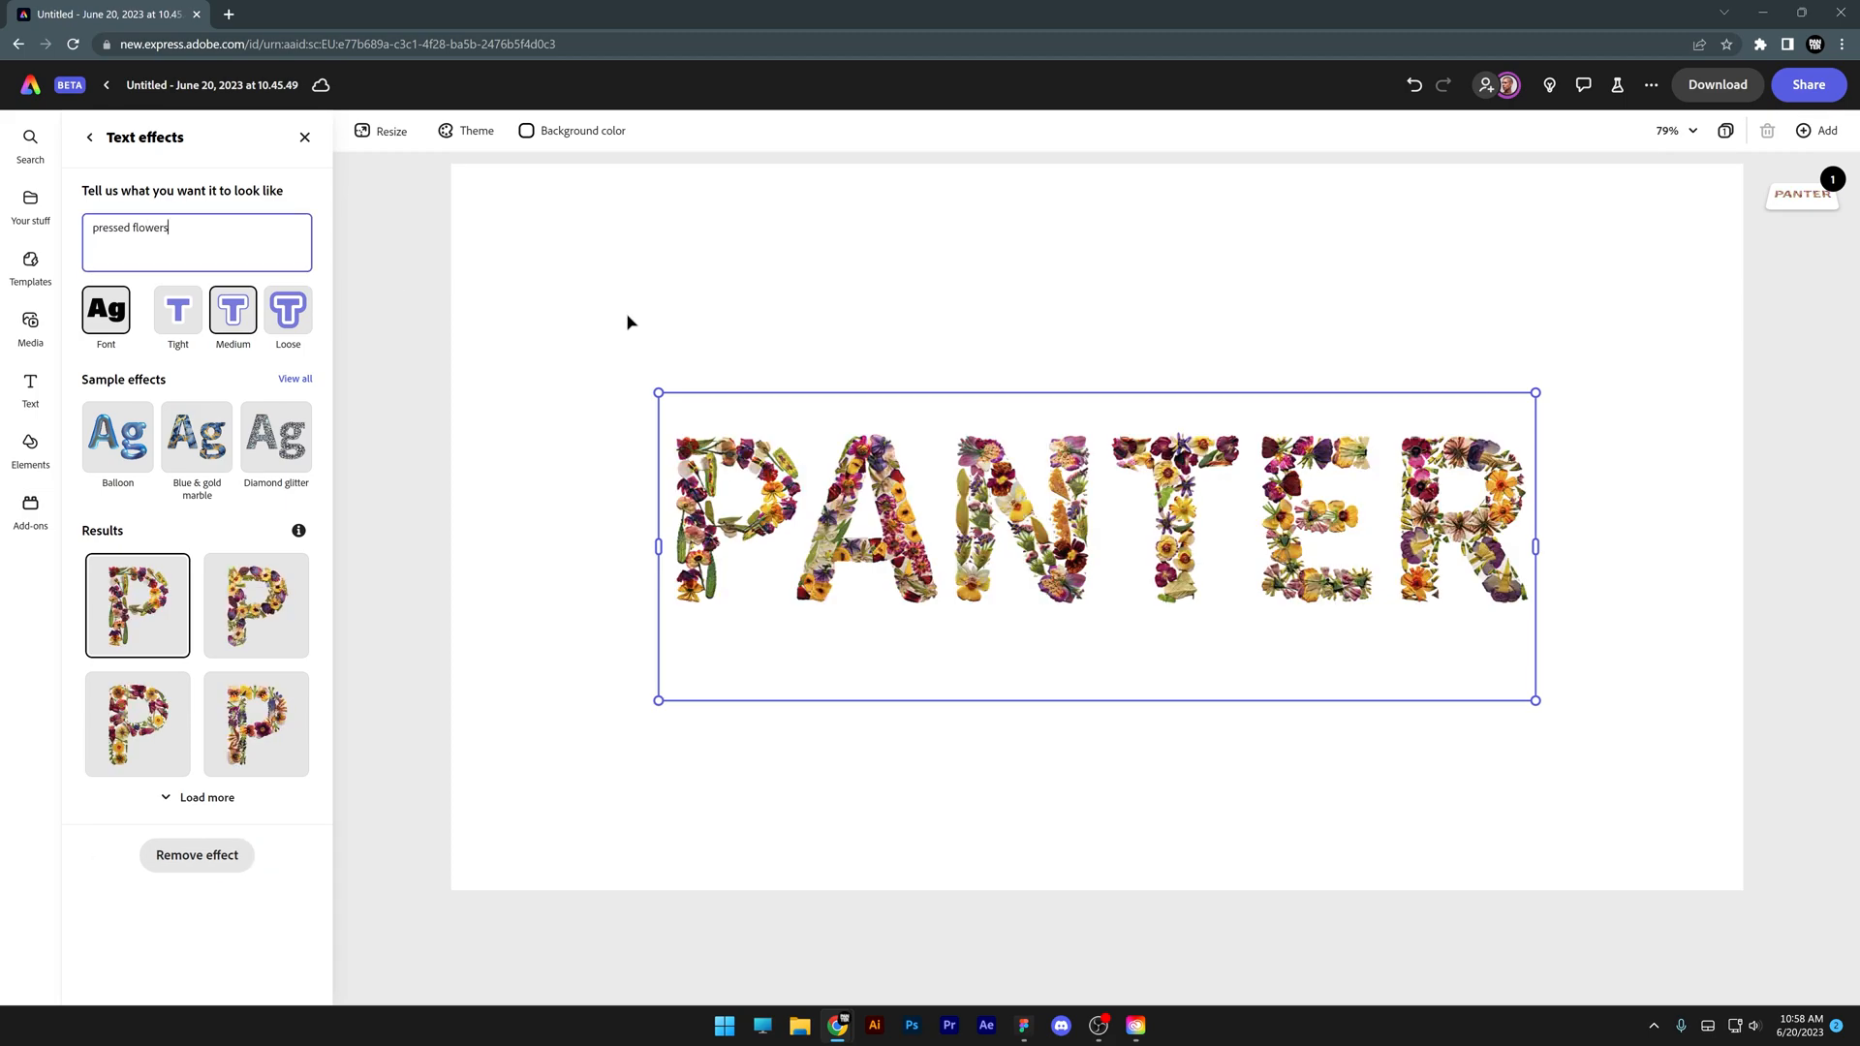
# Step: Generate 'crystal prism' letters, settle on the third variation, and enter 'colorful water color stroke'
pyautogui.click(255, 723)
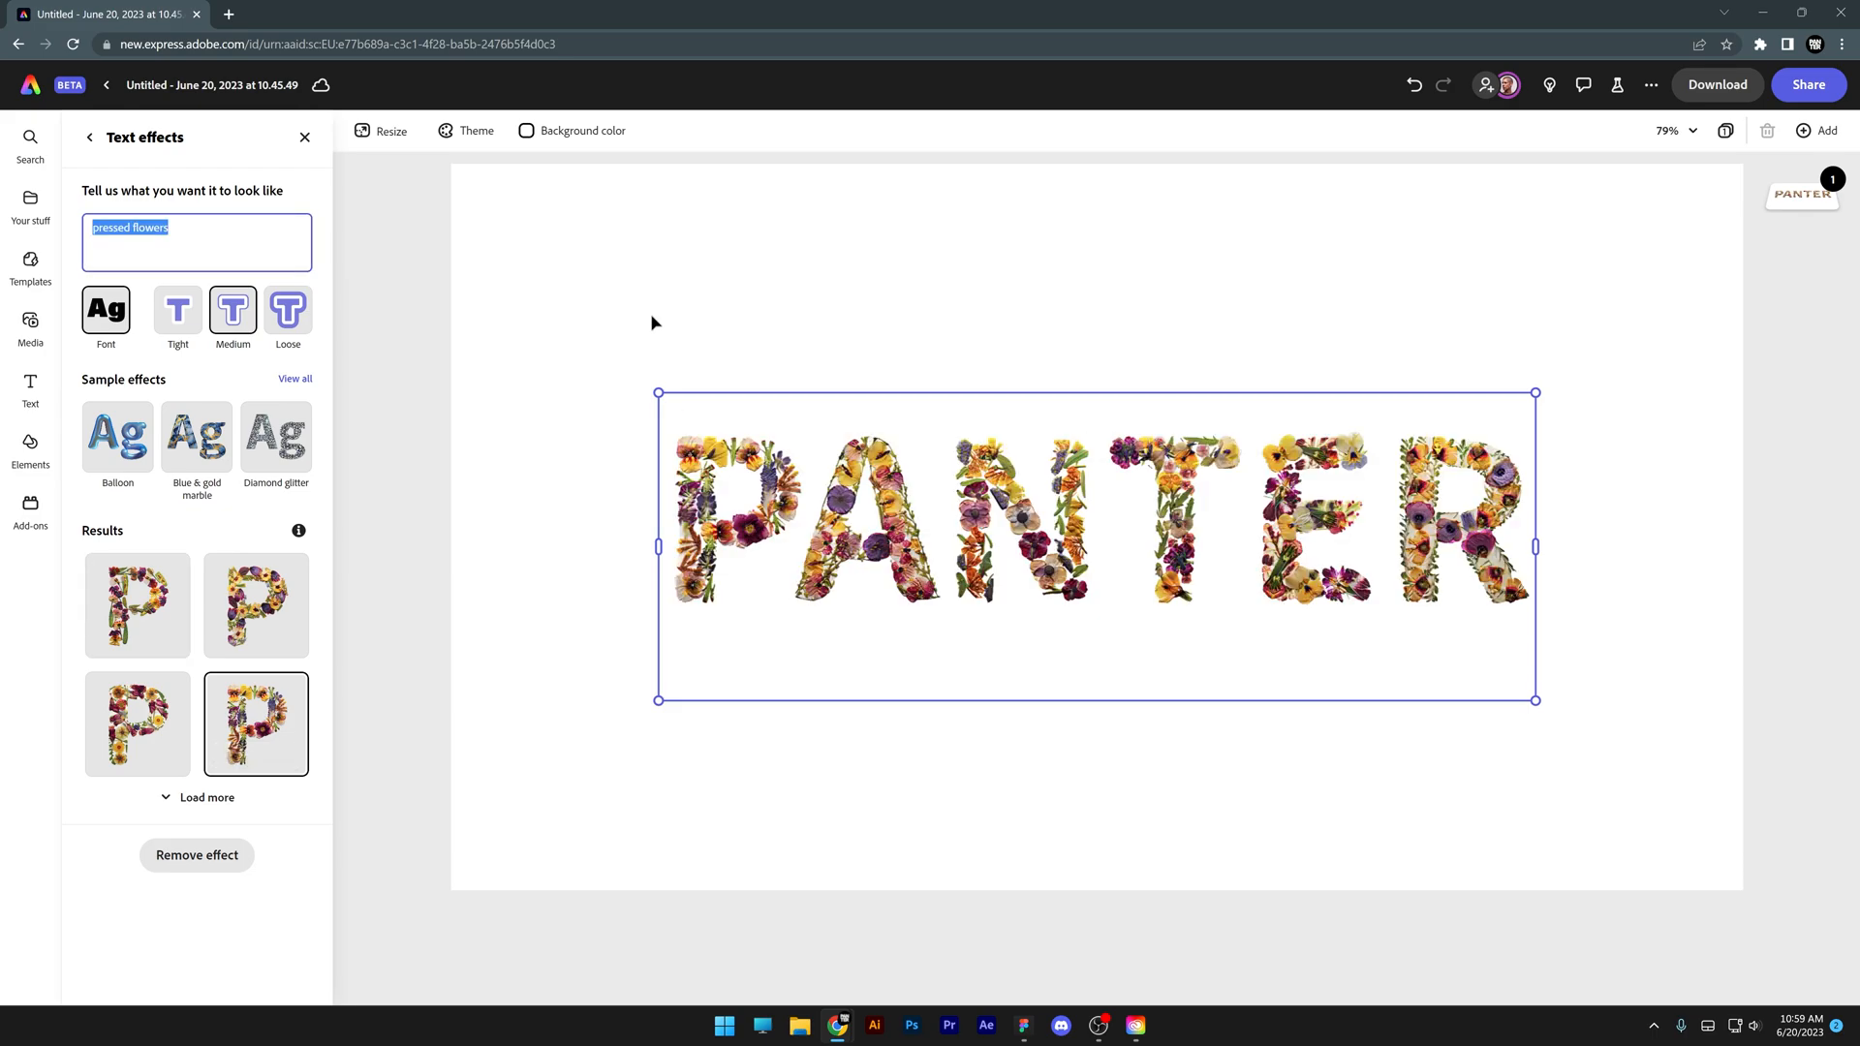
pyautogui.write('crystal prism')
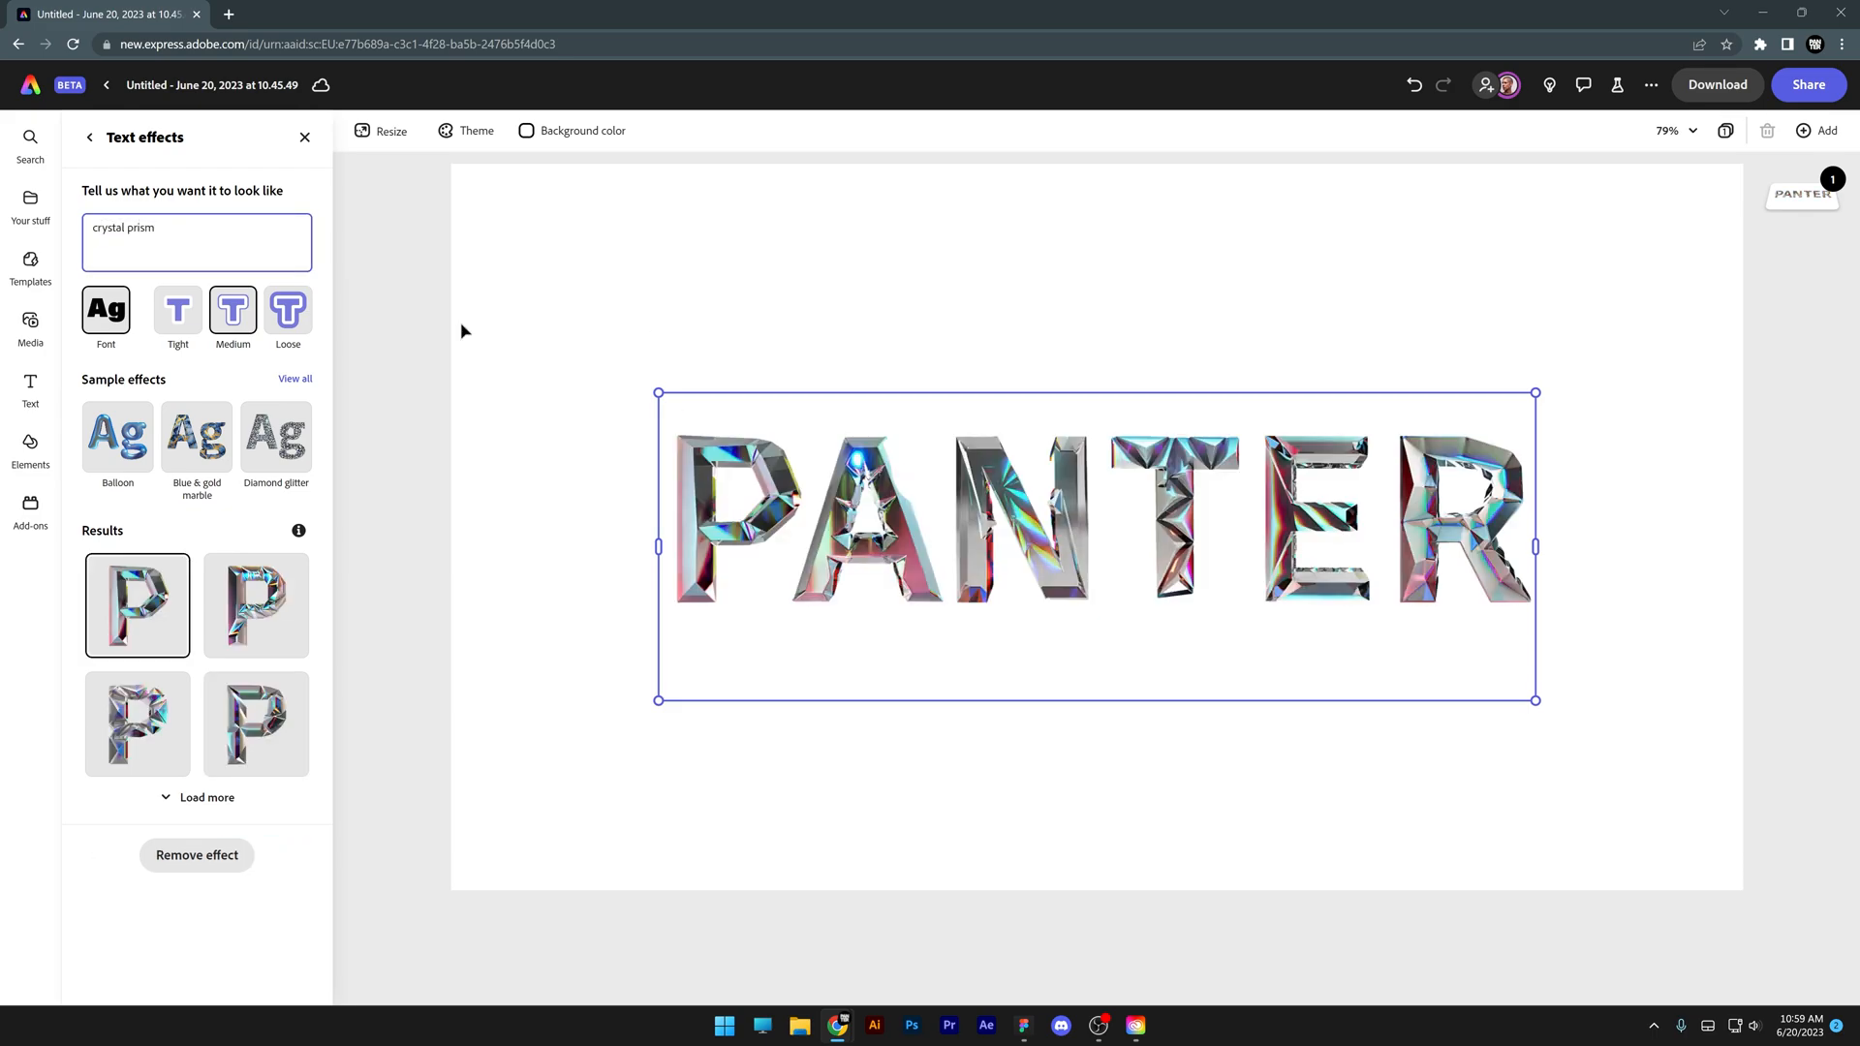
pyautogui.click(255, 723)
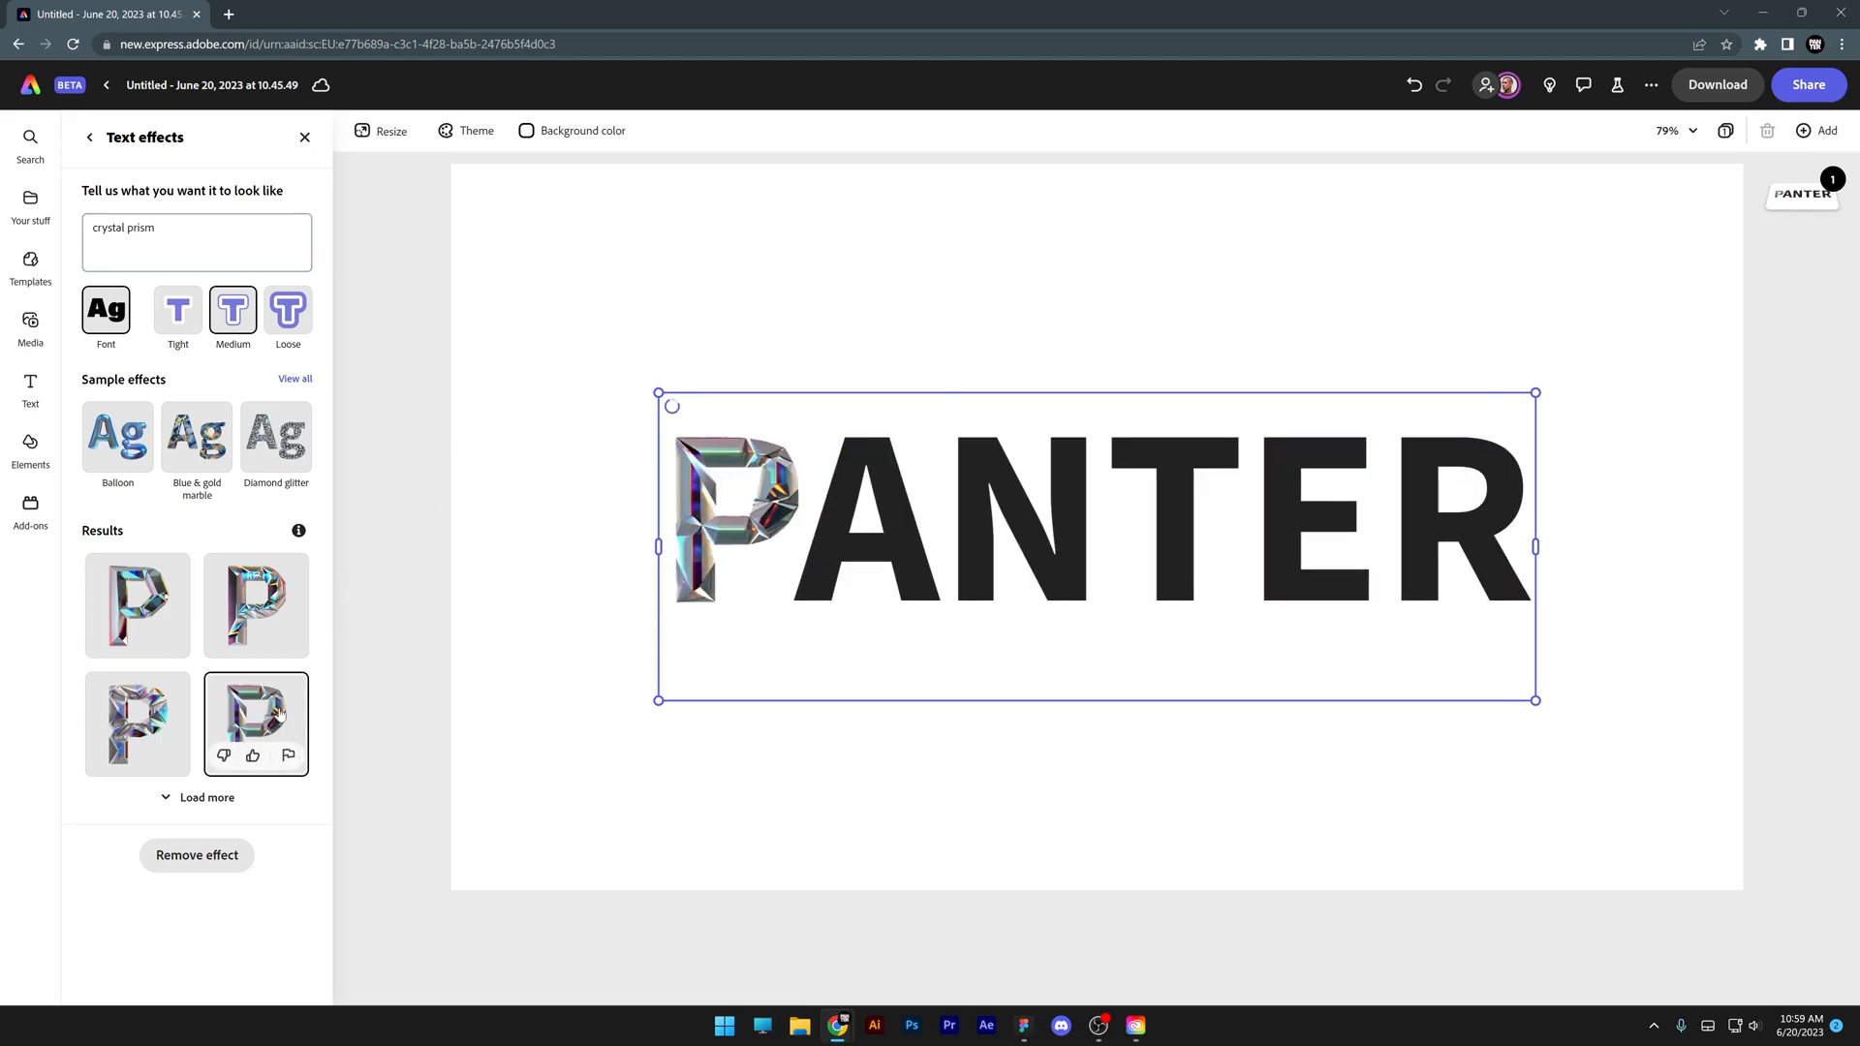
pyautogui.click(136, 723)
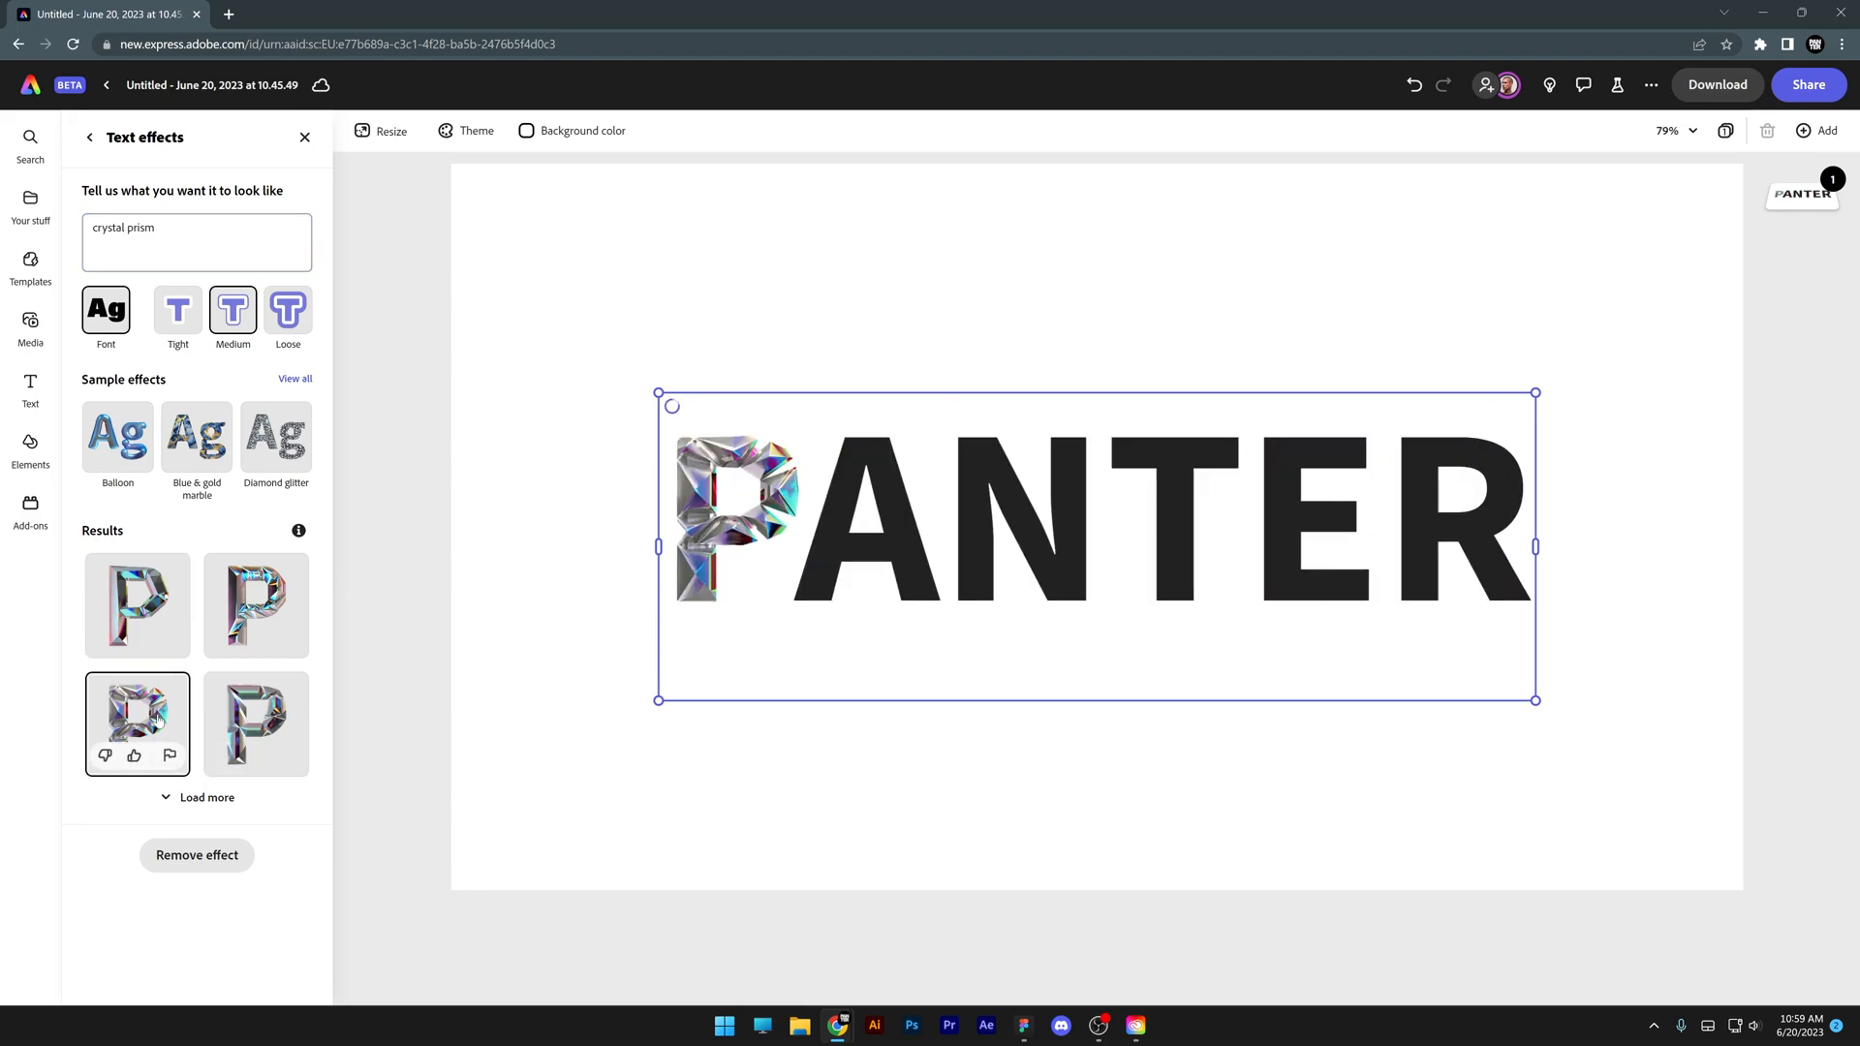
pyautogui.click(135, 723)
pyautogui.write('colorful')
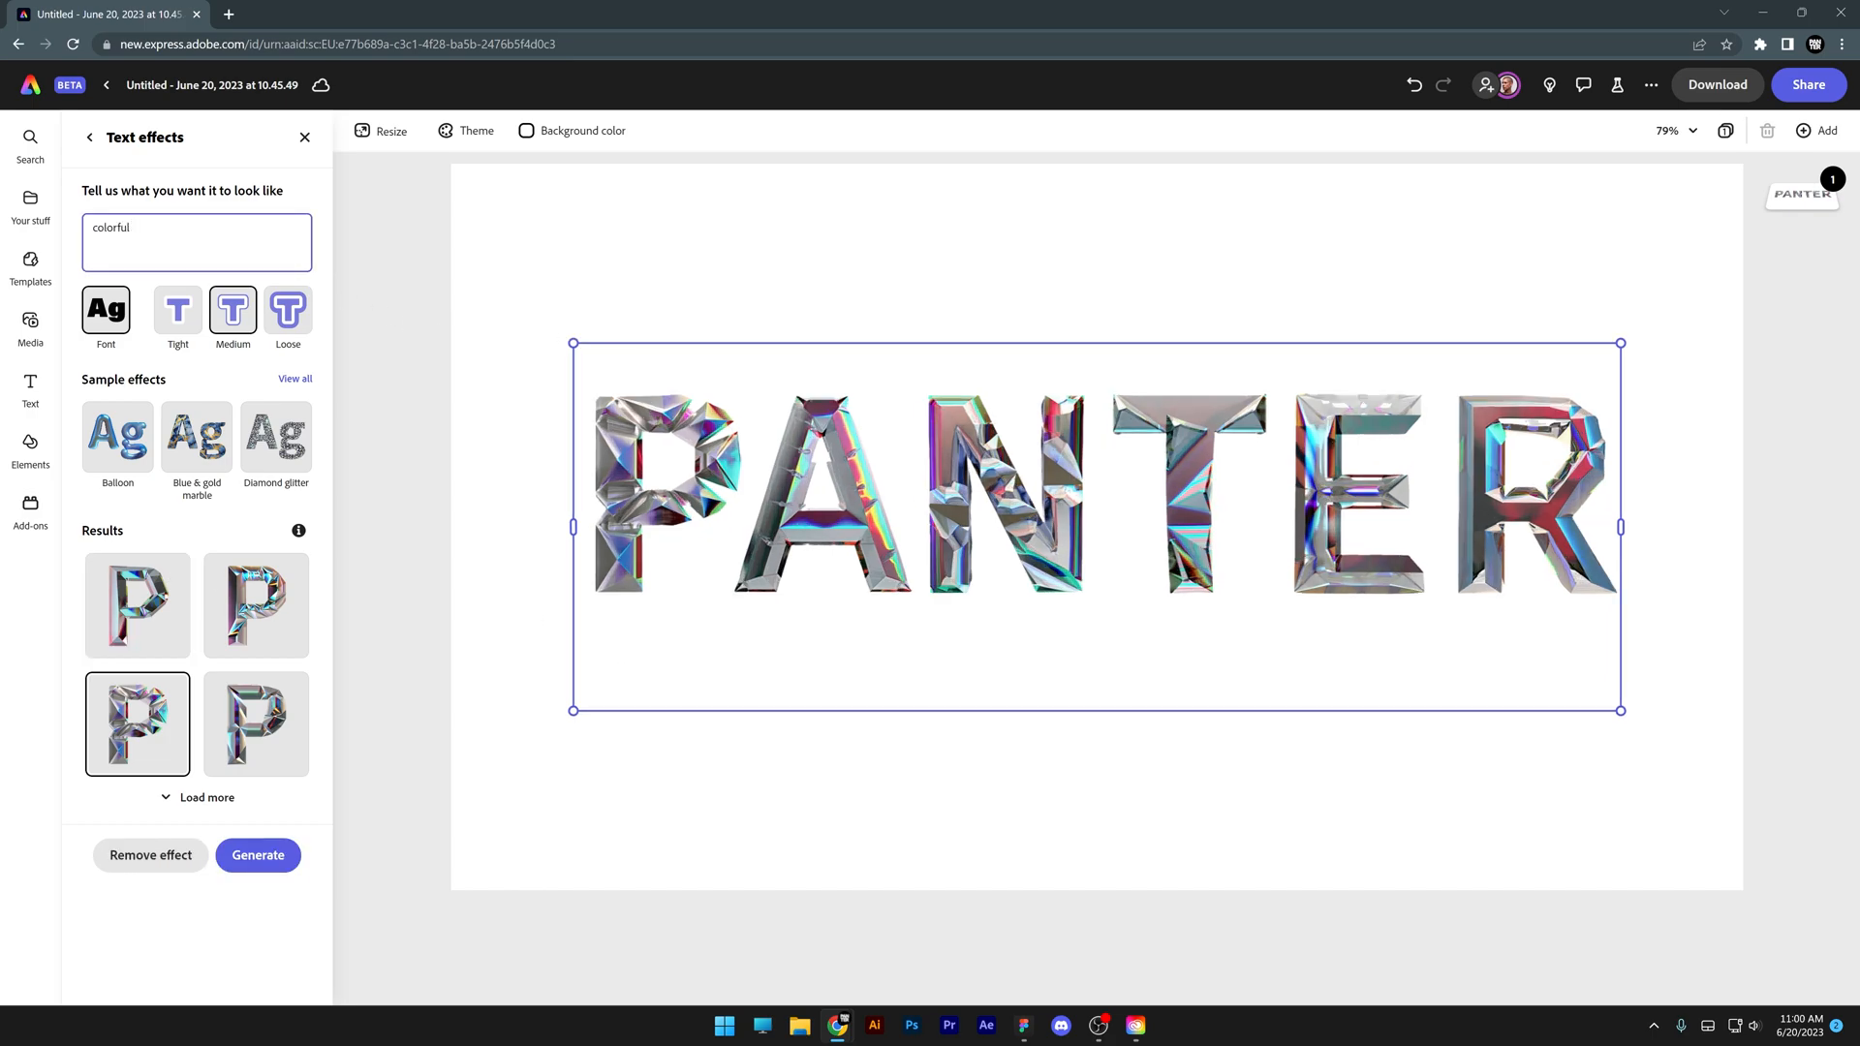
pyautogui.write('water color stroke')
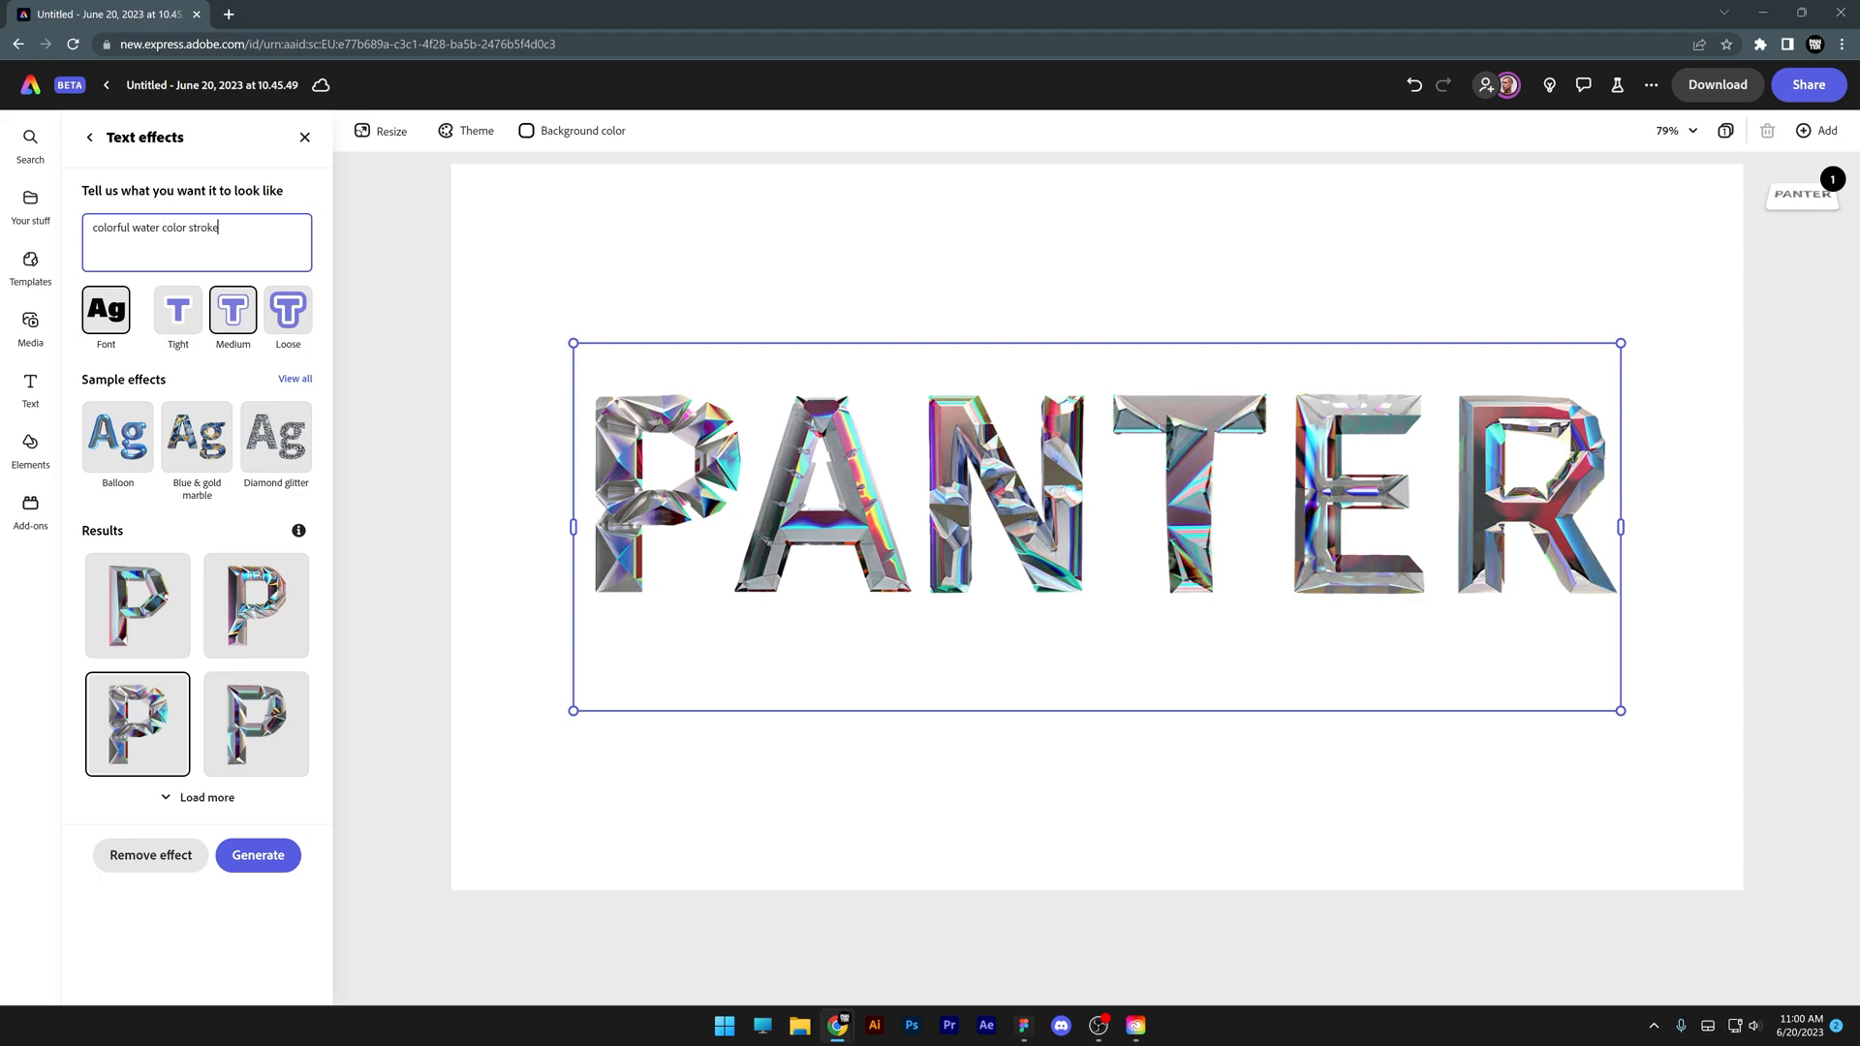